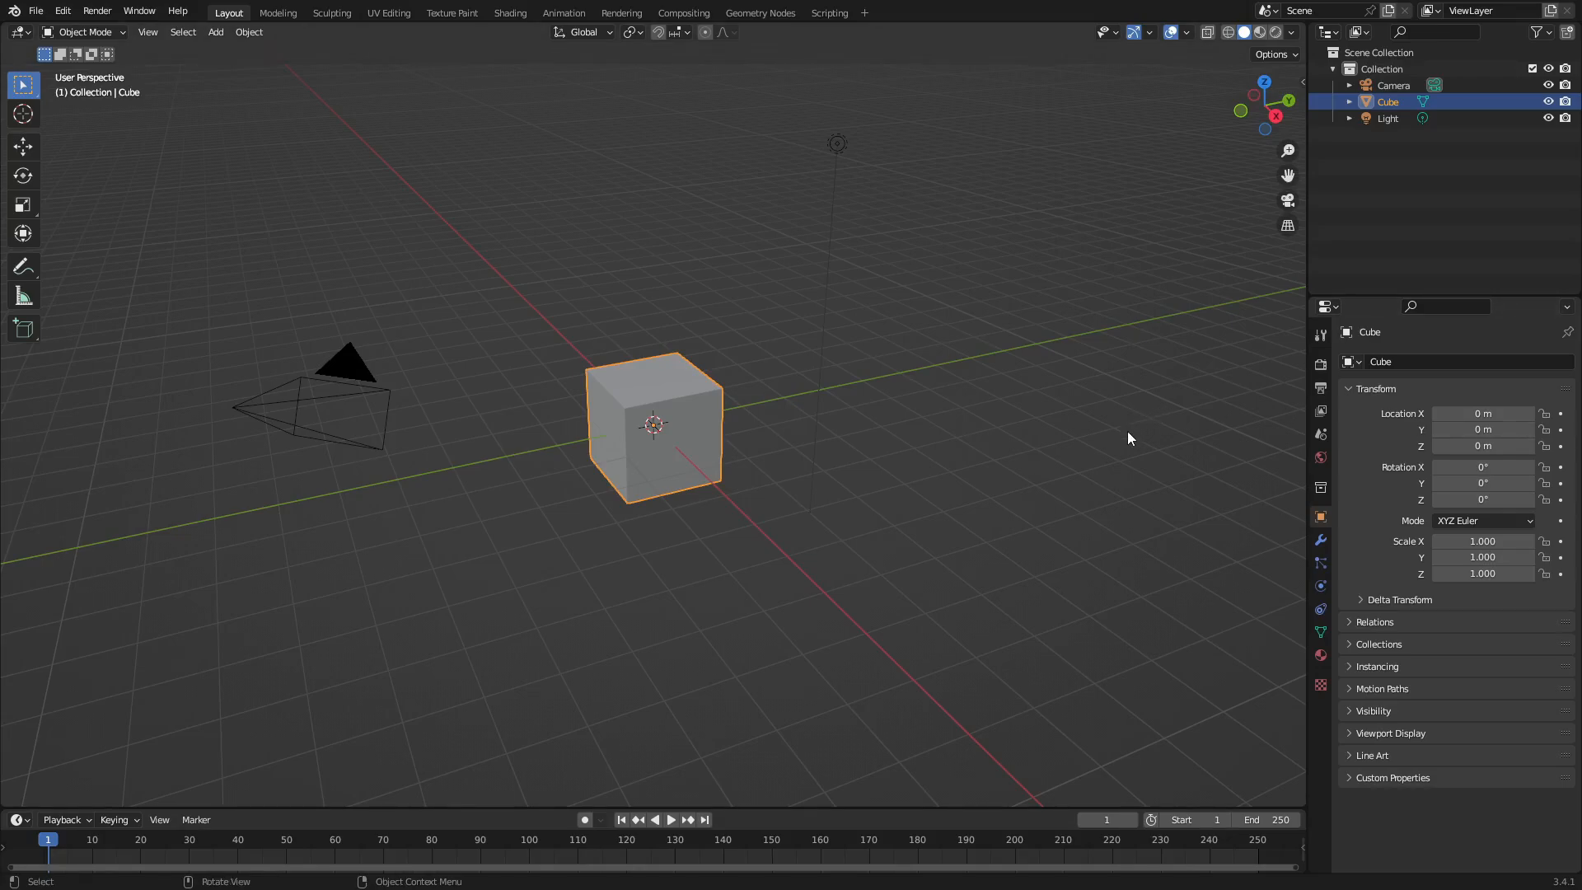
mouse_move(1138, 451)
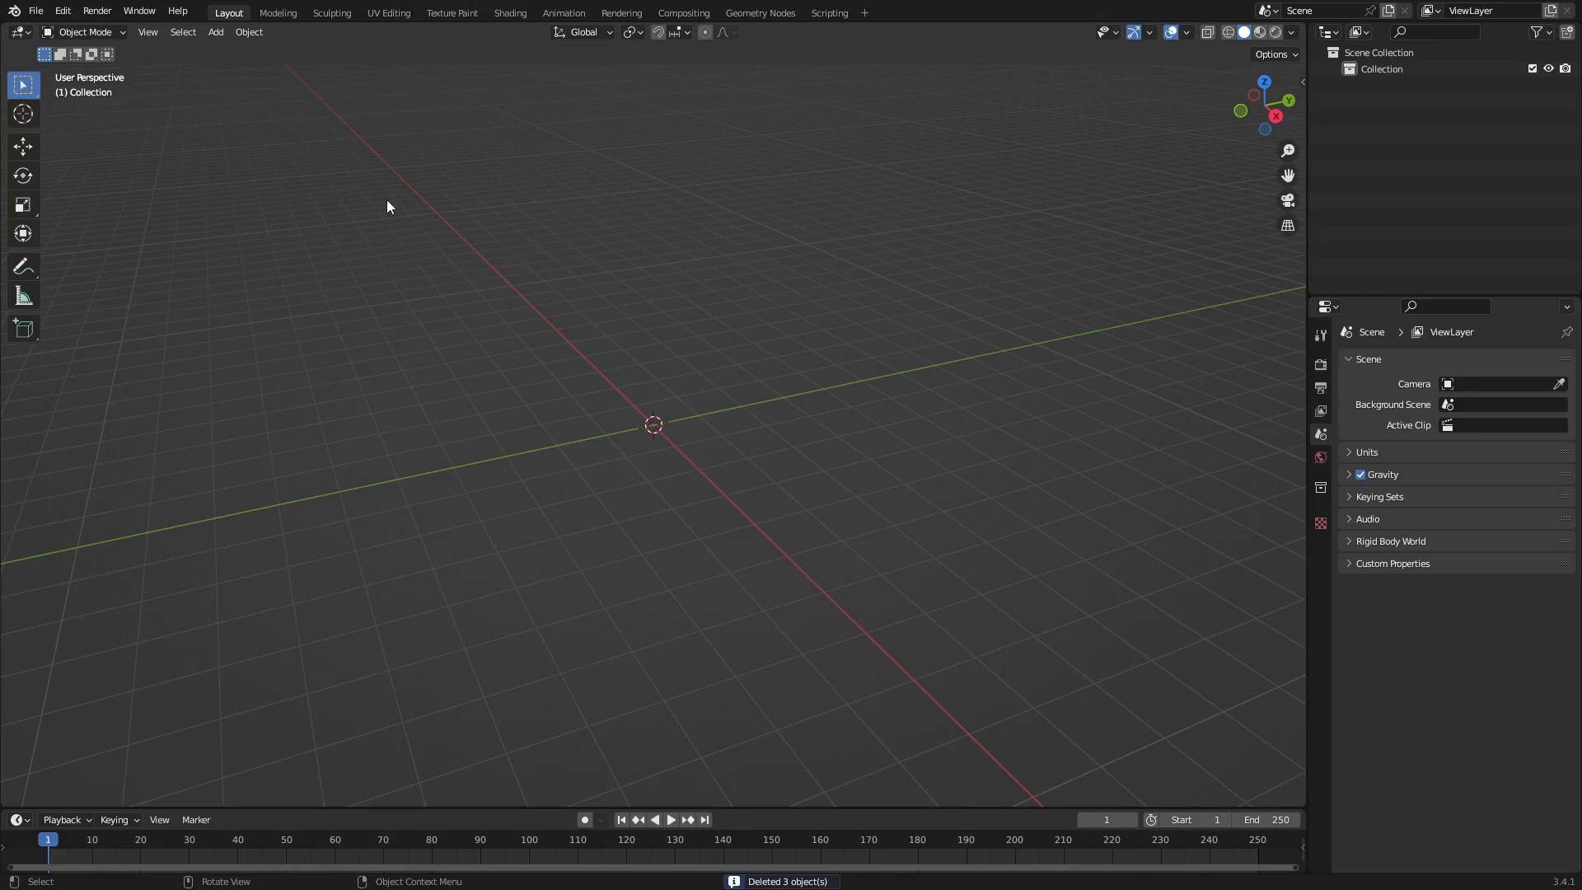
mouse_move(470, 248)
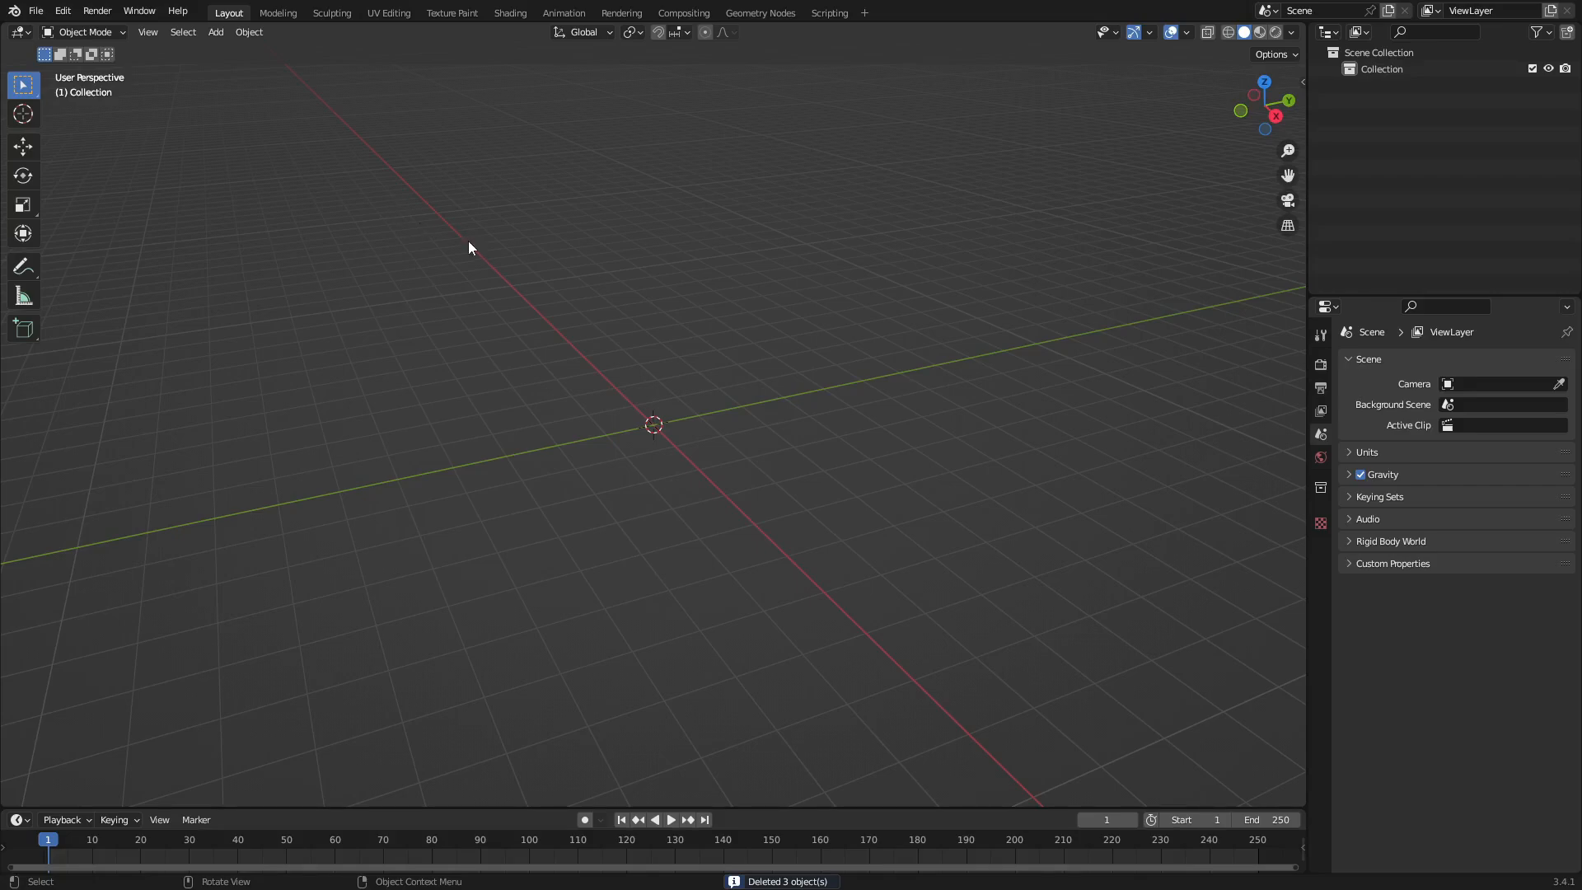
Step: Add a plane rotated 90° on X, scaled about 5.16, and split the viewport in two
click(215, 32)
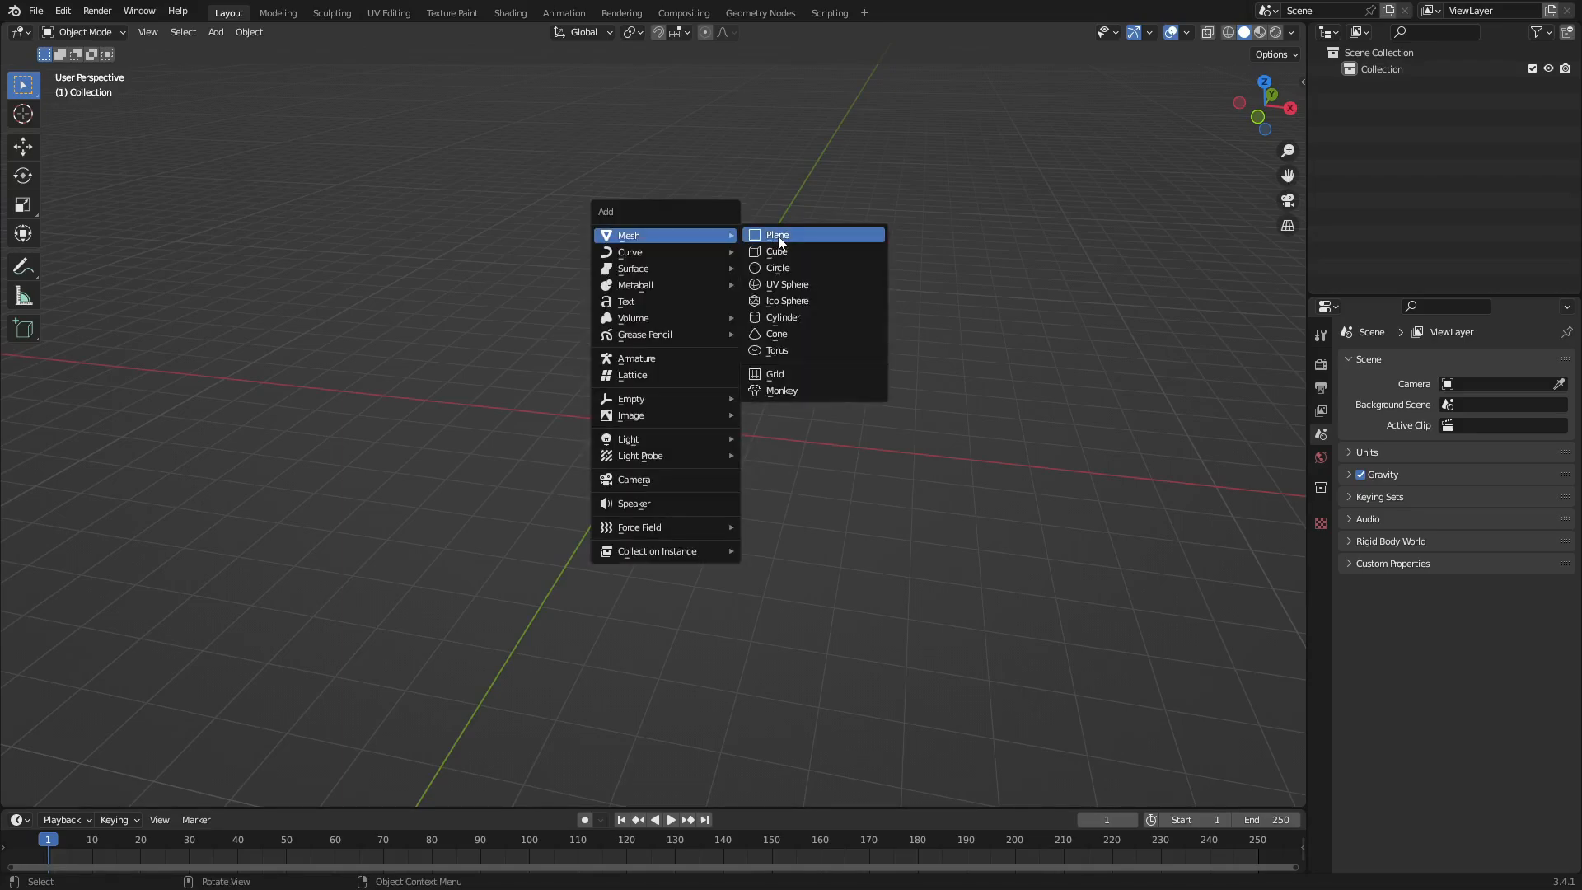
click(777, 234)
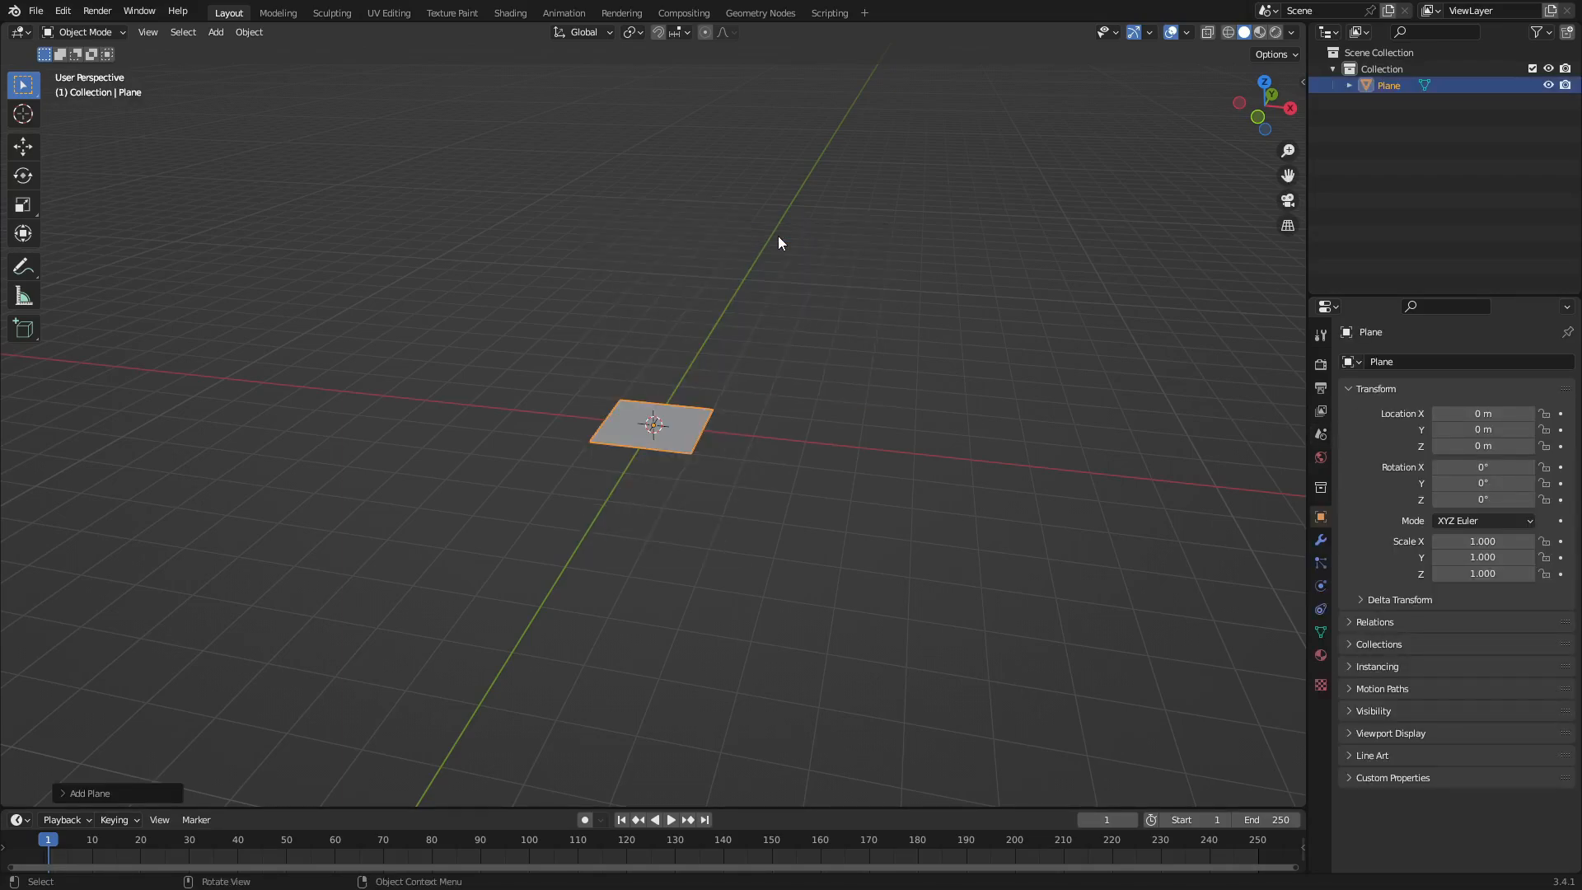
key(r)
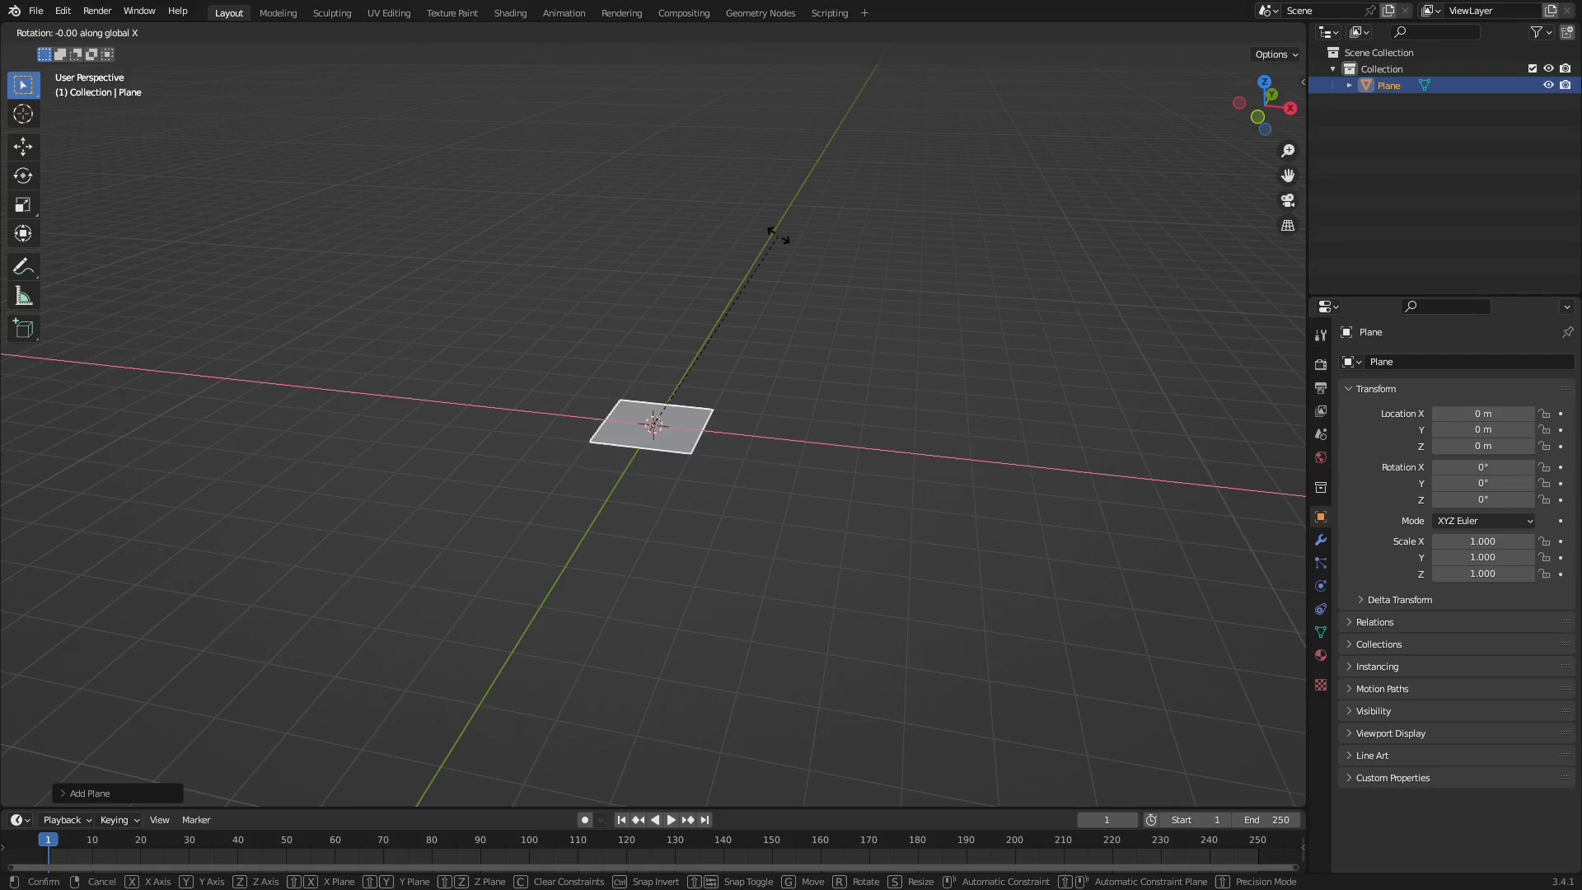
text(90)
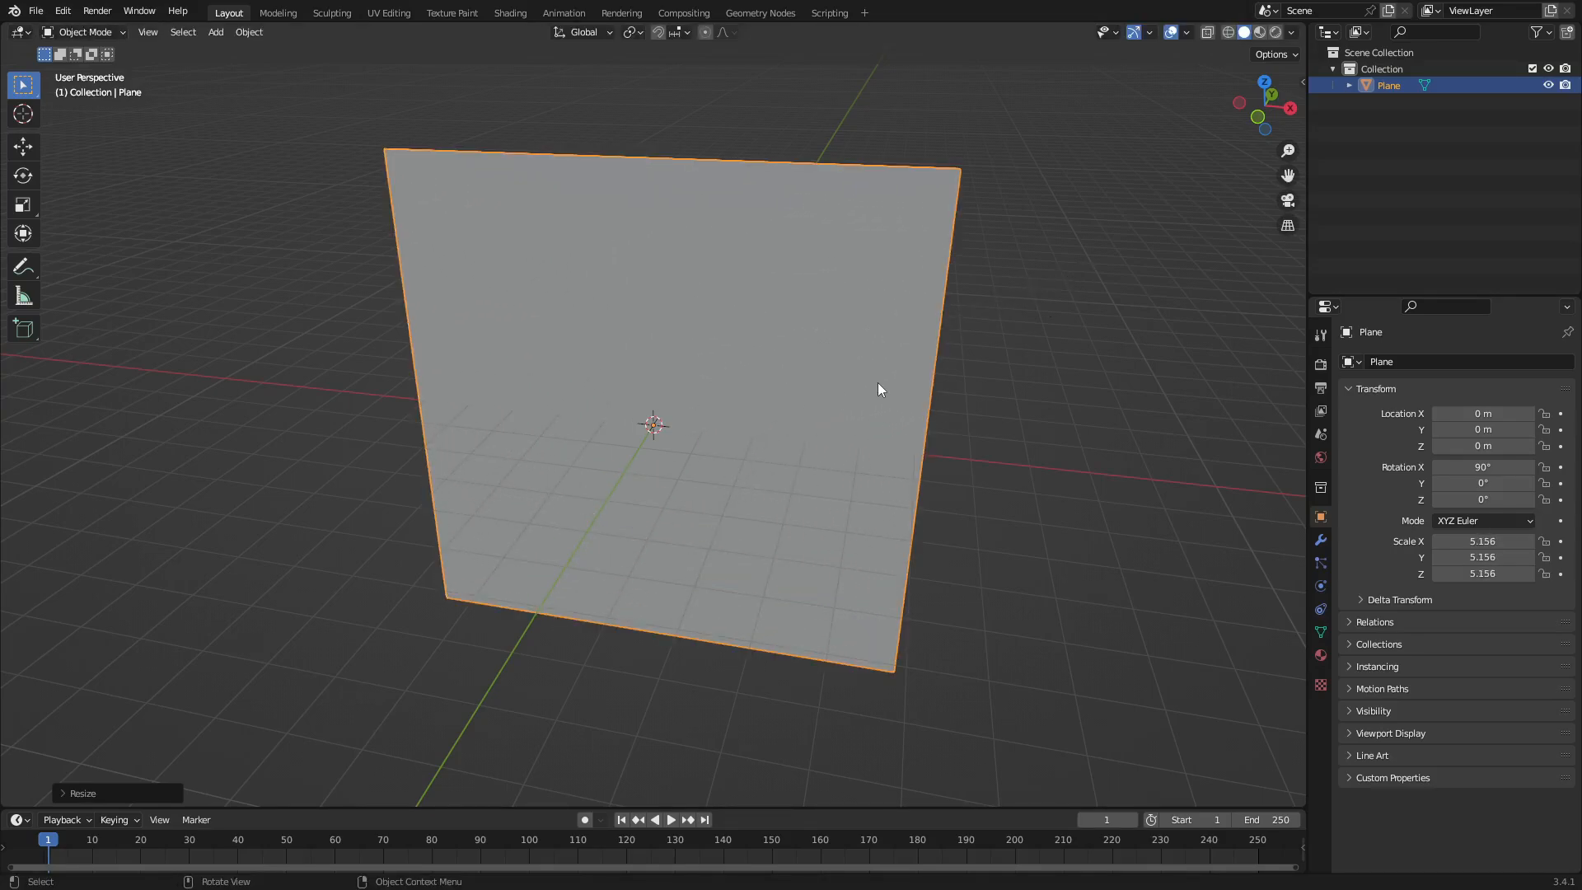
drag(879, 390, 996, 343)
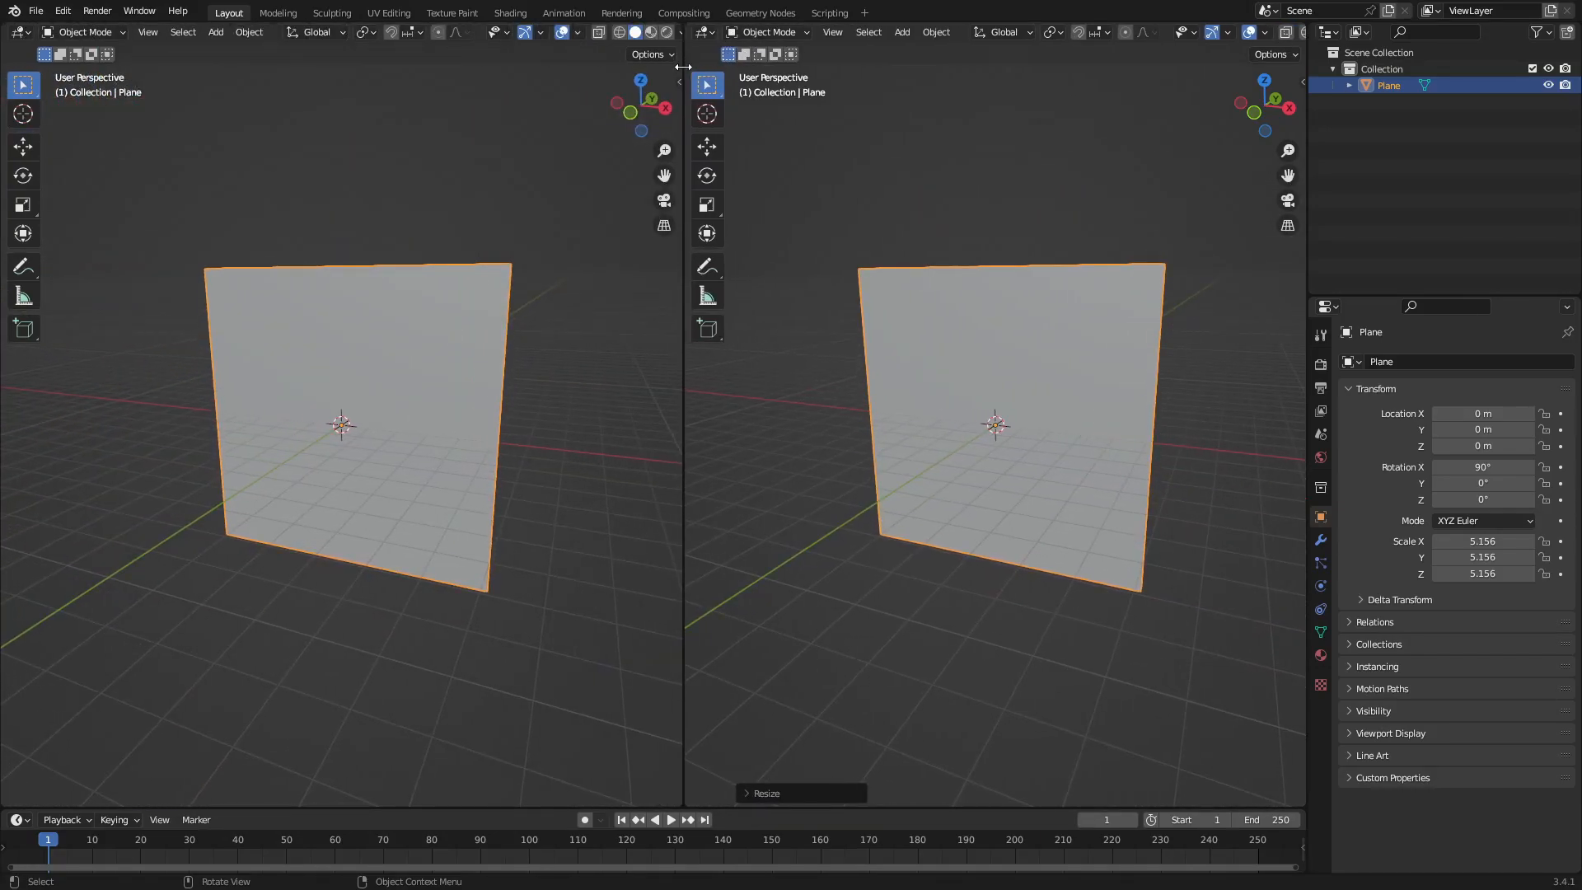
Step: Switch the left area to the Shader Editor and create a new material for the plane
click(12, 33)
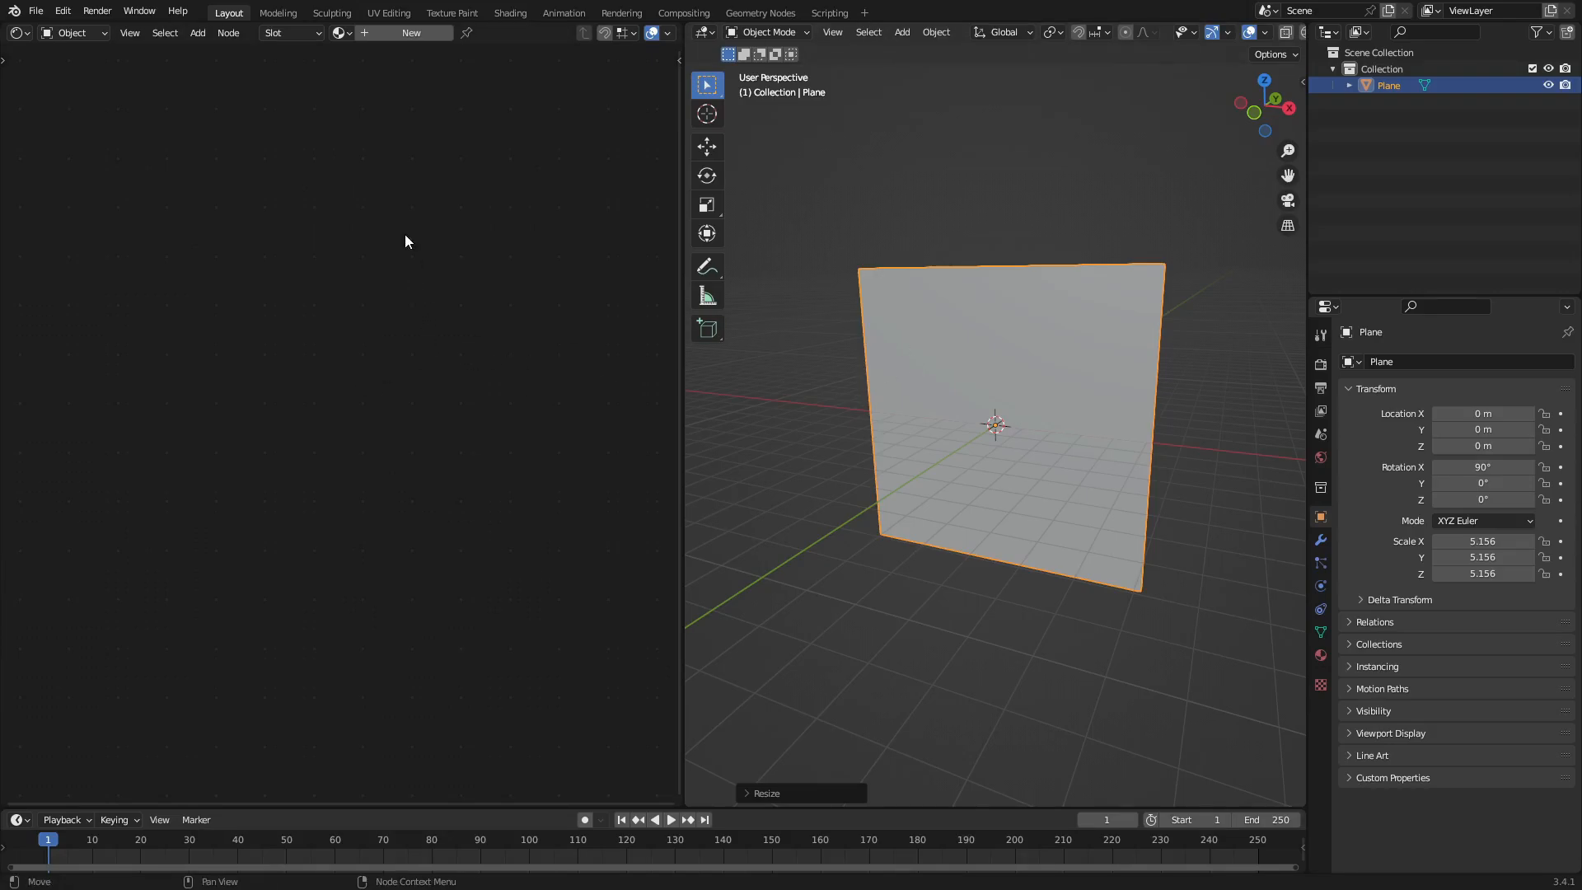
click(341, 32)
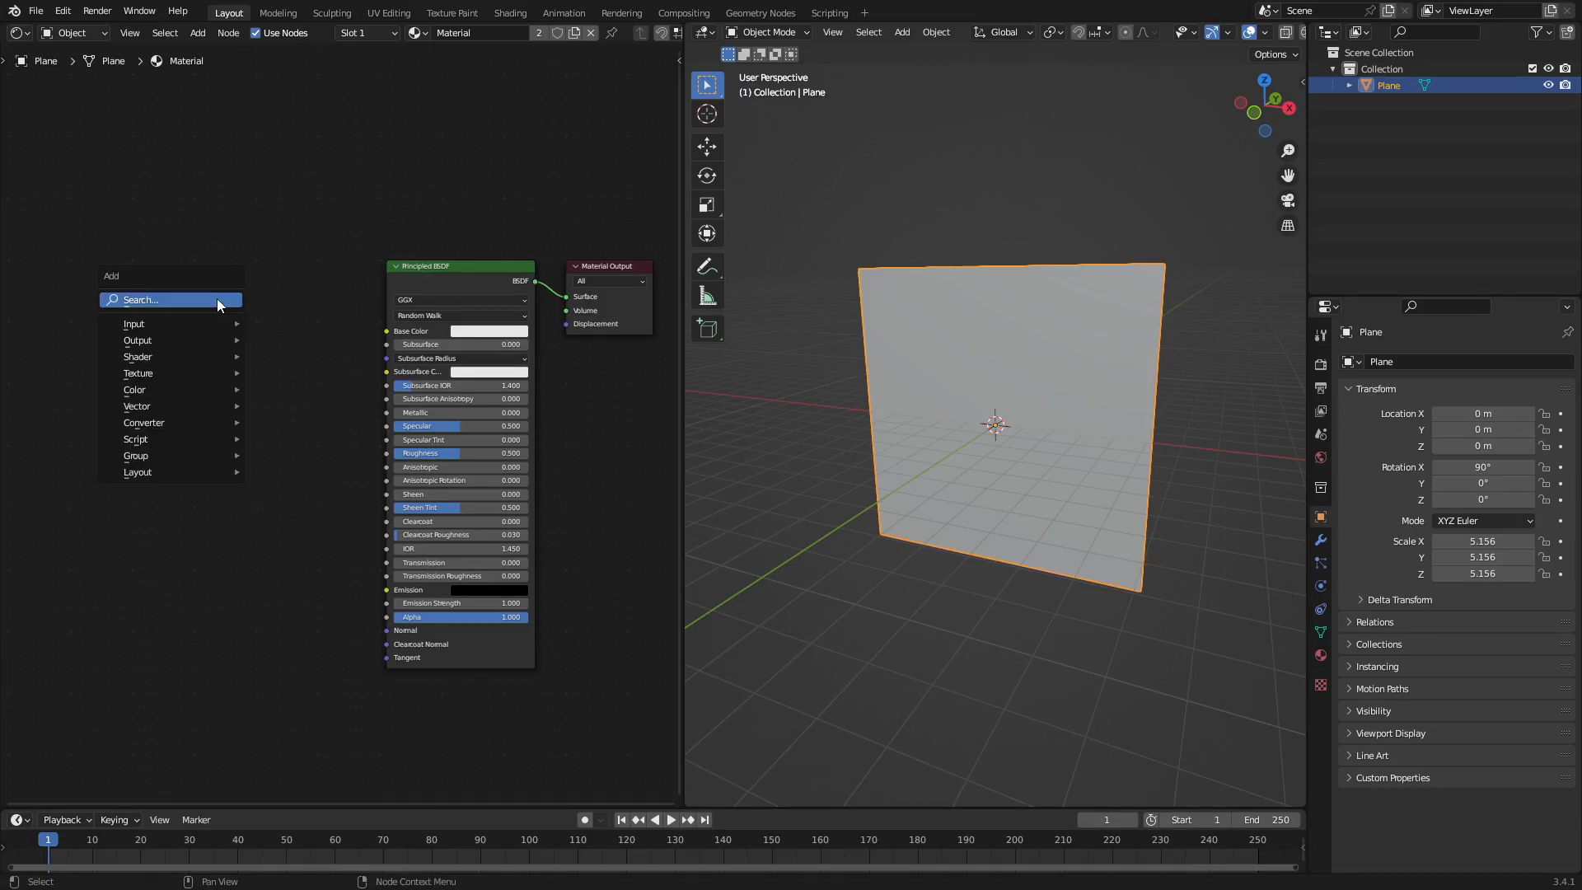
Step: Add a ColorRamp node and link its Color into the Principled BSDF Base Color
text(color)
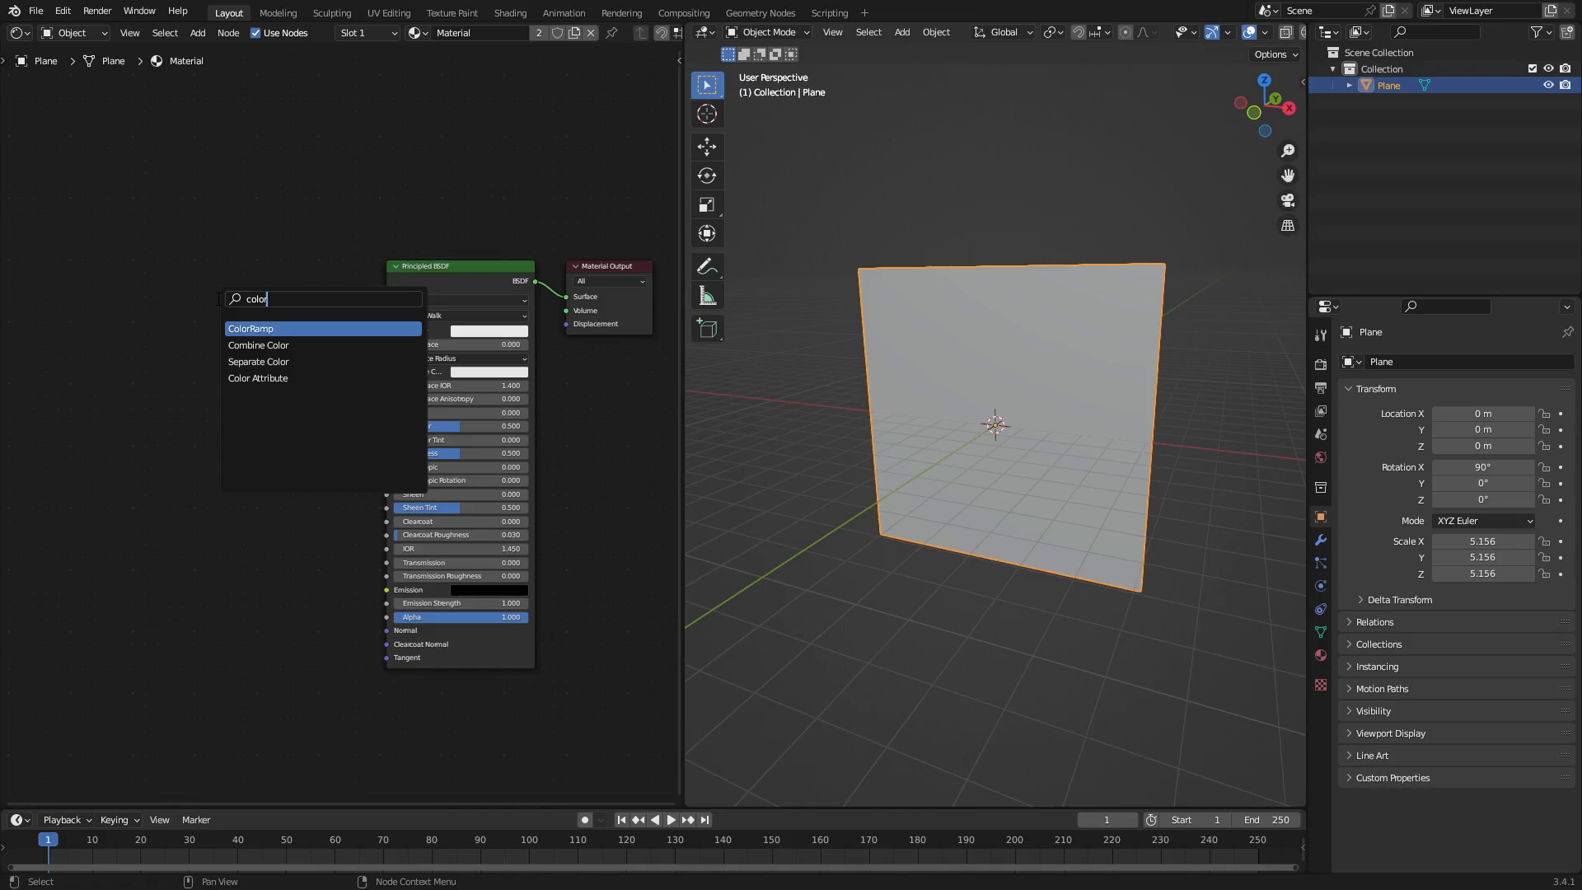
click(250, 328)
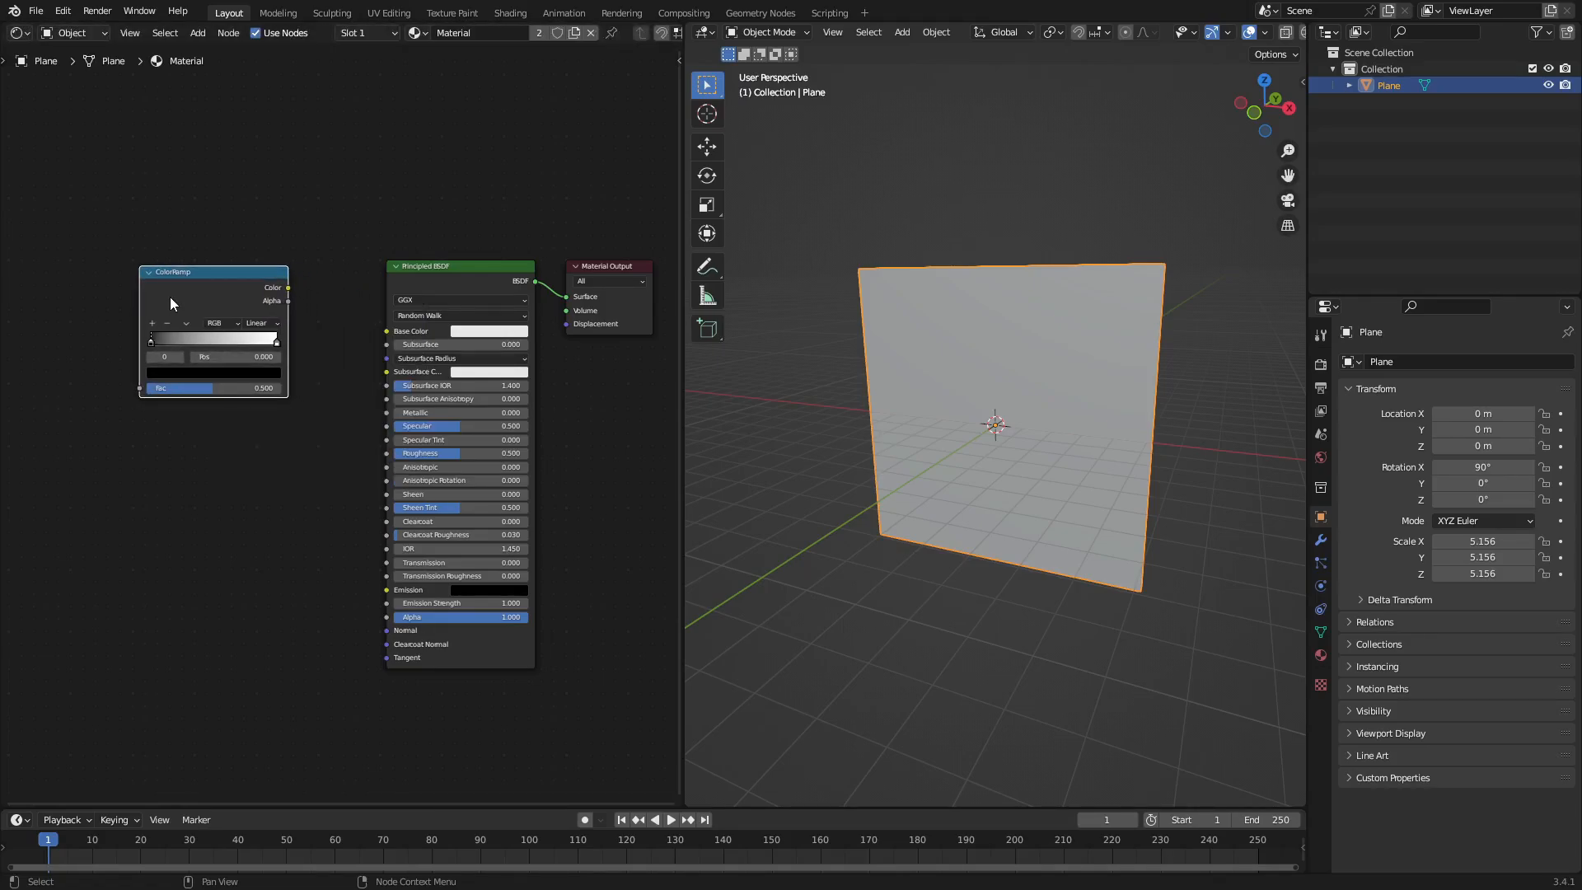
drag(288, 288, 387, 332)
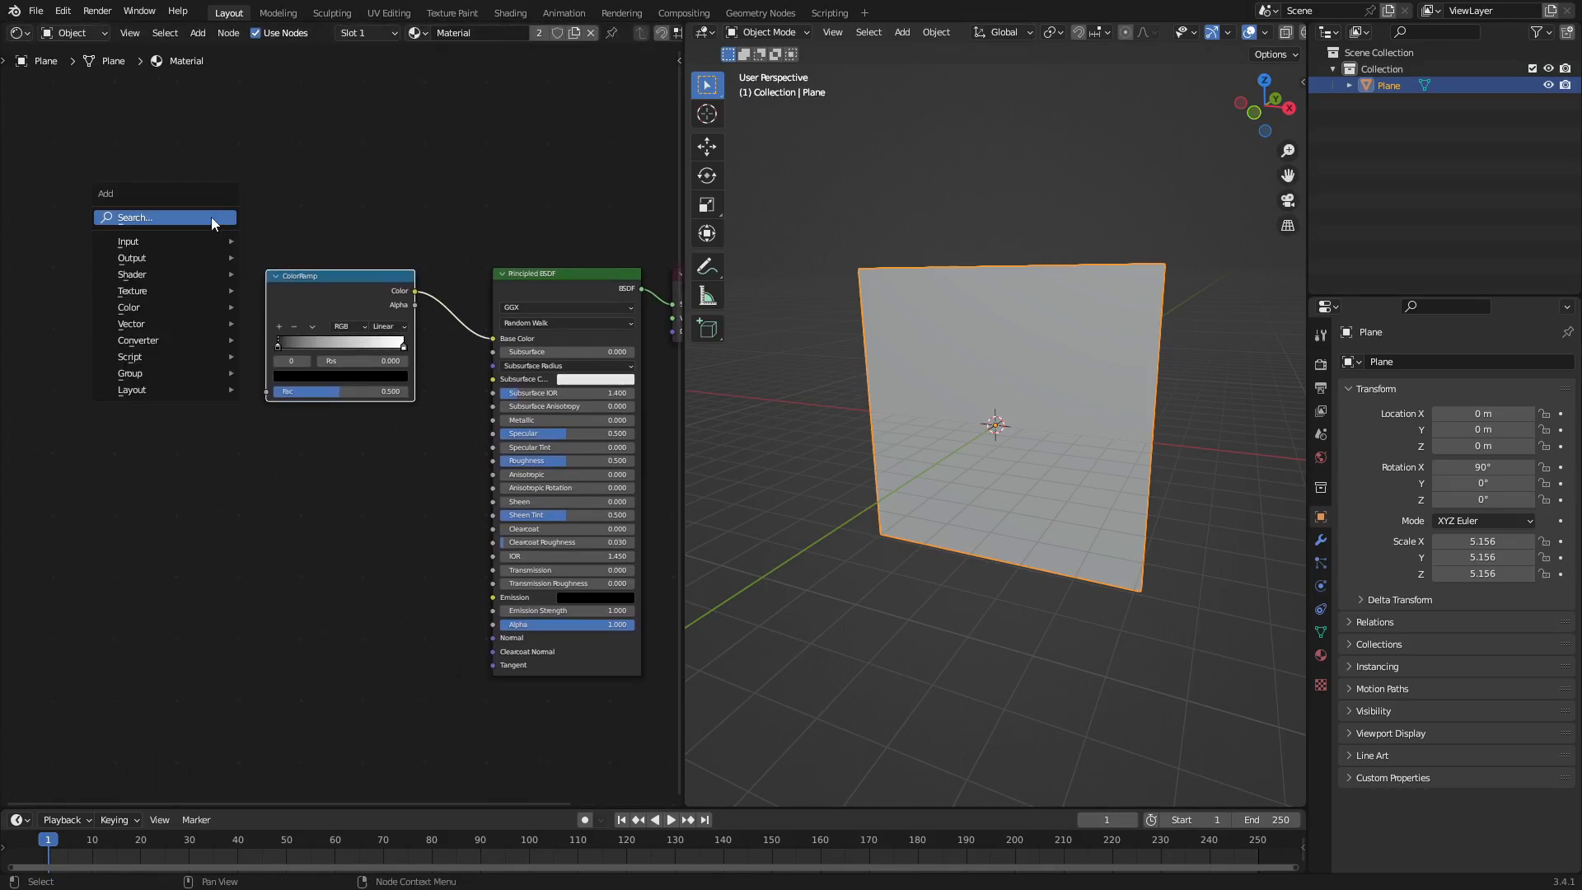
Step: Add a Texture Coordinate node and a Mapping node to the material
click(157, 217)
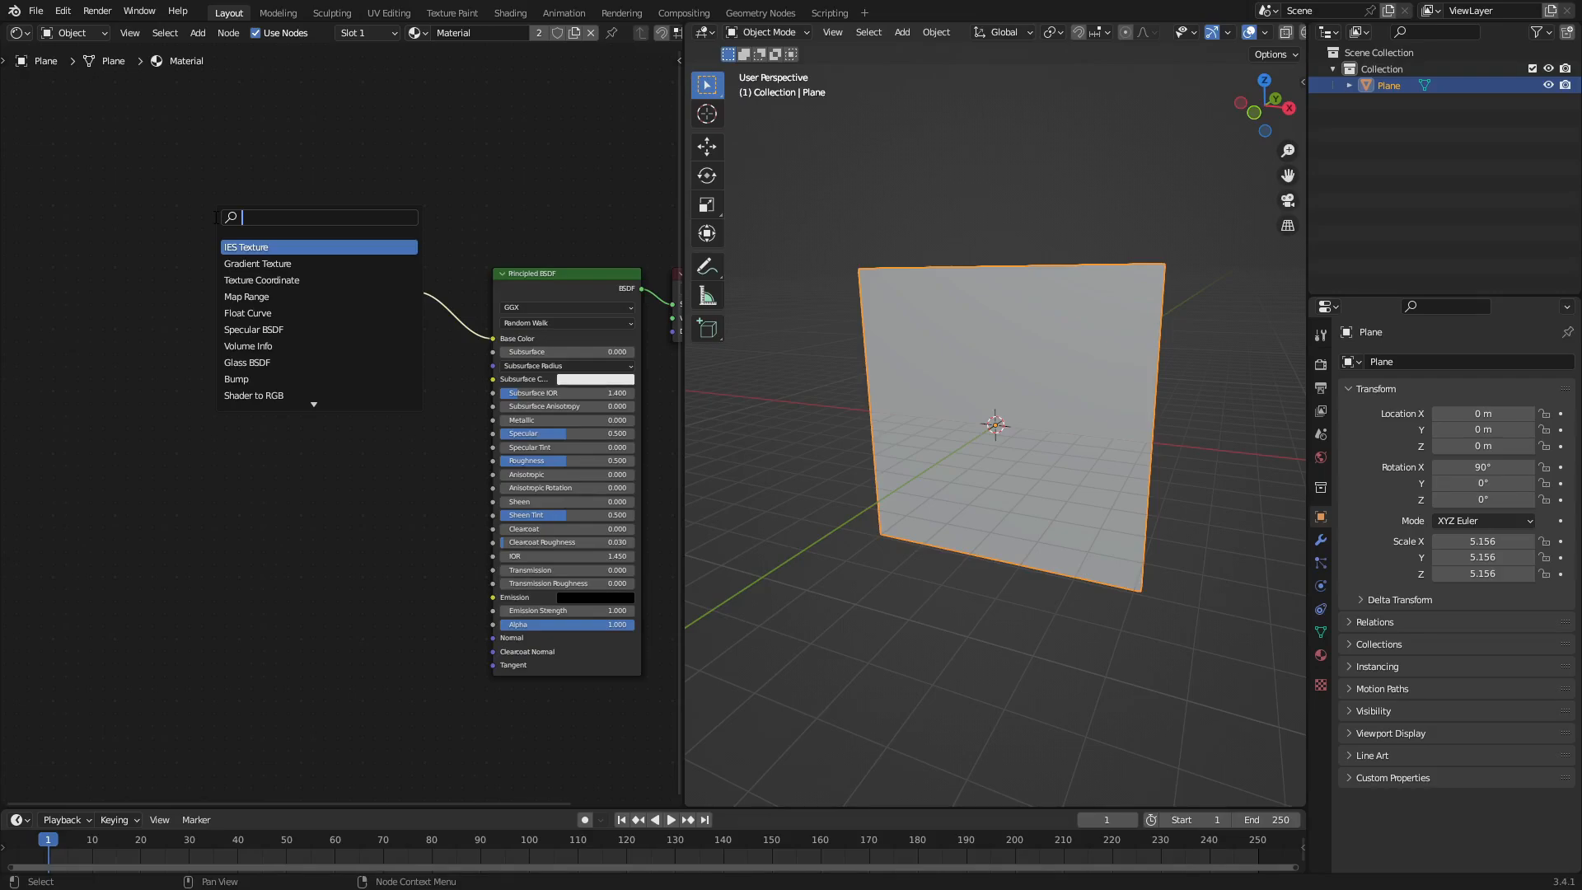
text(texture coo)
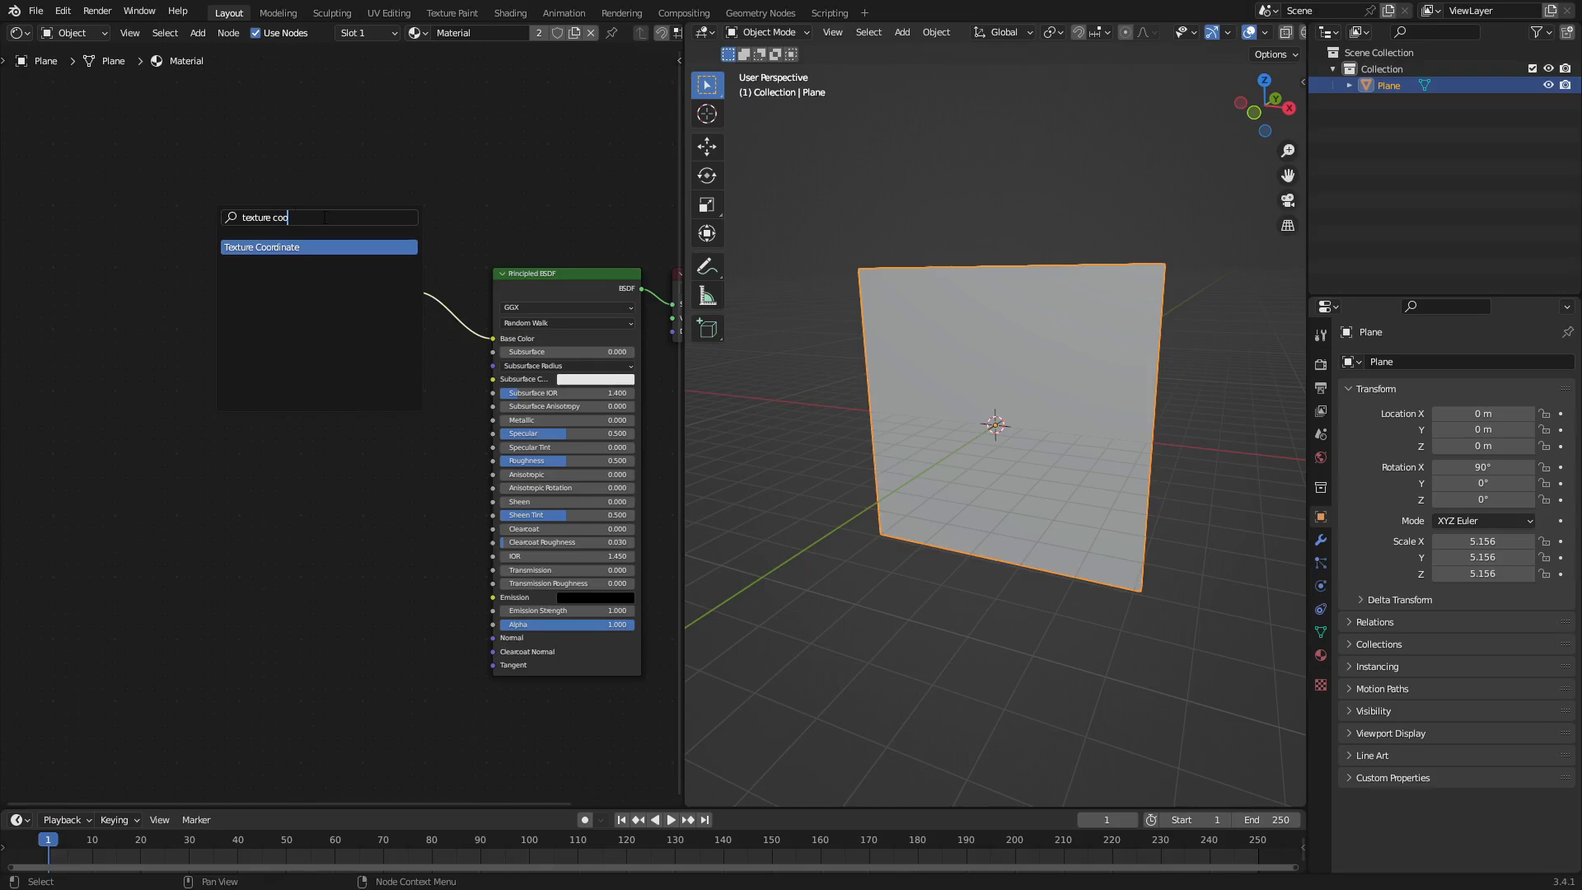
click(261, 246)
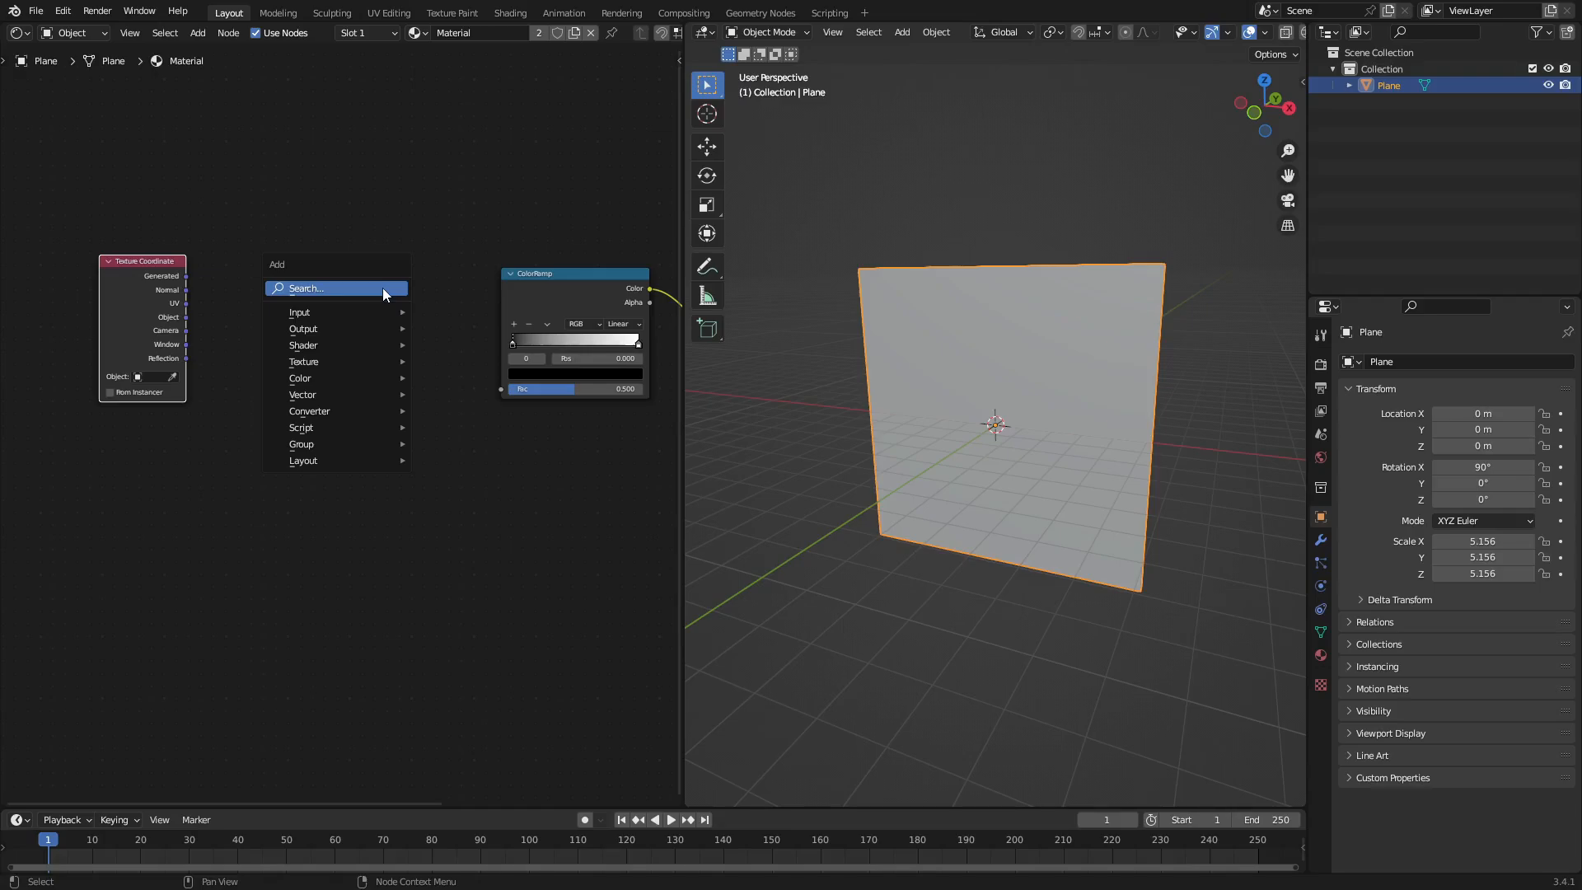
text(mapping)
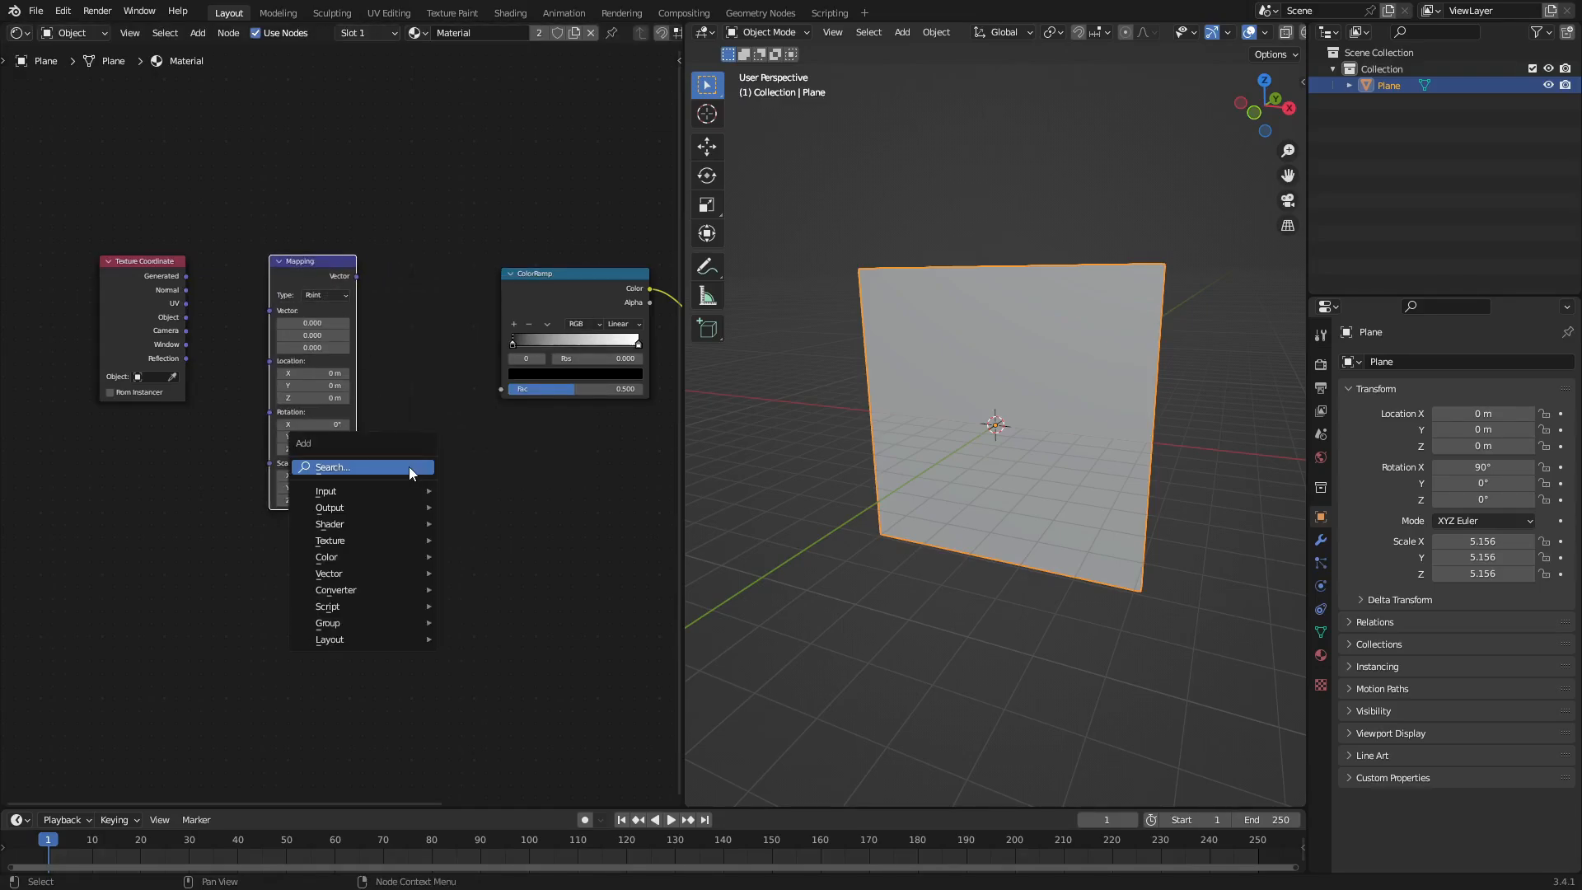
click(331, 468)
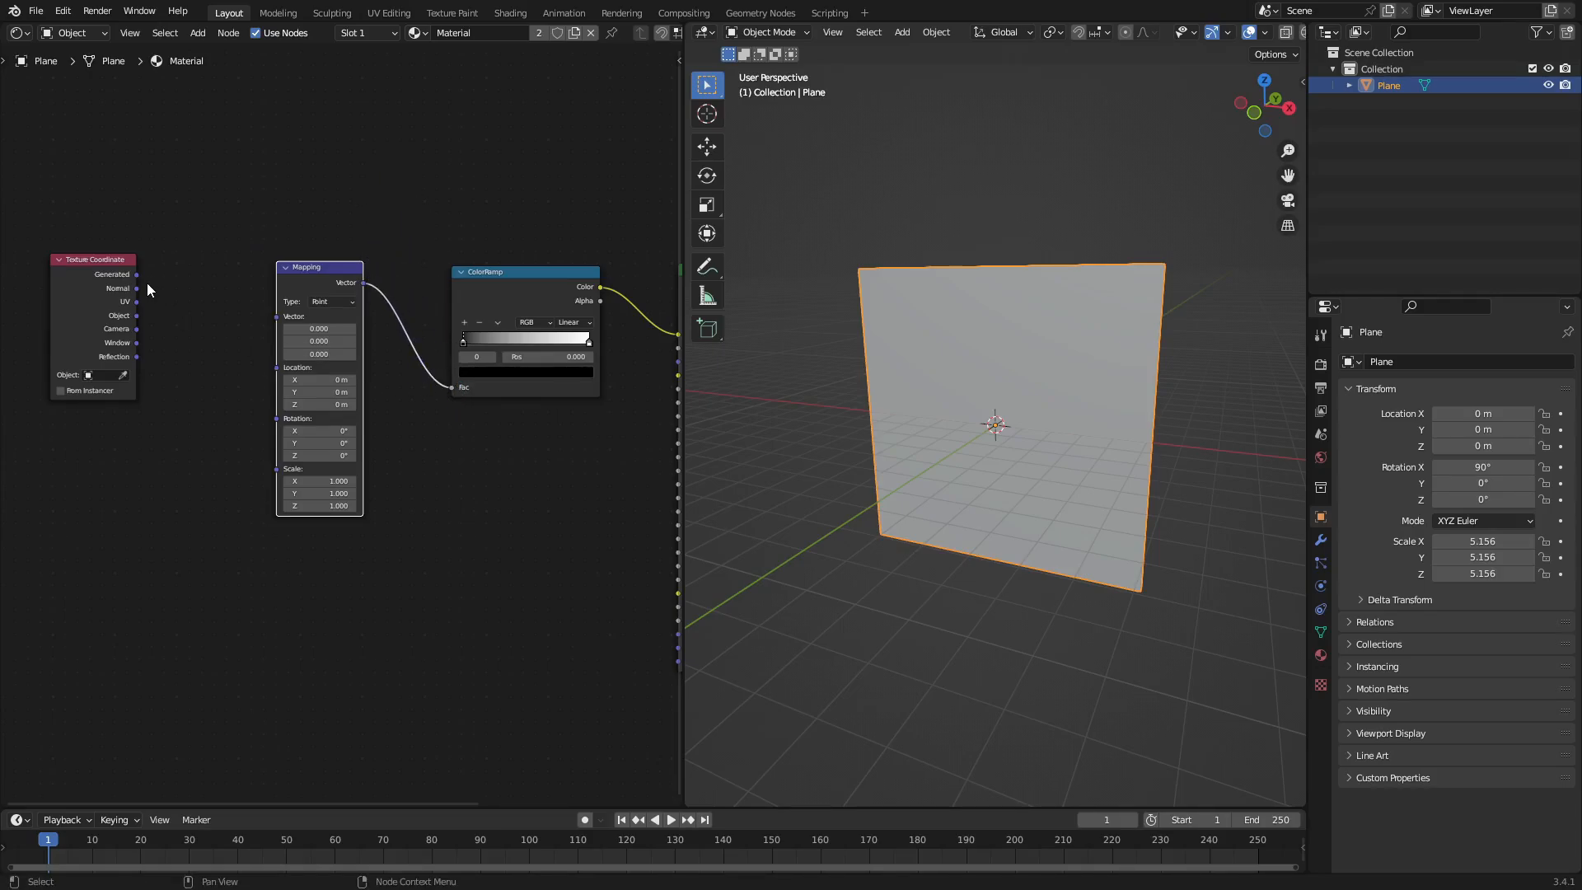
Step: Link Generated coordinates into the Mapping Vector and slide the black ramp stop toward the middle
drag(136, 274, 243, 284)
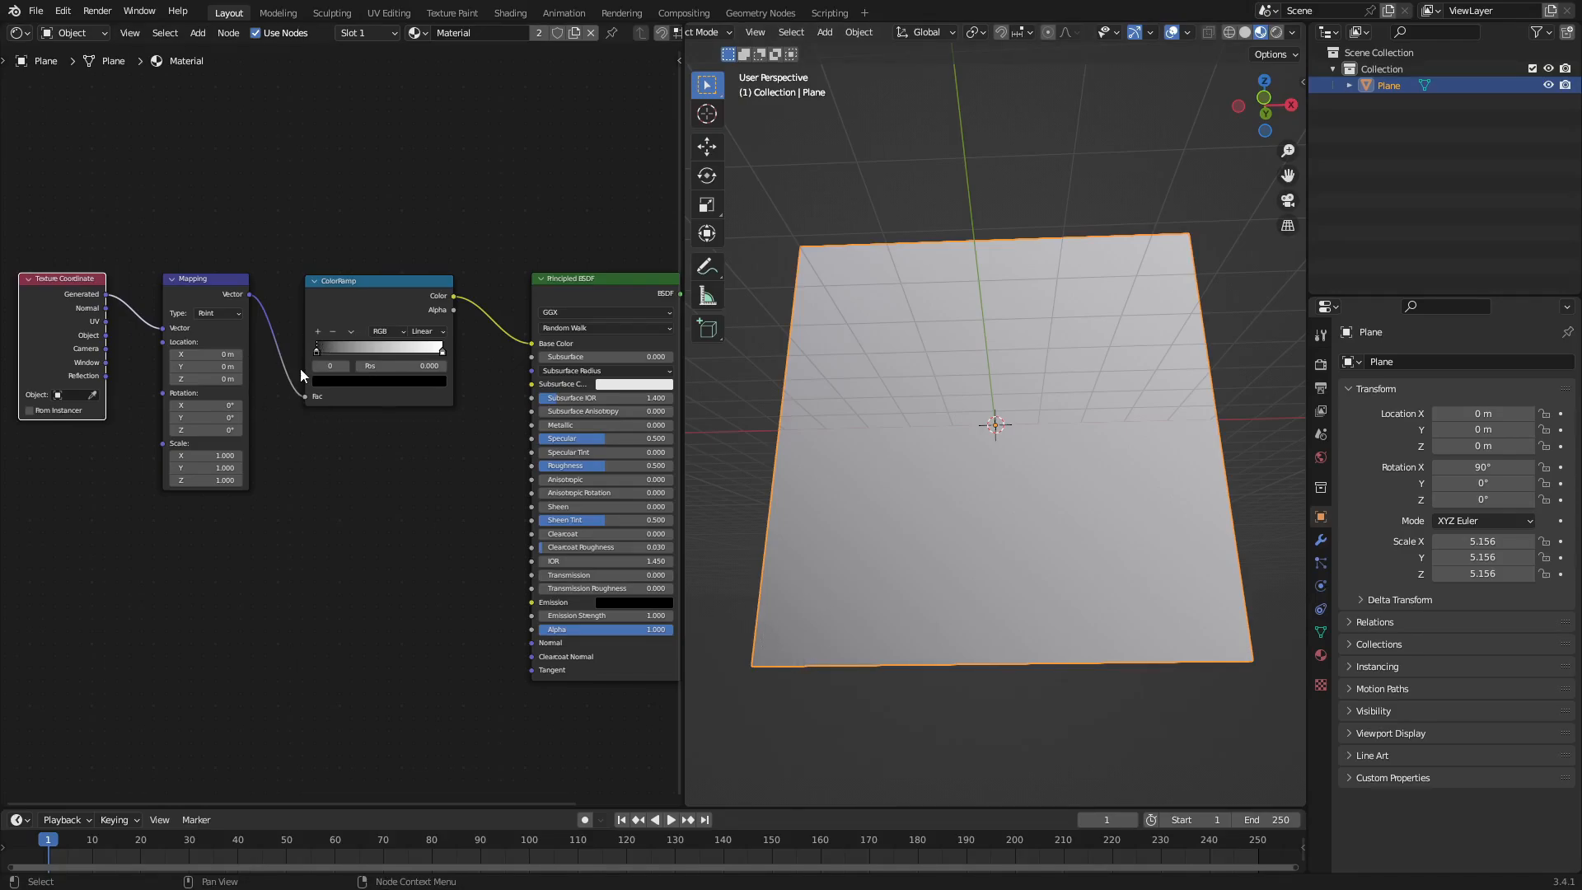
drag(315, 348, 382, 347)
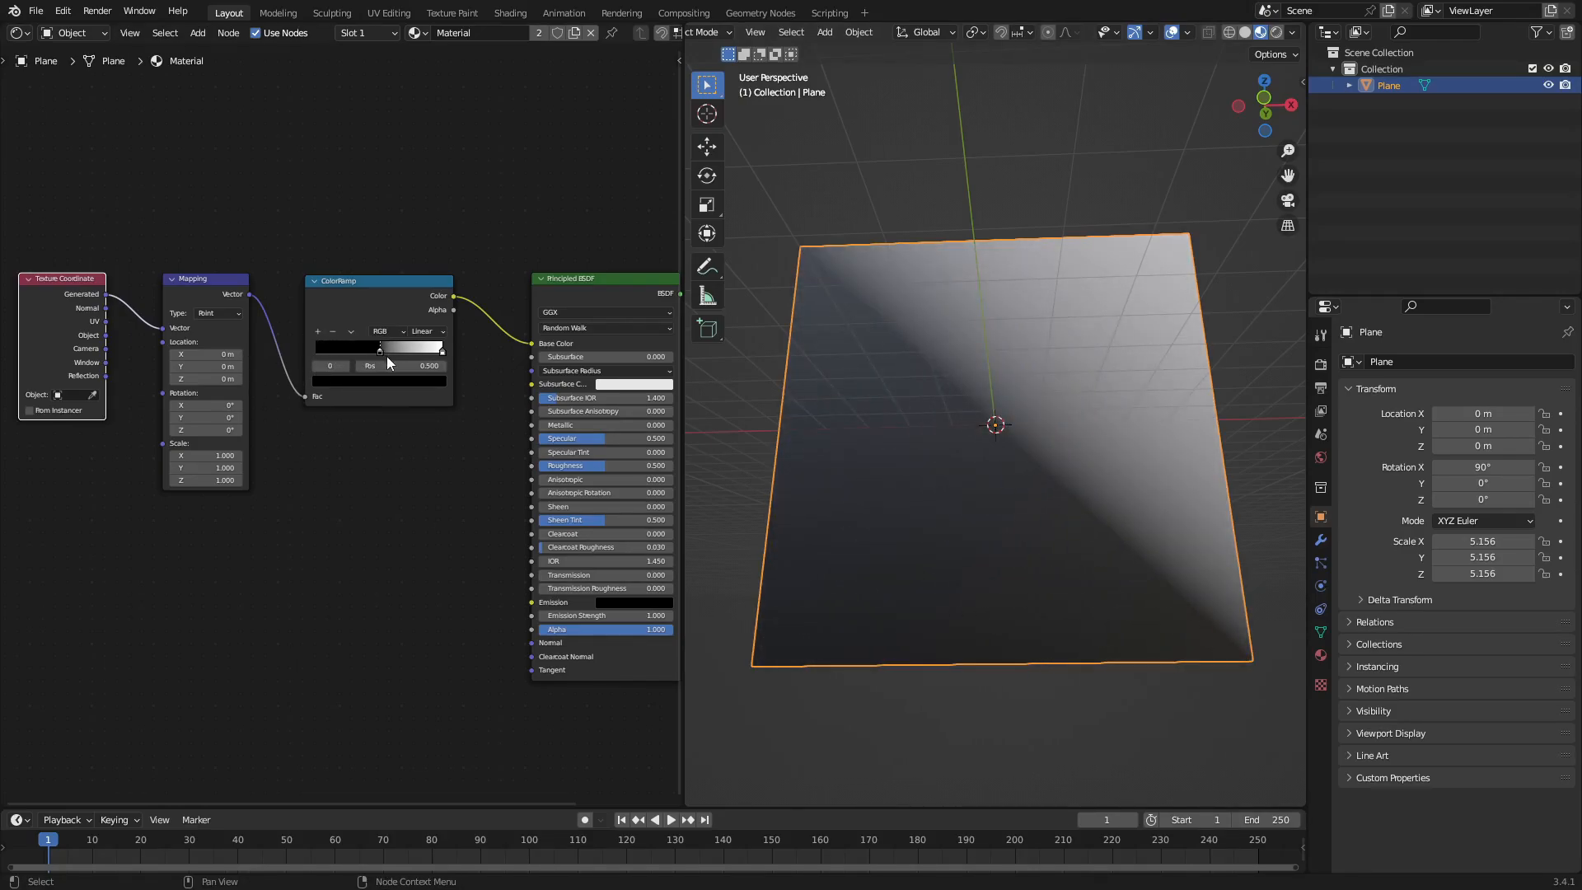
drag(404, 346, 346, 346)
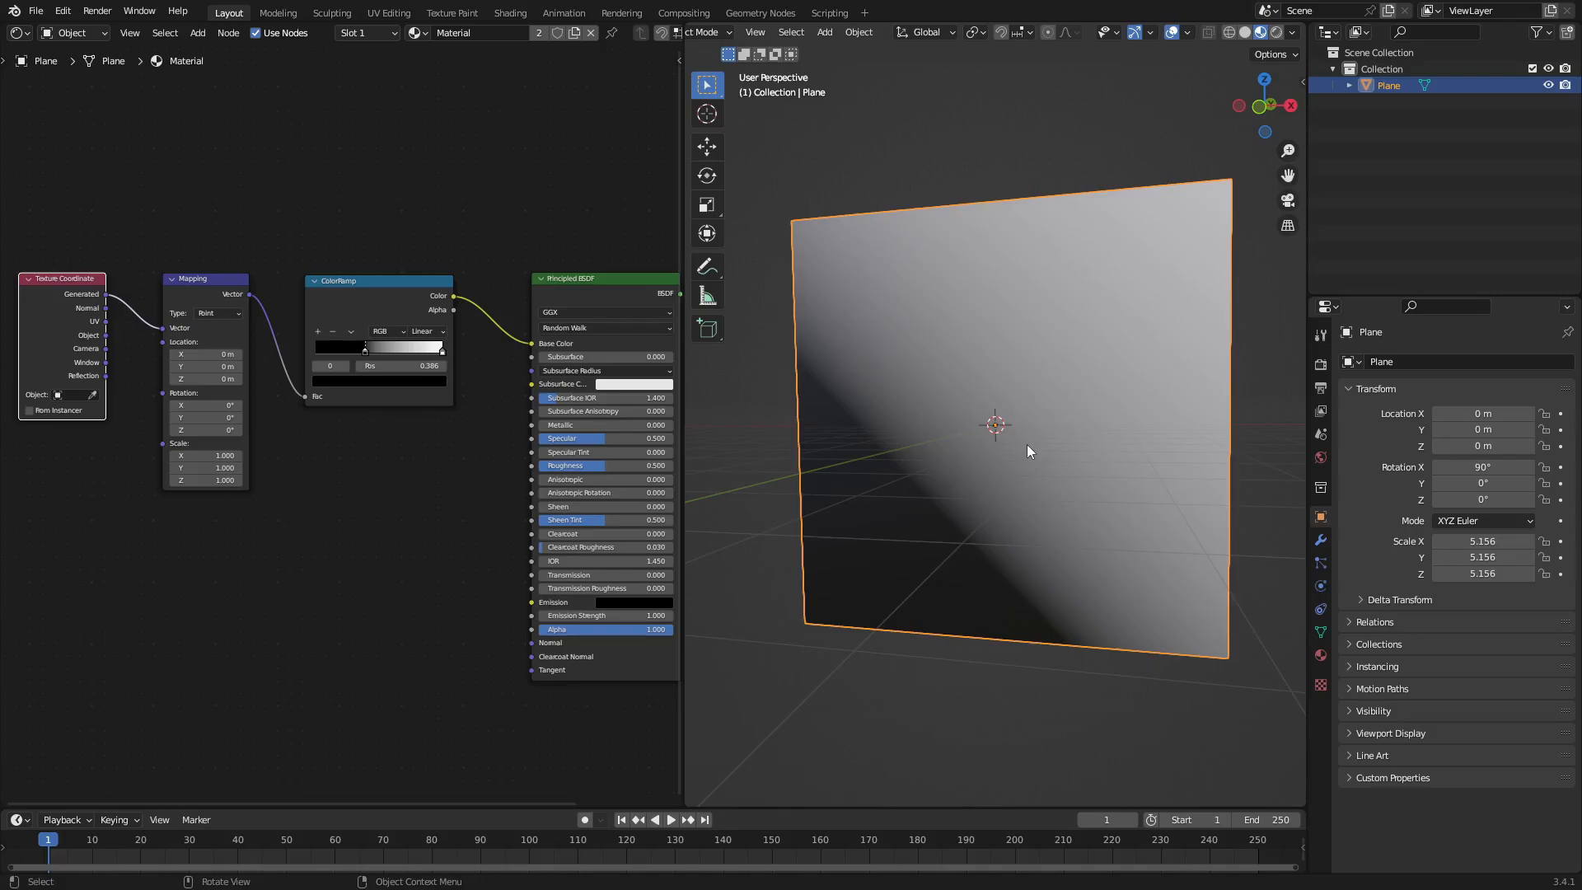
mouse_move(205, 417)
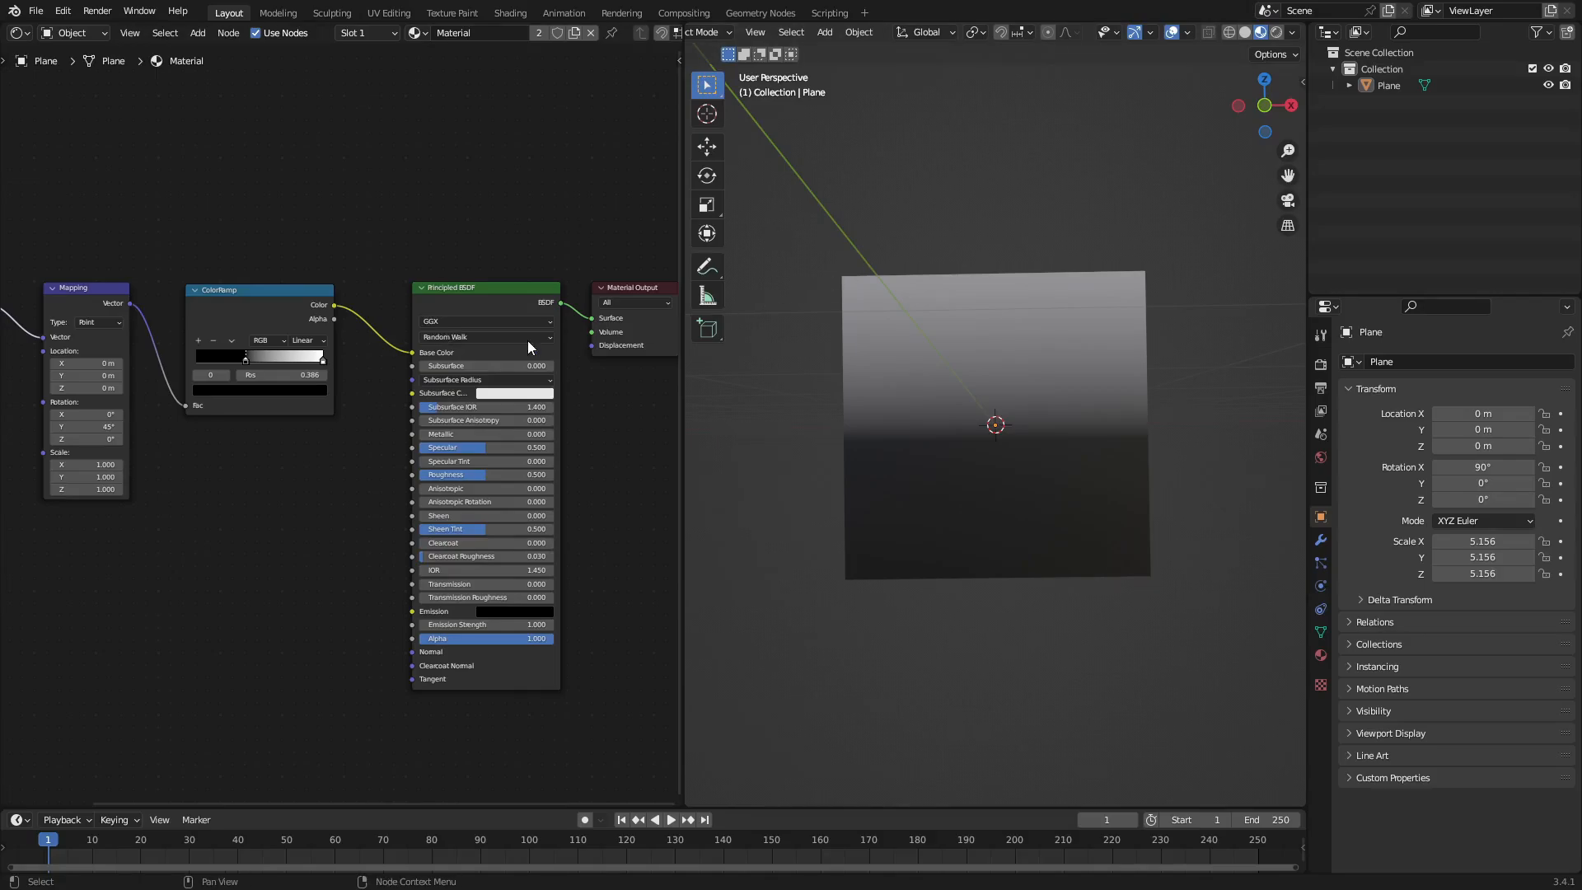
Step: Color the ColorRamp's black stop green and select the ramp's end stop
drag(257, 375, 244, 374)
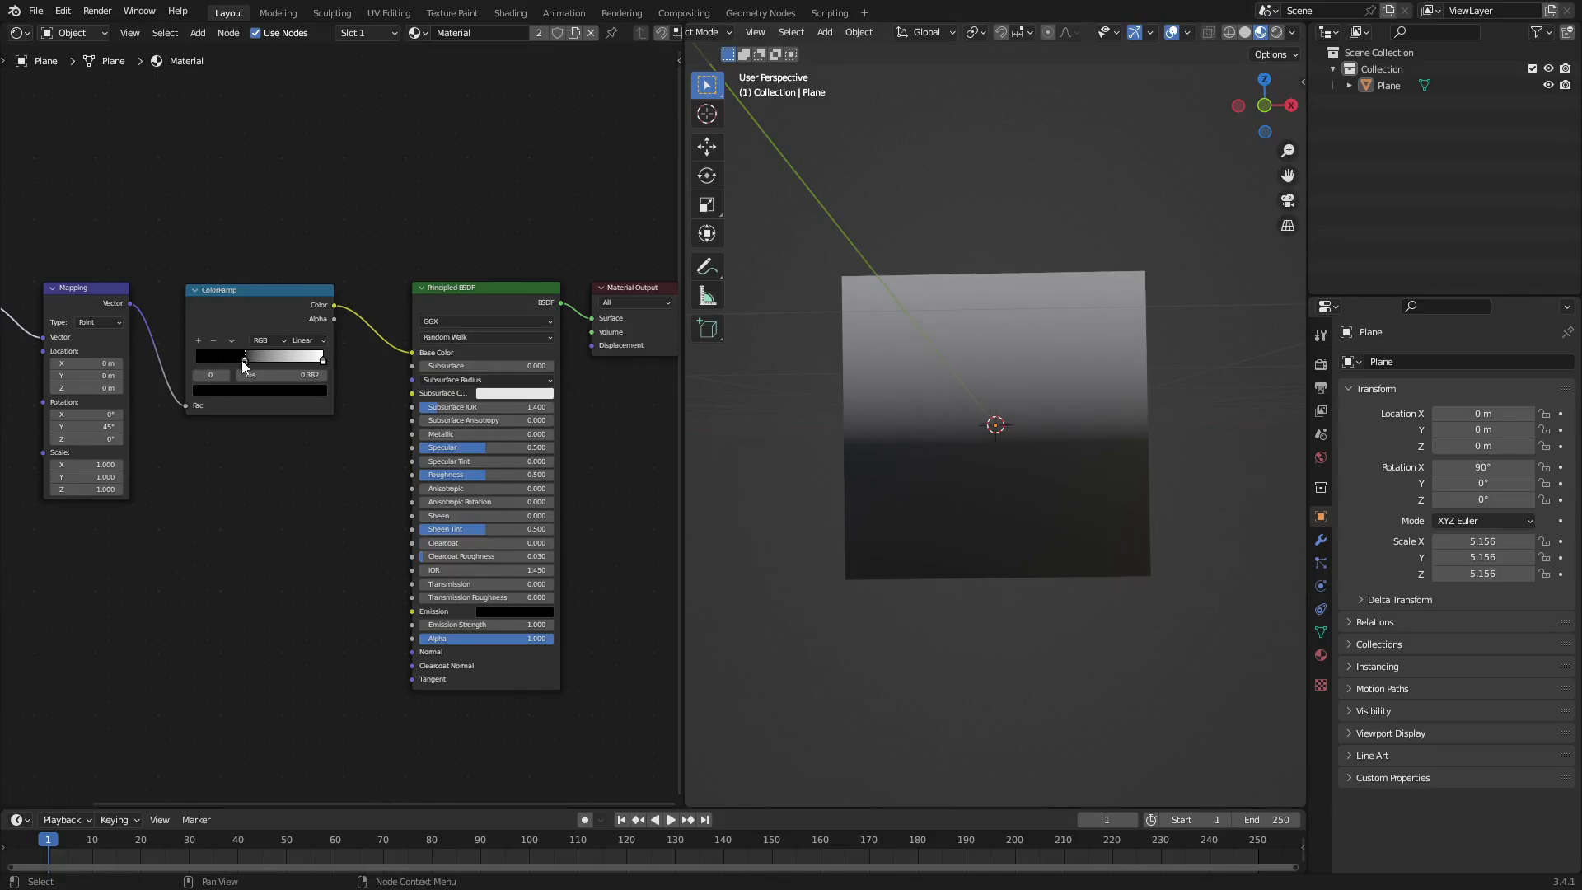
click(217, 357)
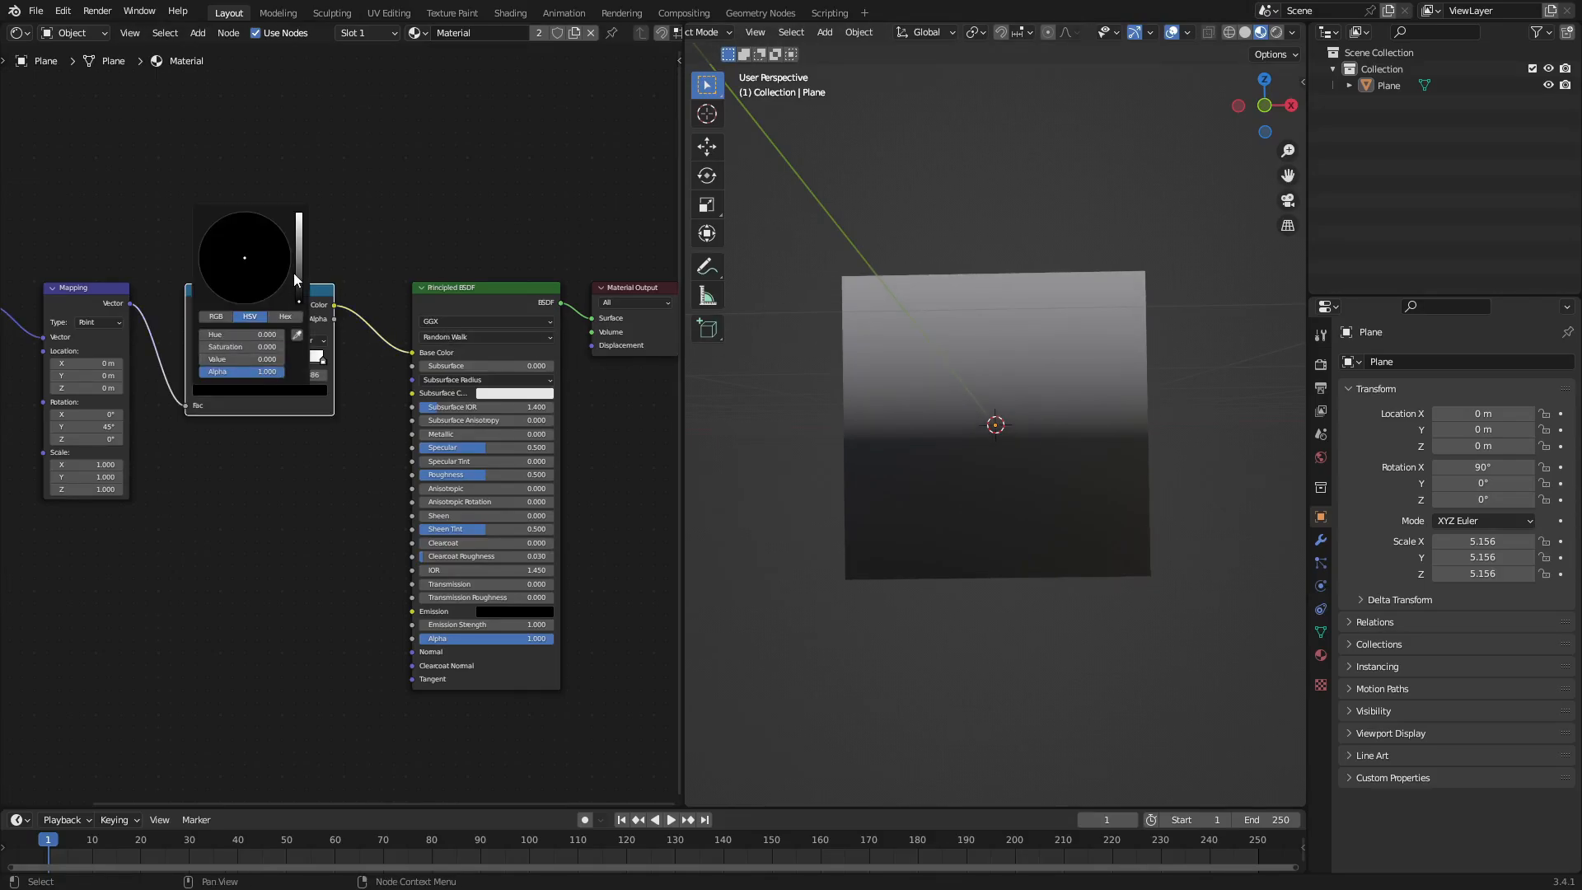
click(216, 240)
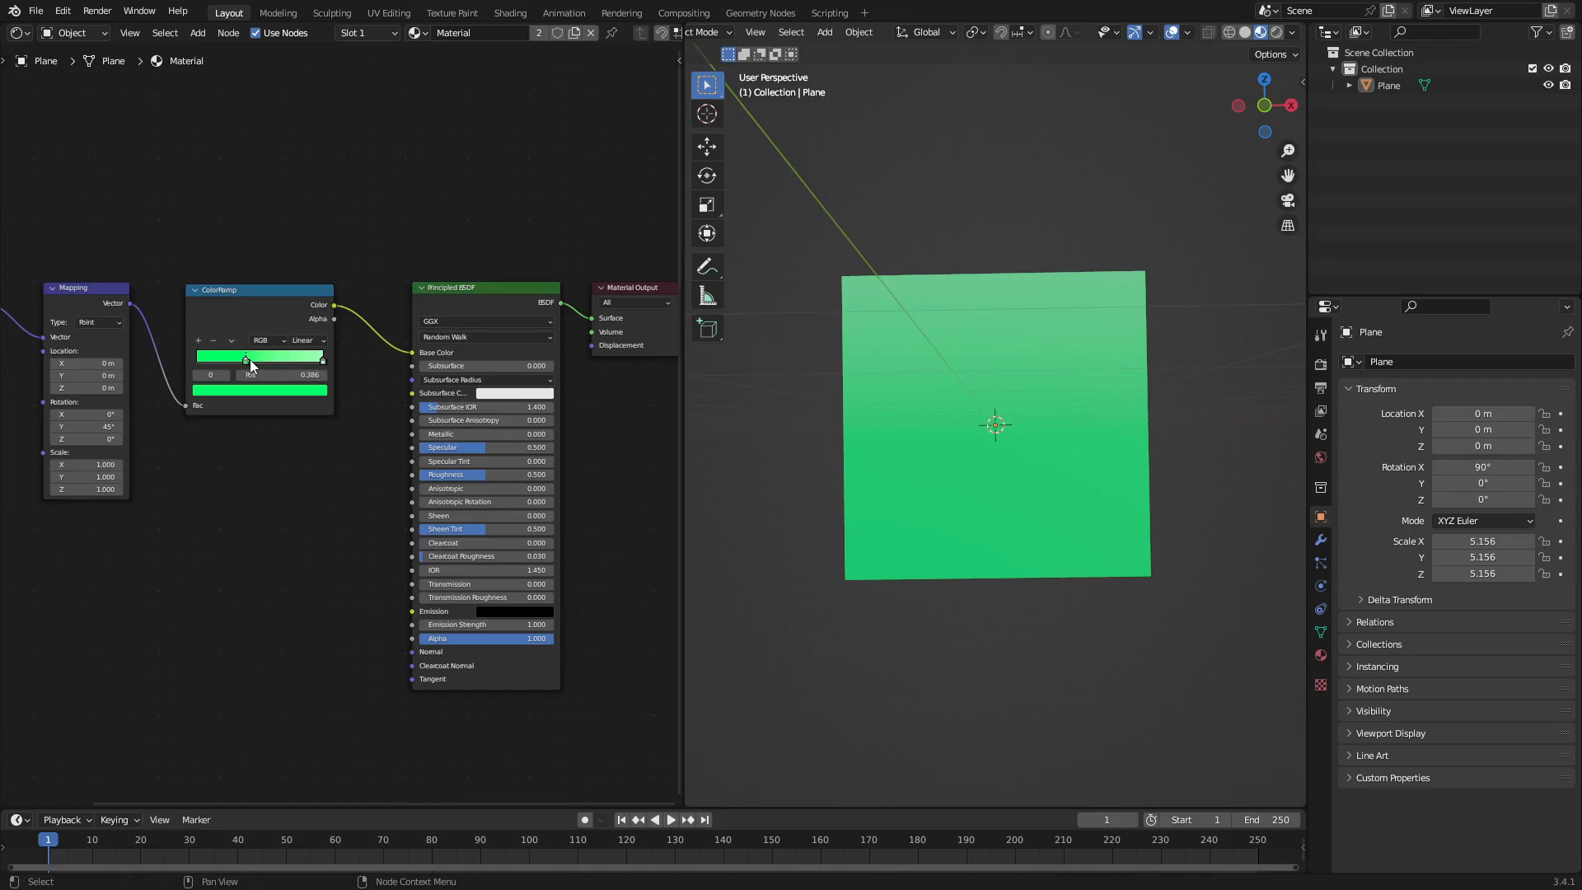
click(259, 356)
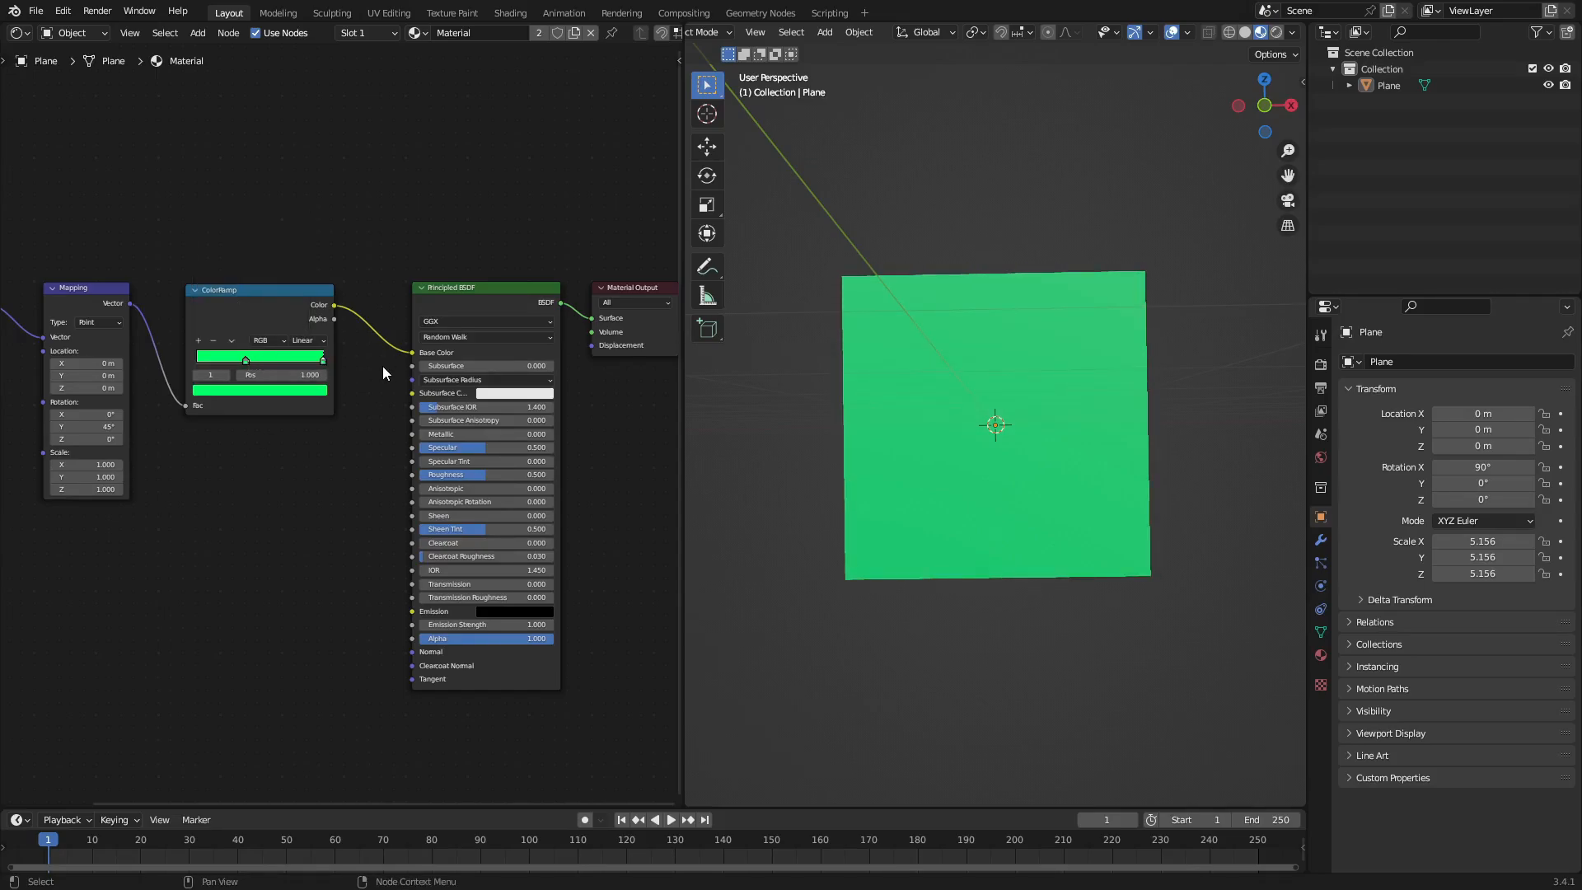
mouse_move(294, 390)
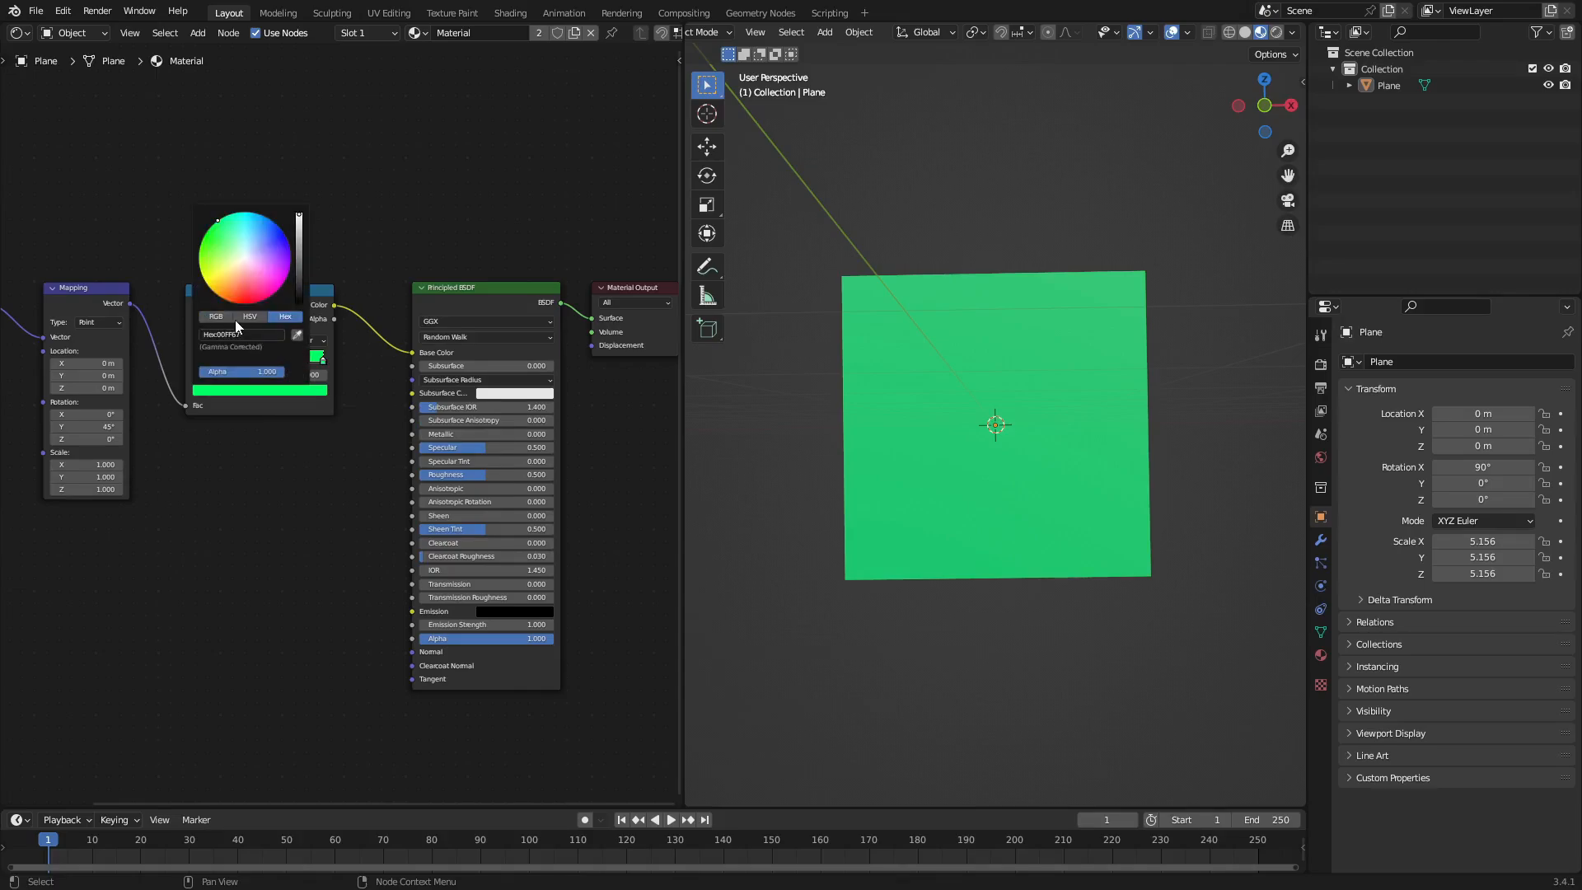
Step: Give the ColorRamp end stop the same green with Alpha 0
click(250, 317)
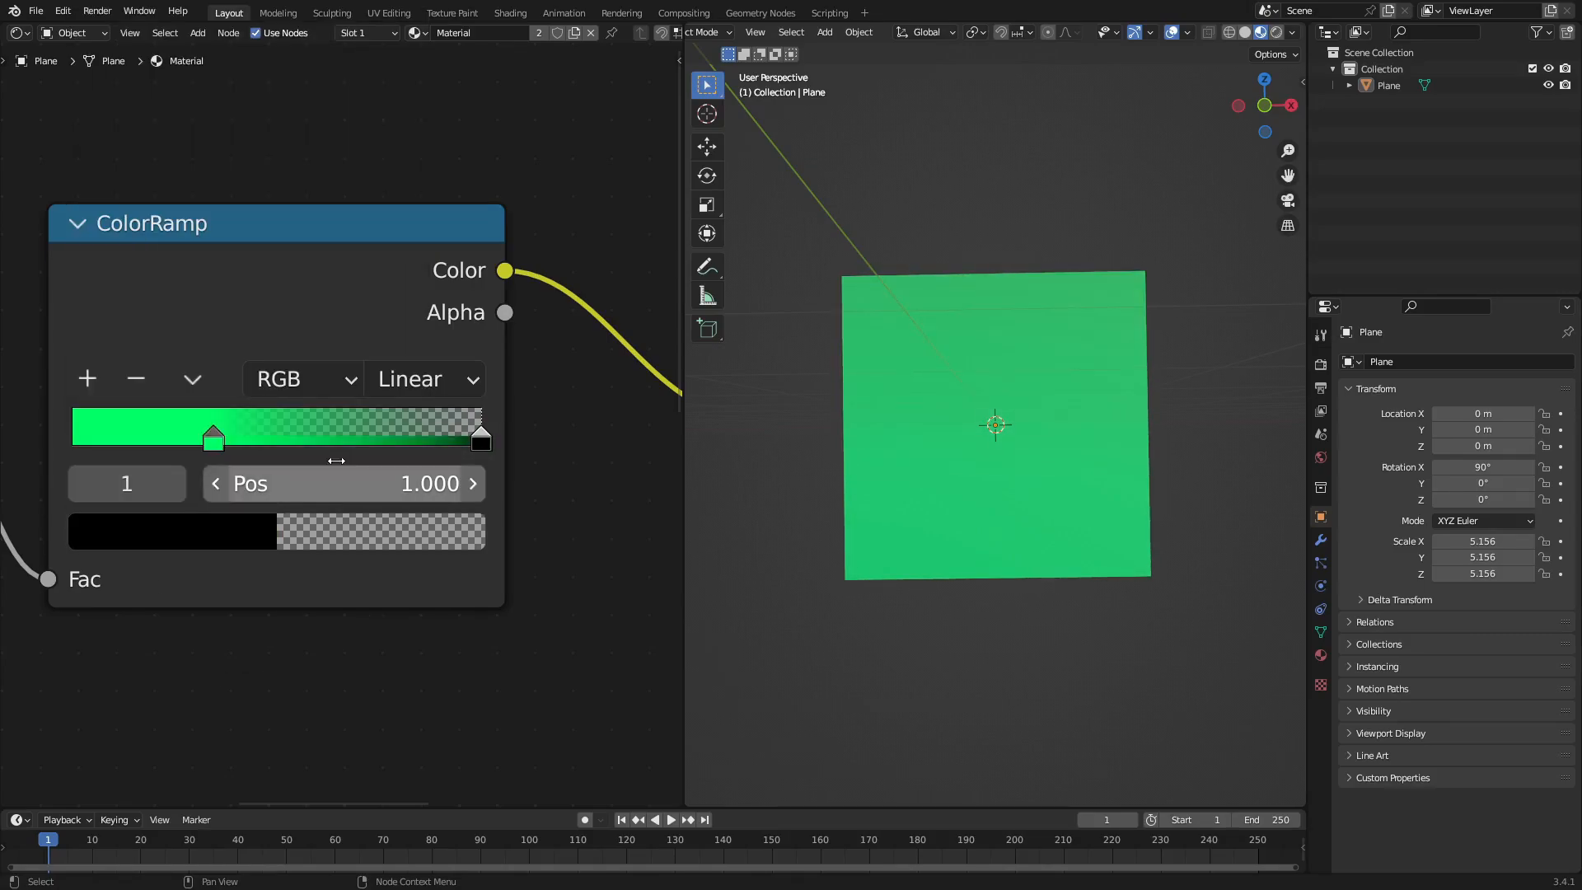
drag(213, 433, 152, 433)
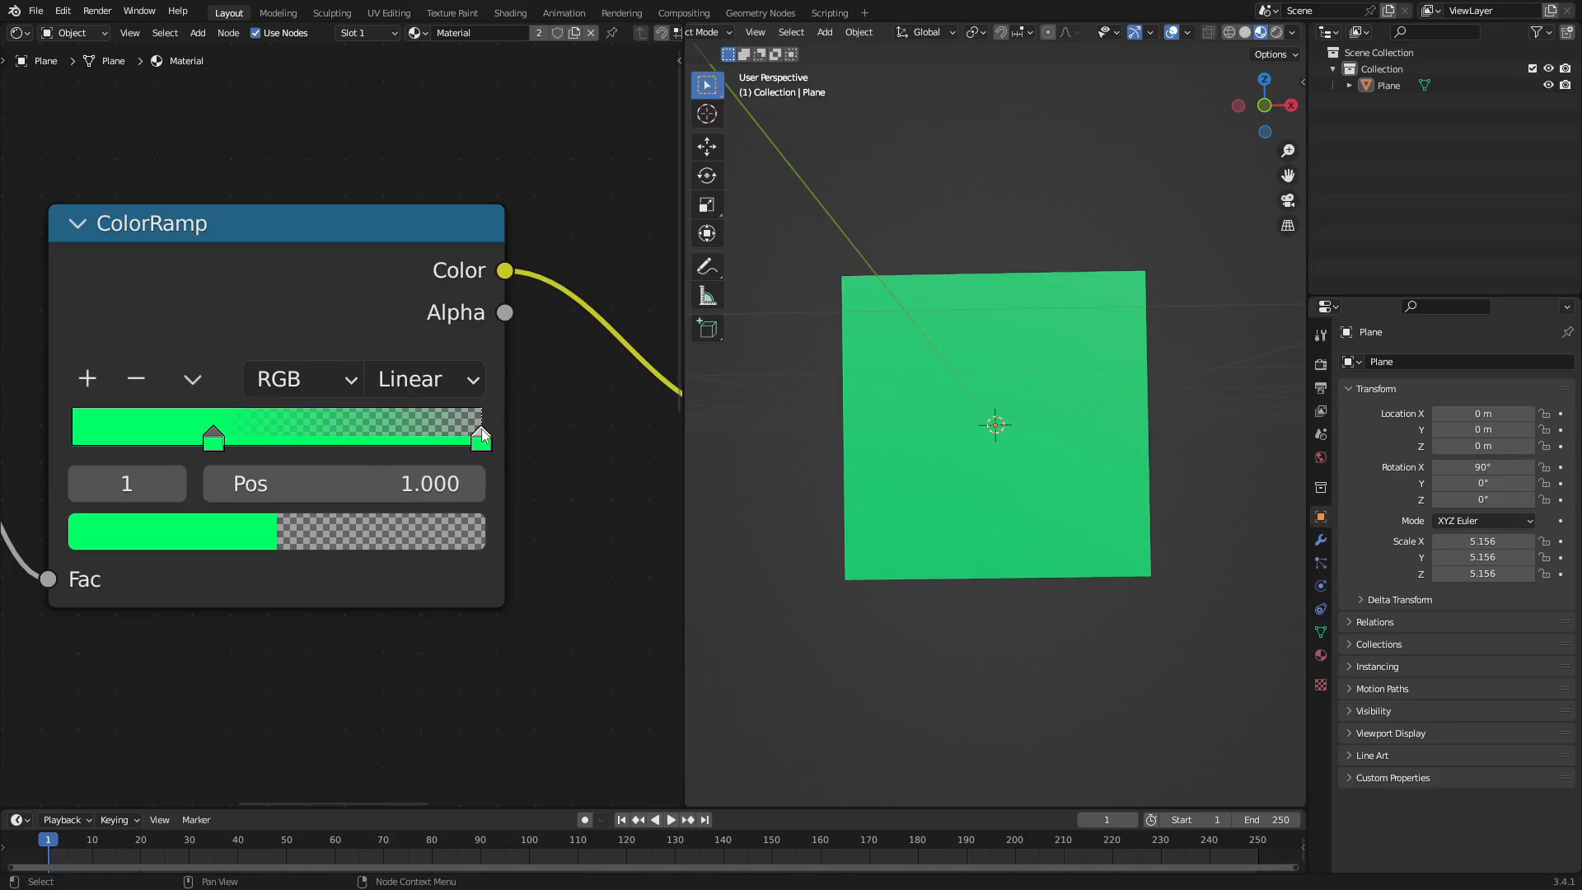
mouse_move(426, 428)
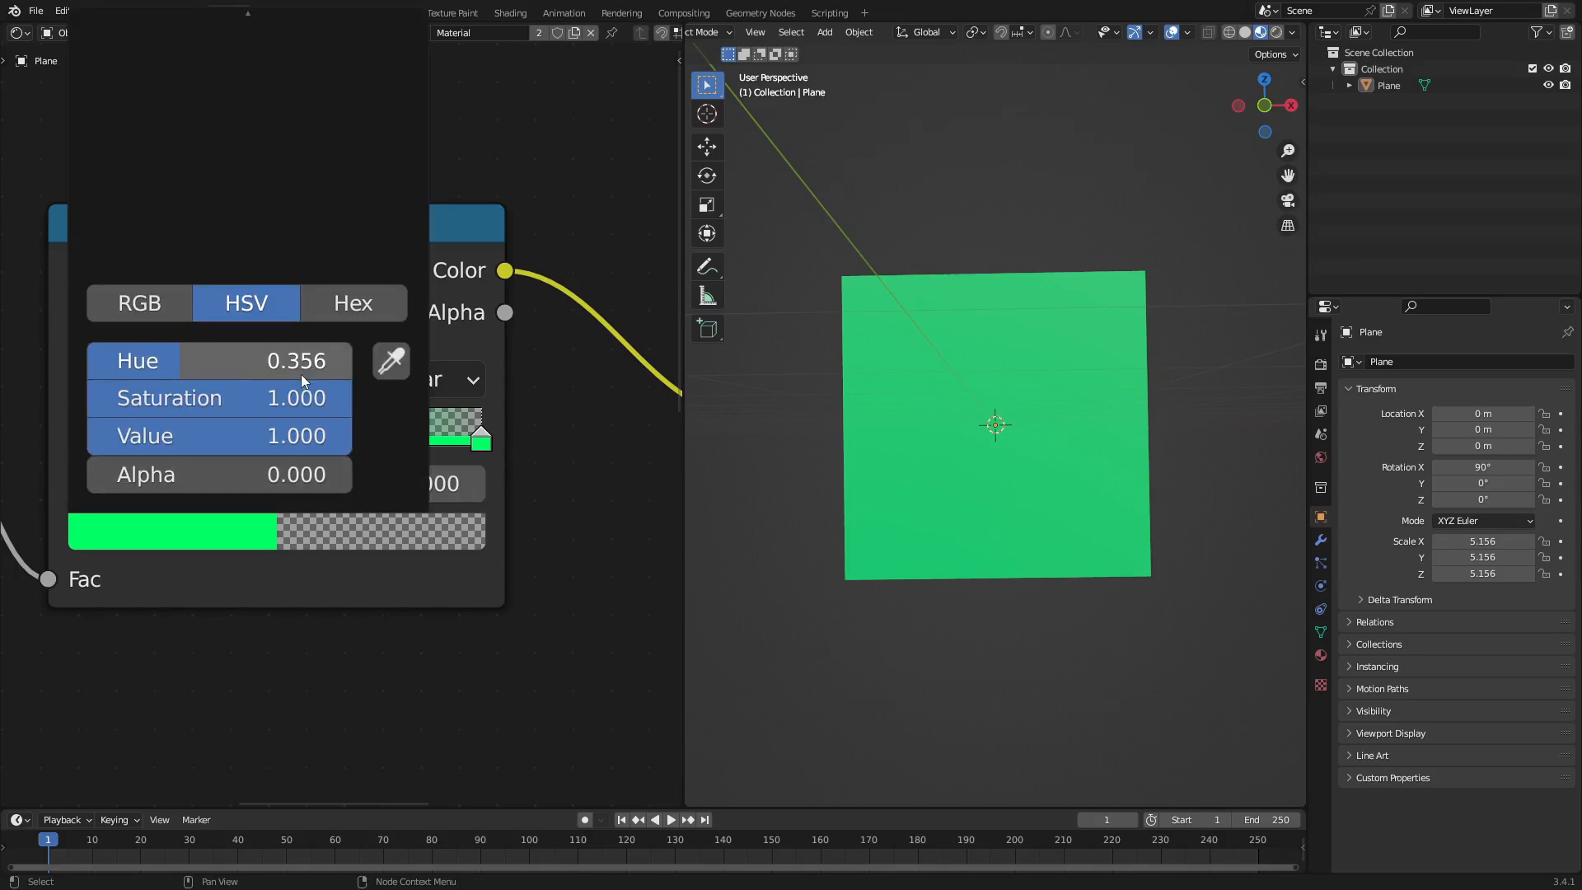
mouse_move(373, 182)
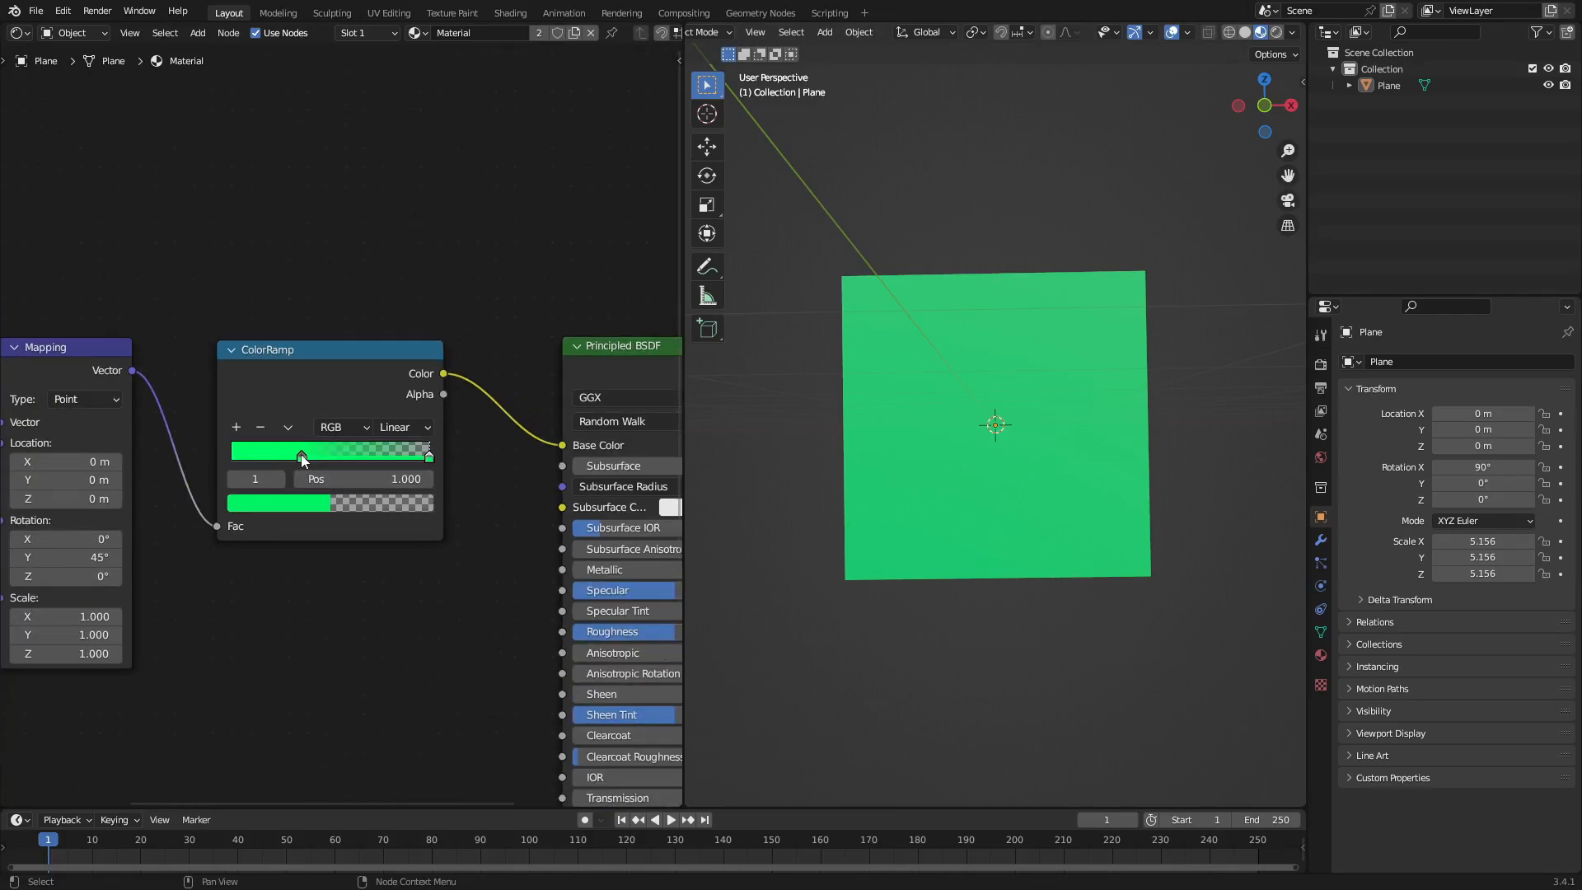
mouse_move(915, 457)
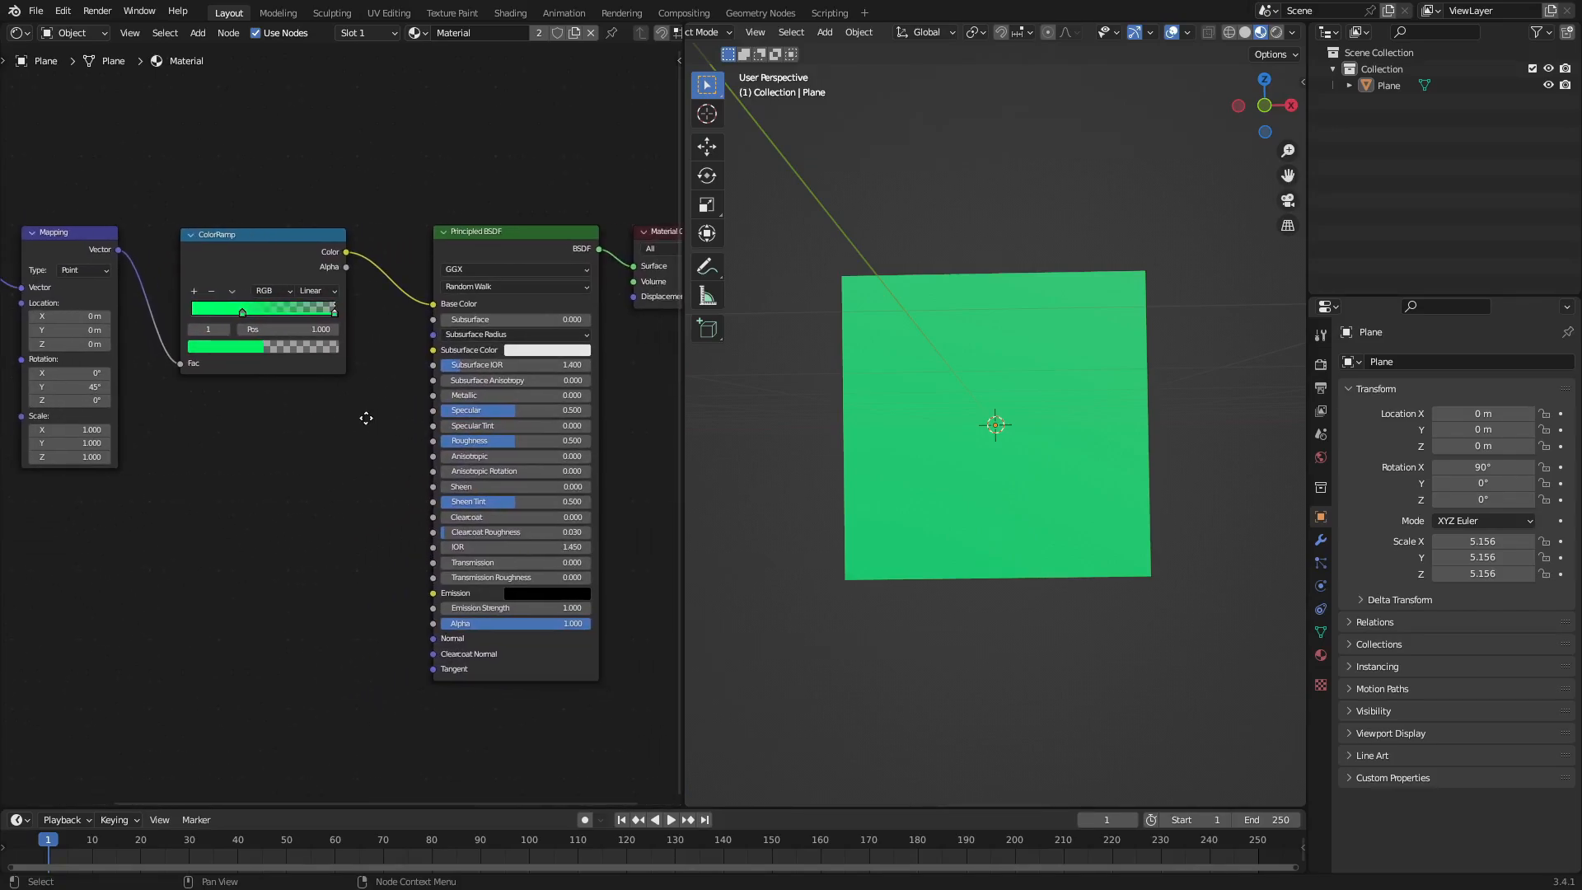
Step: Set the plane material's Blend Mode to Alpha Blend in Material Properties
click(1320, 655)
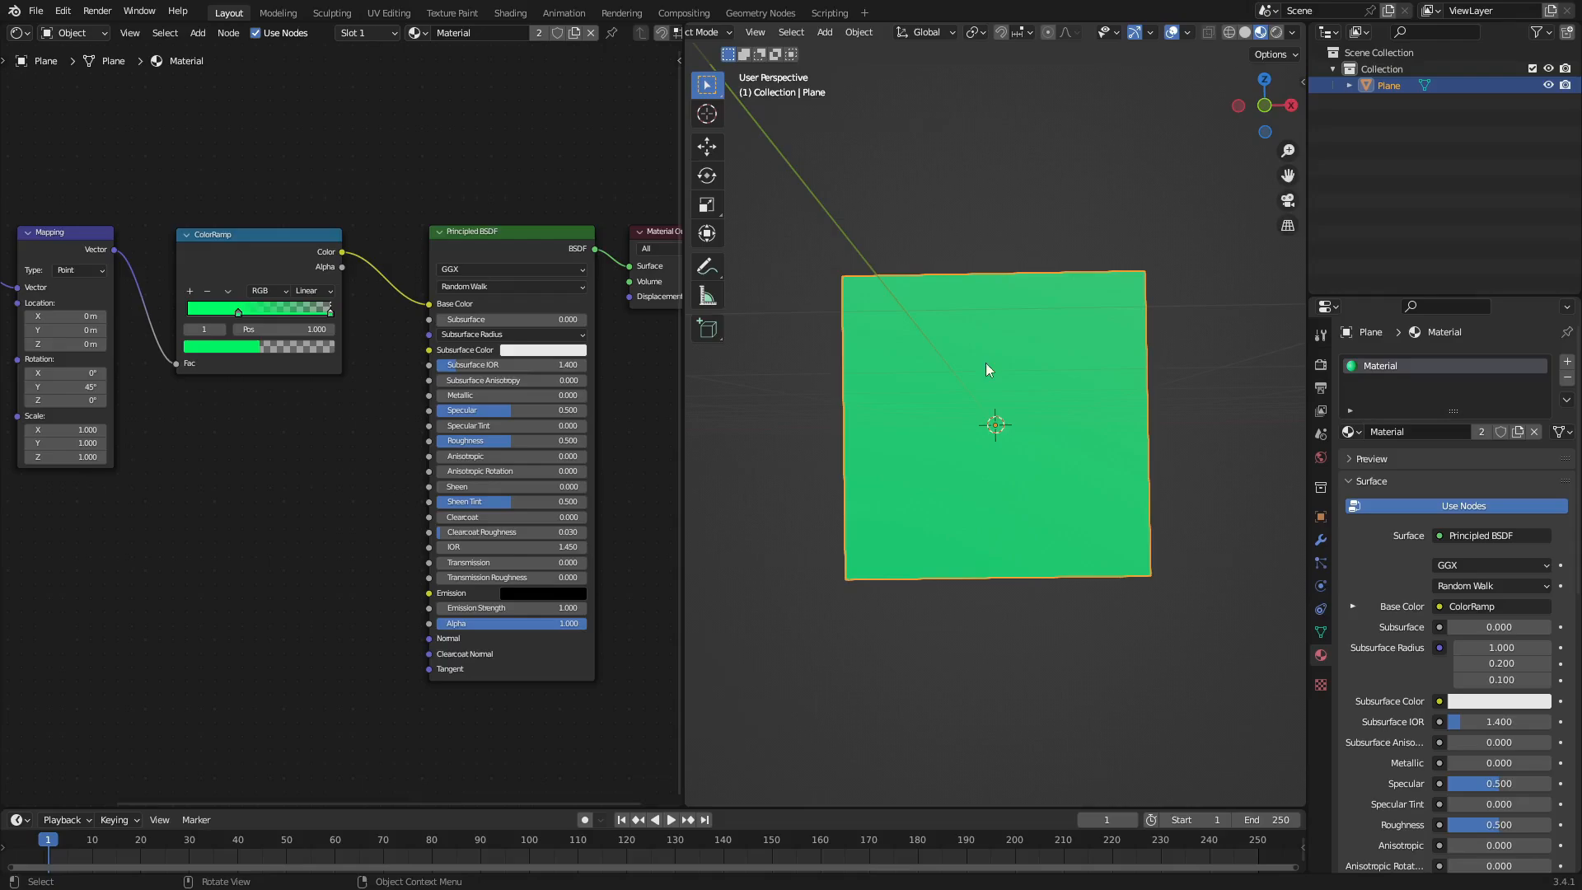
scroll(down, 3)
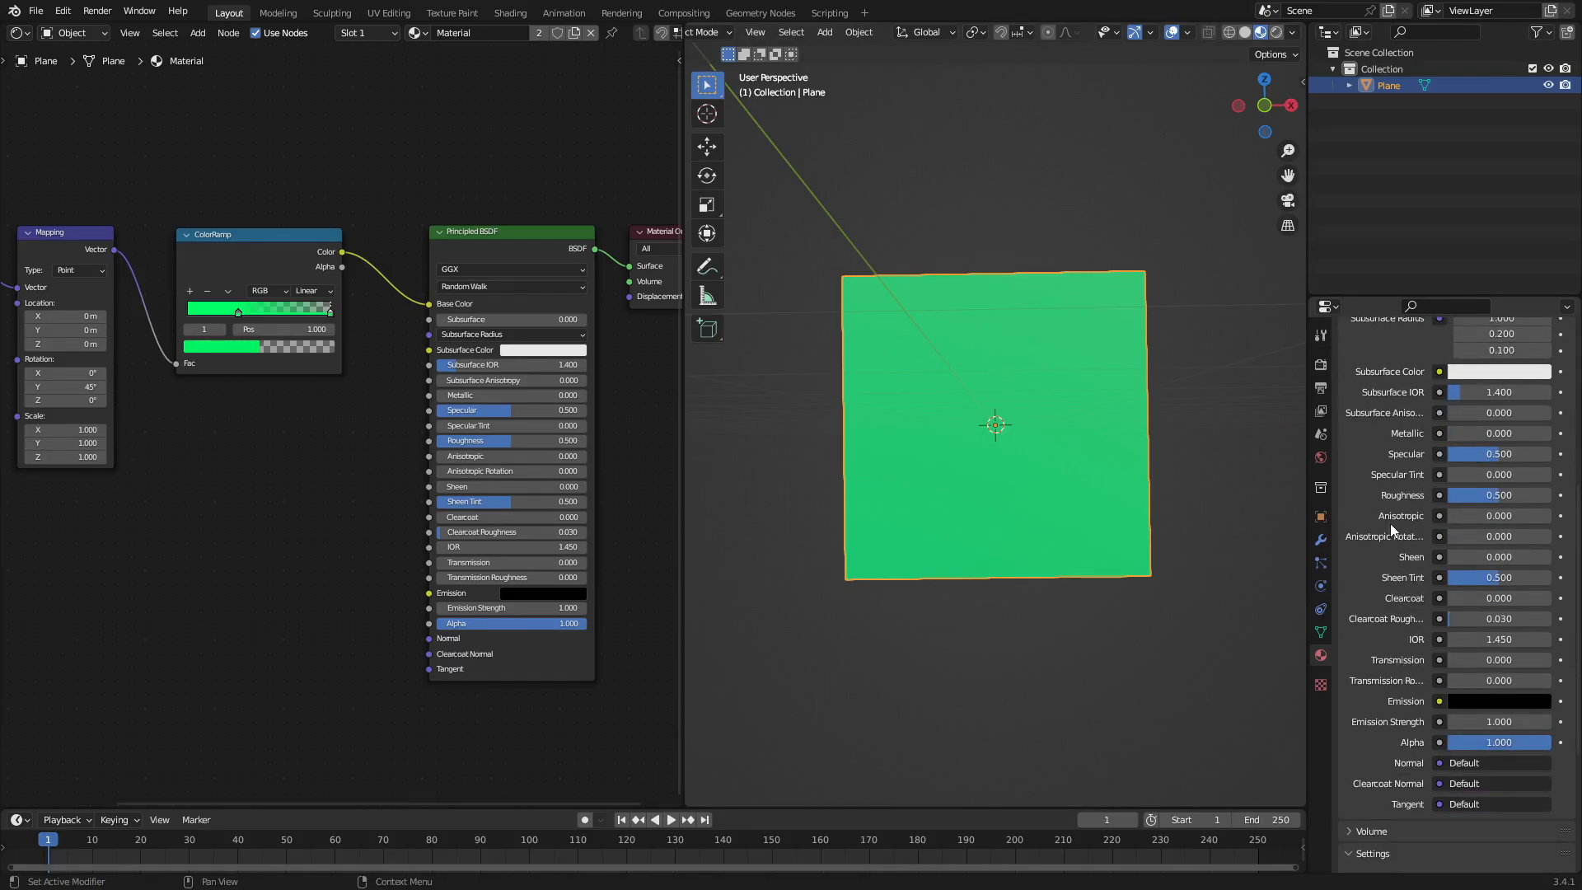
click(1500, 667)
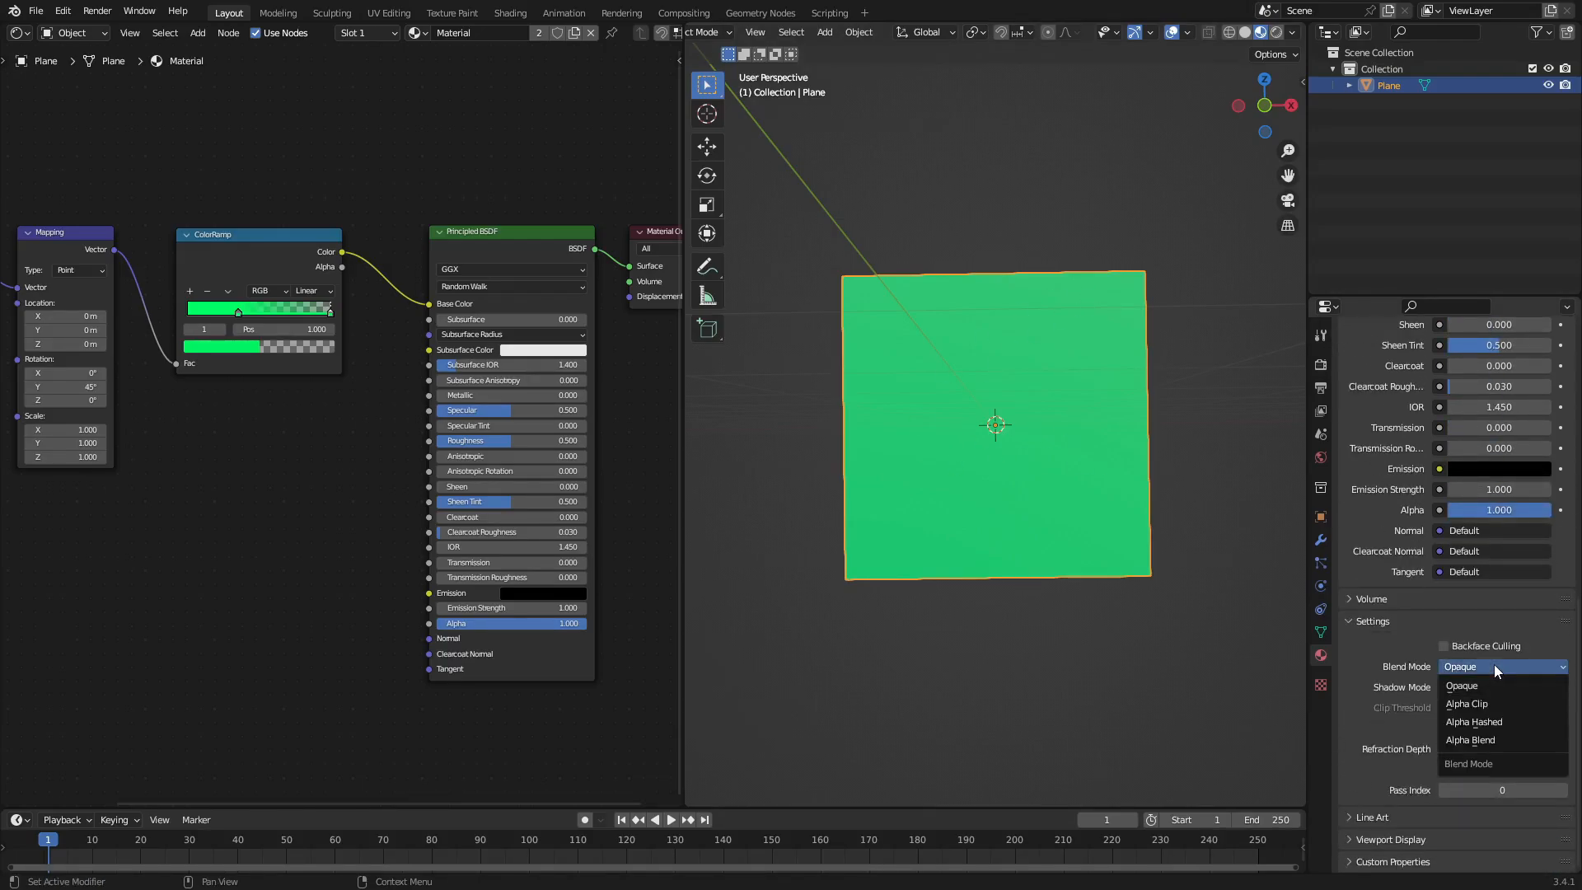
mouse_move(1469, 740)
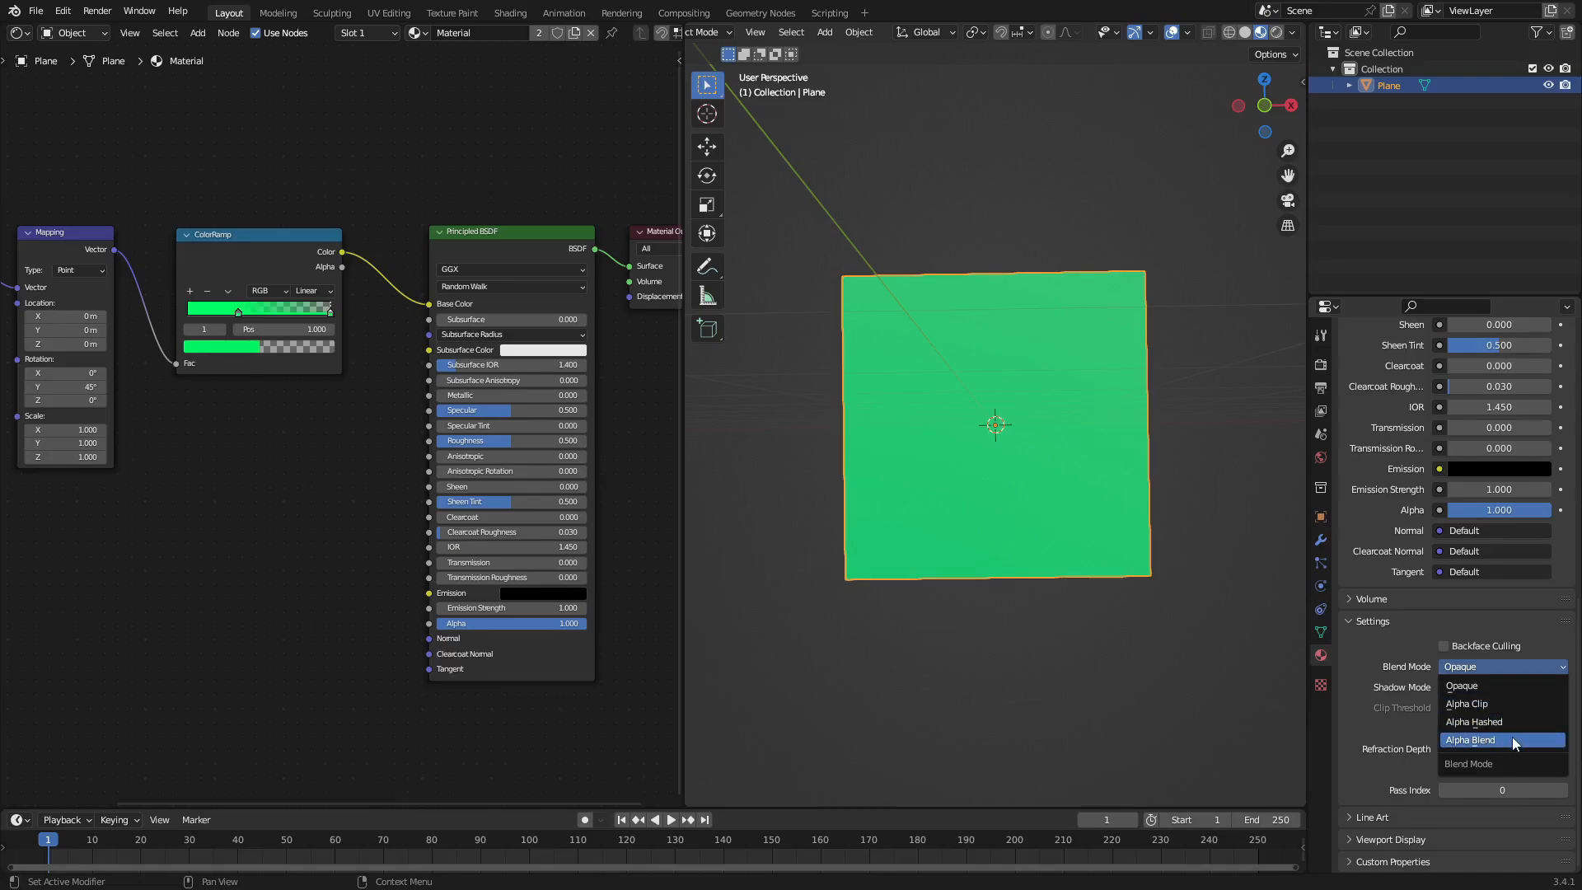
click(1470, 740)
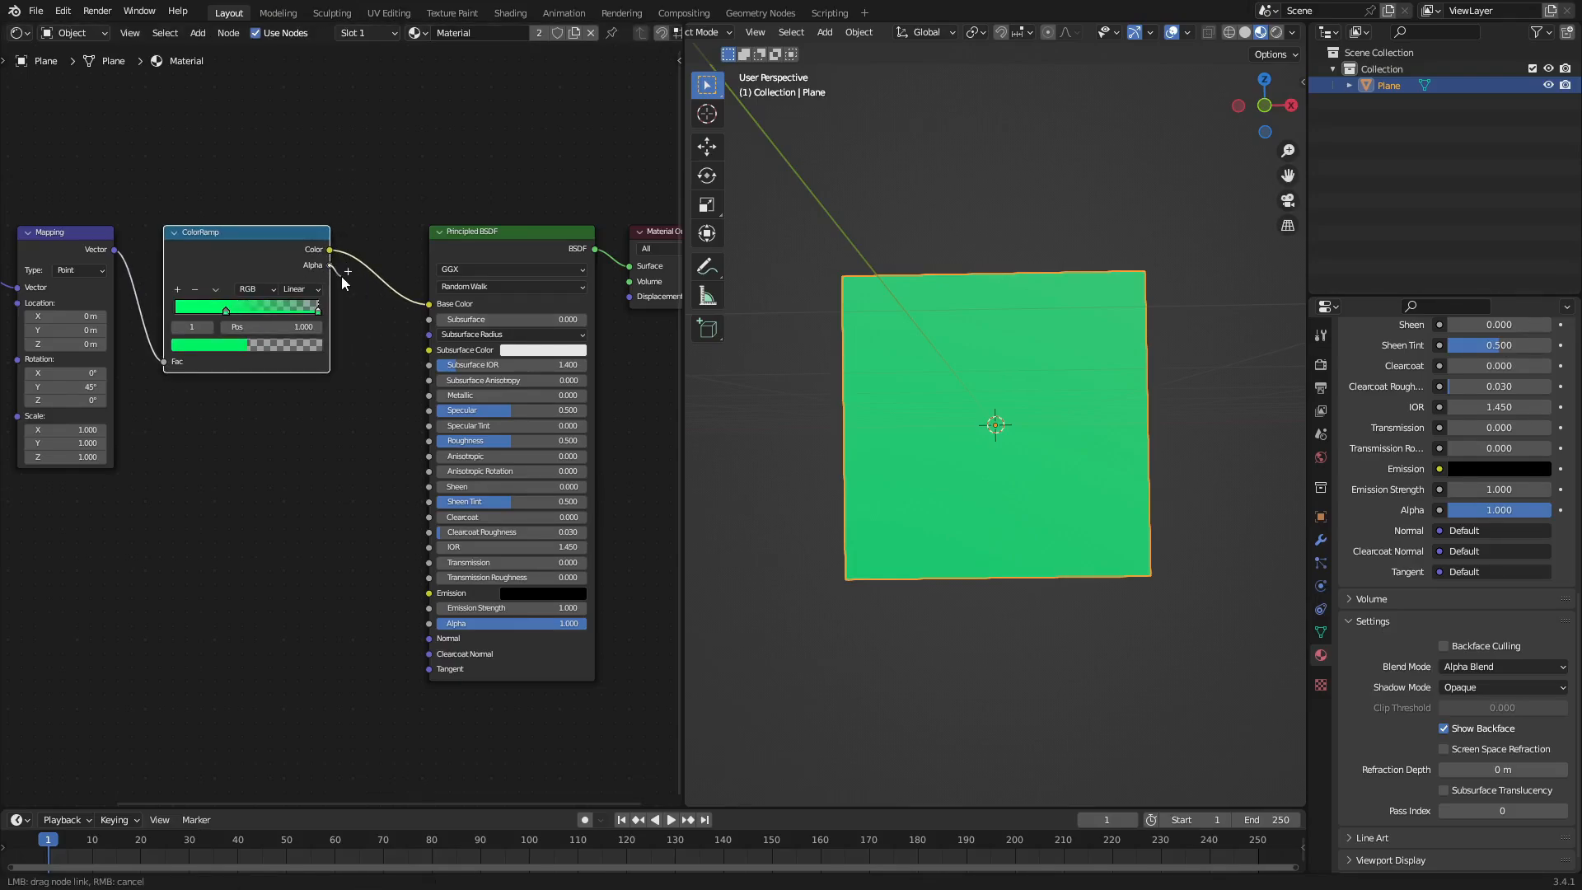
Step: Link ColorRamp Alpha to the BSDF Alpha, reapply Alpha Blend, and shift the transparent stop to 0.741
drag(328, 265, 434, 623)
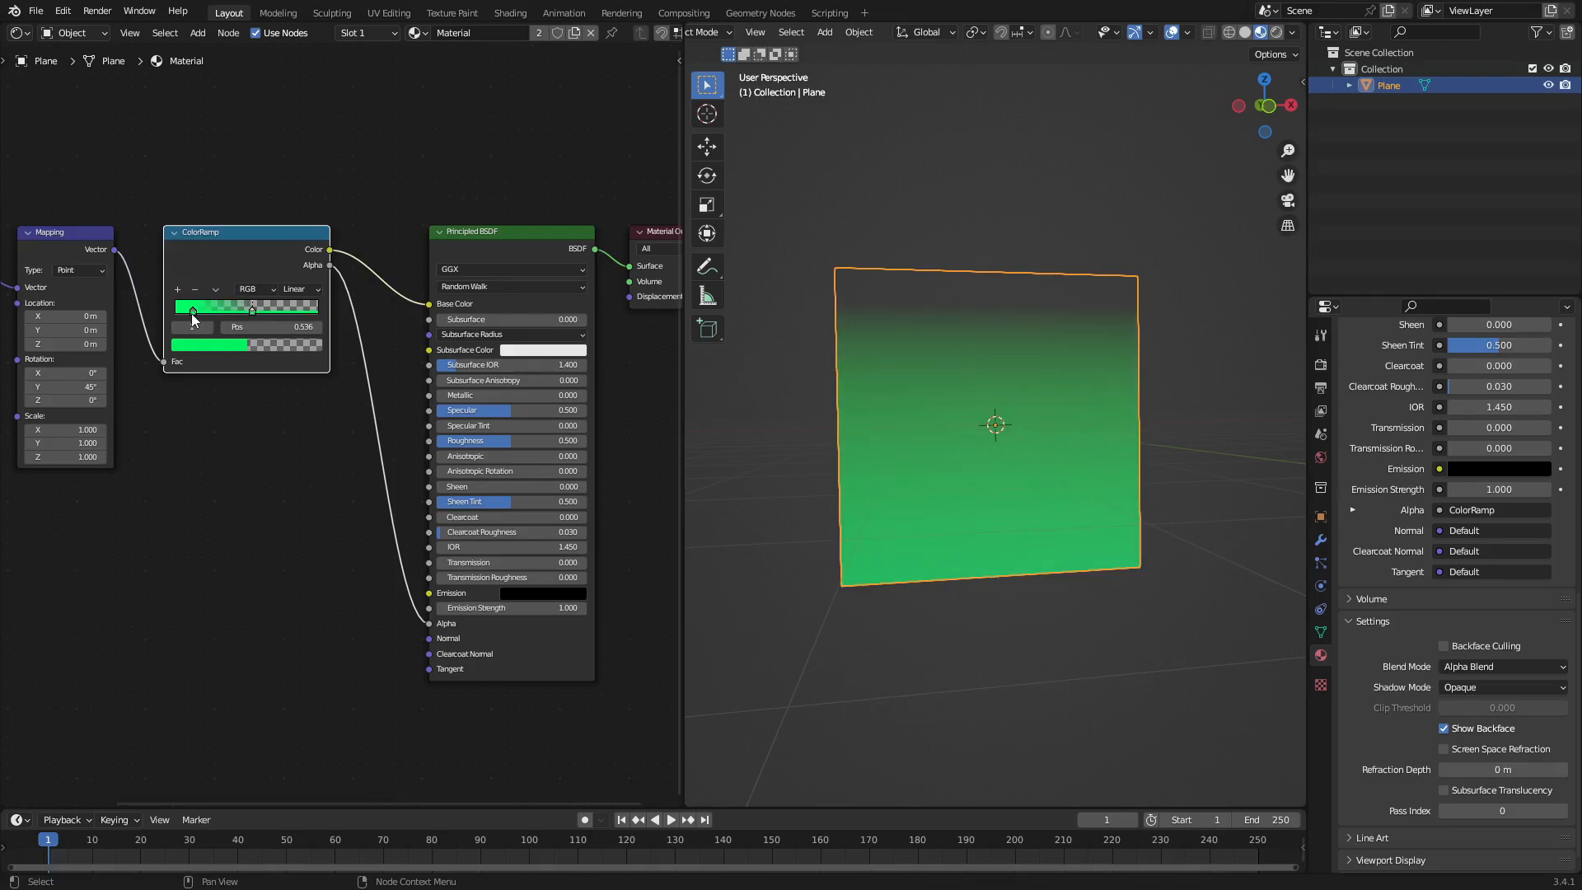
drag(251, 307, 240, 307)
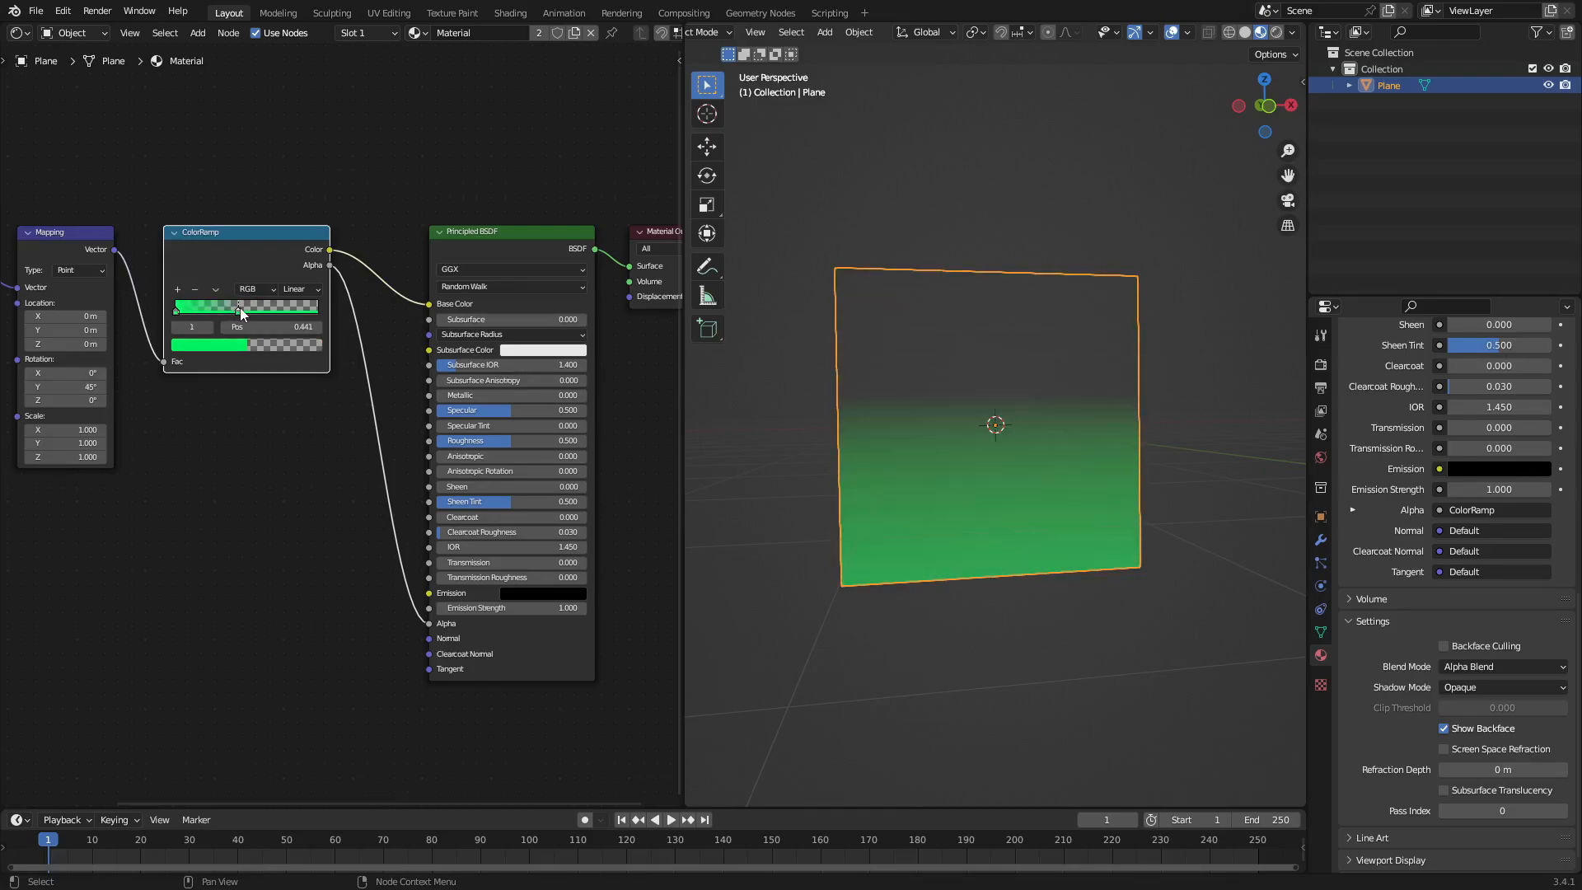
drag(240, 307, 246, 307)
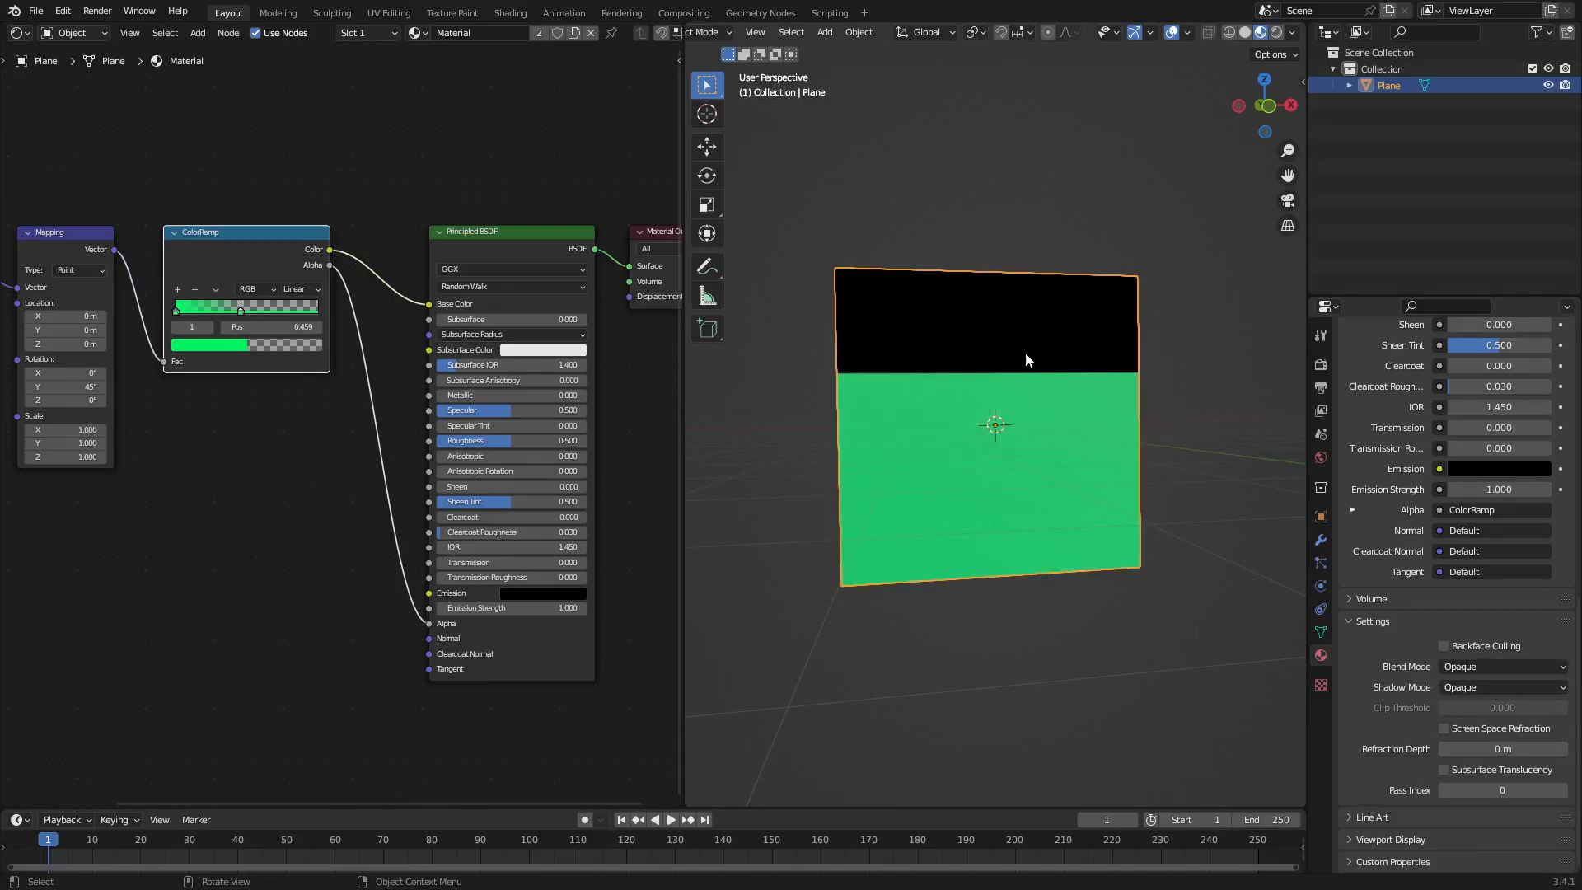
click(1501, 667)
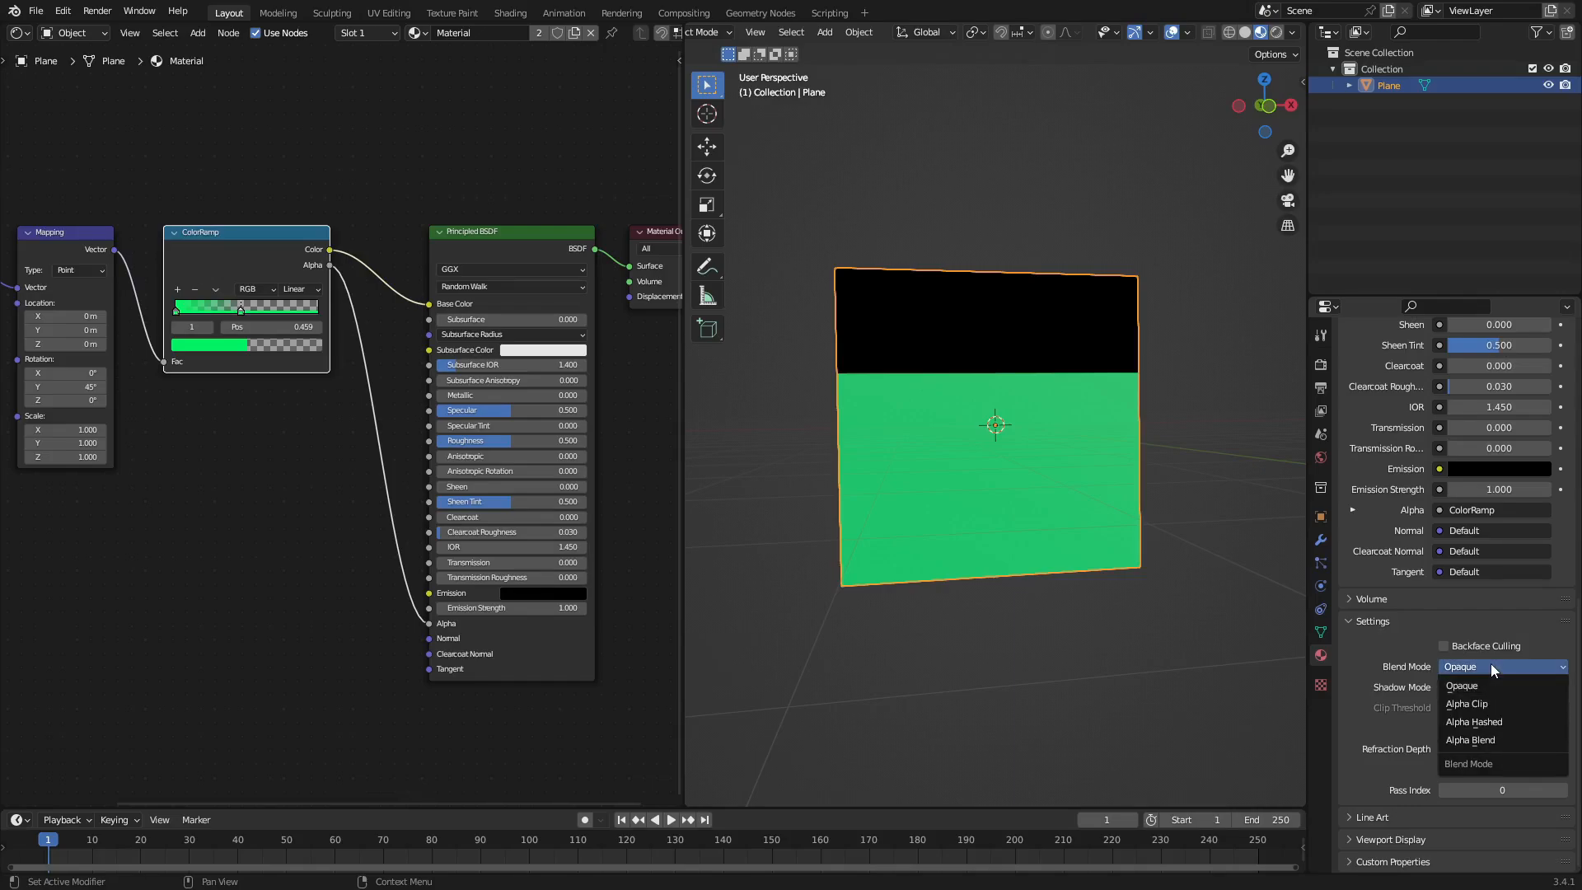
click(1469, 740)
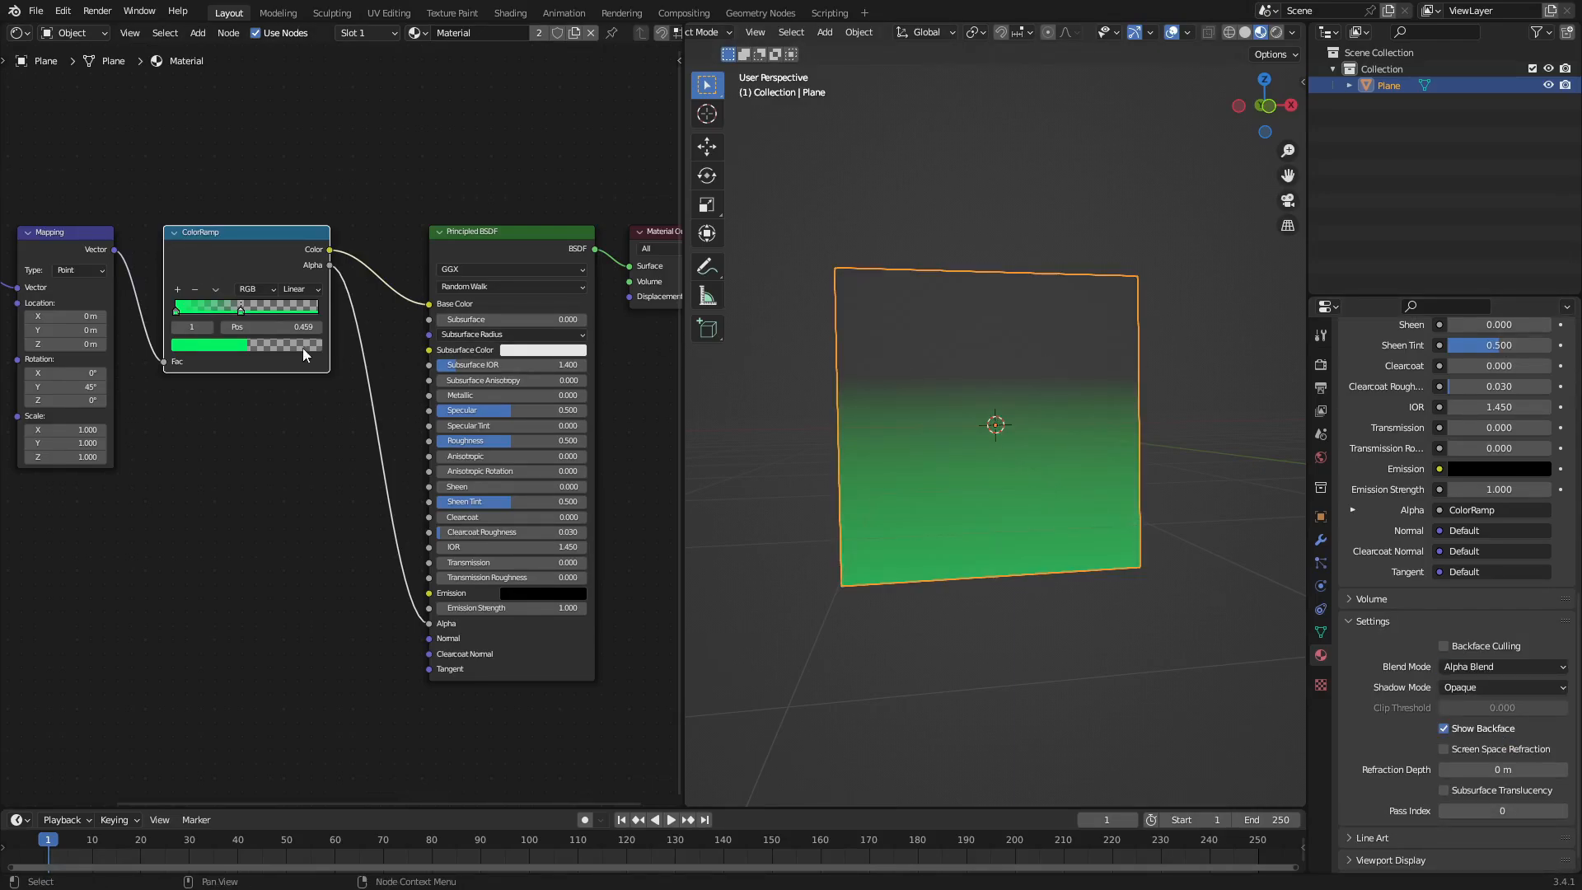
drag(239, 307, 280, 307)
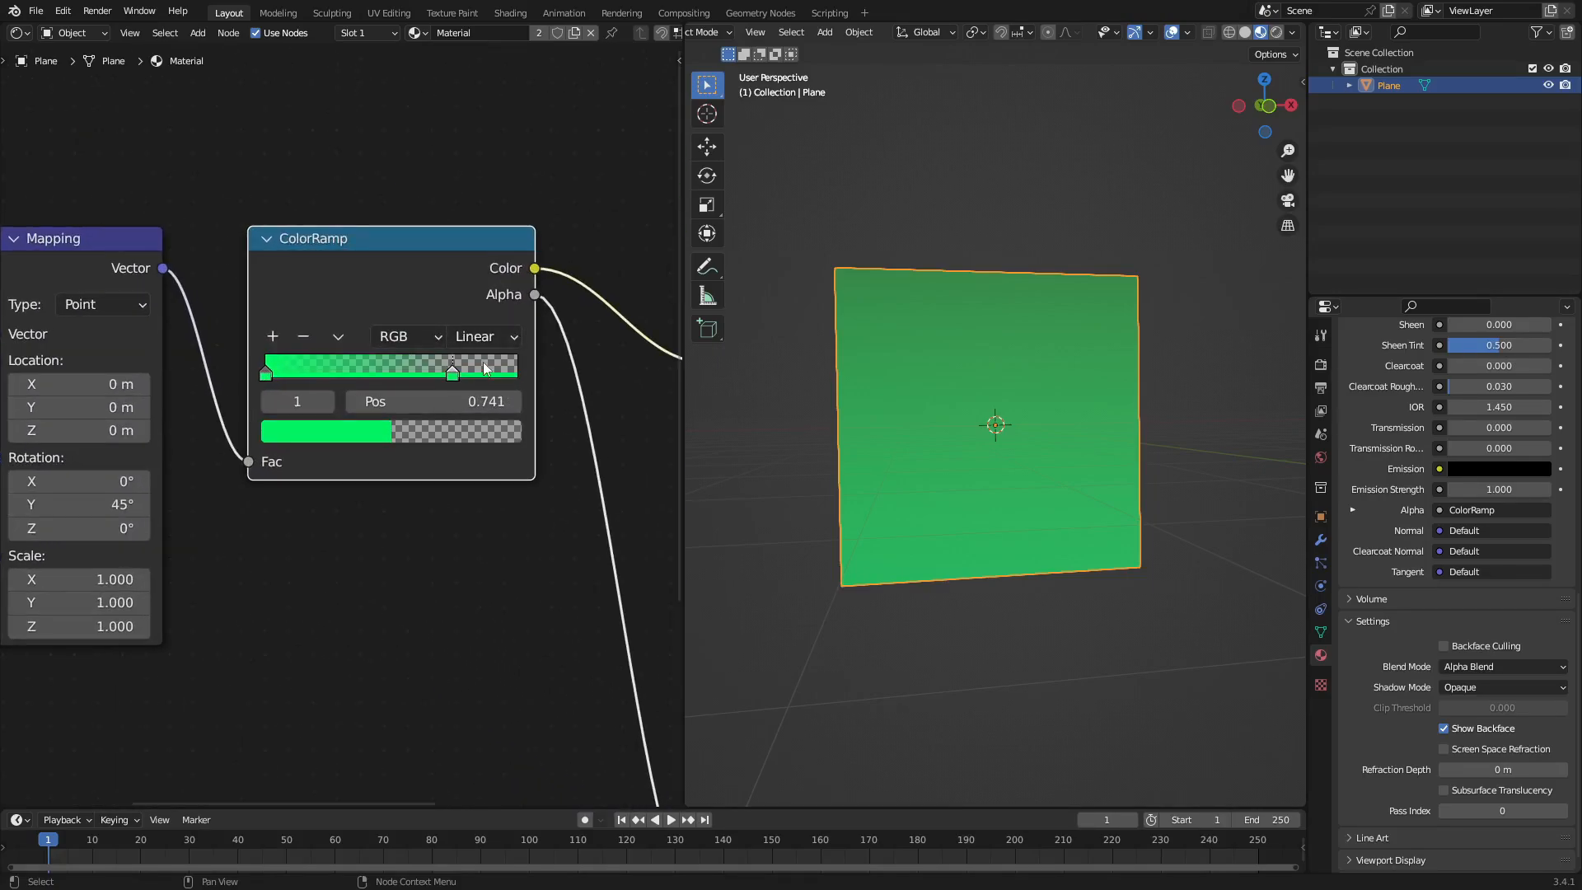
Step: Set the ColorRamp interpolation to B-Spline
click(484, 336)
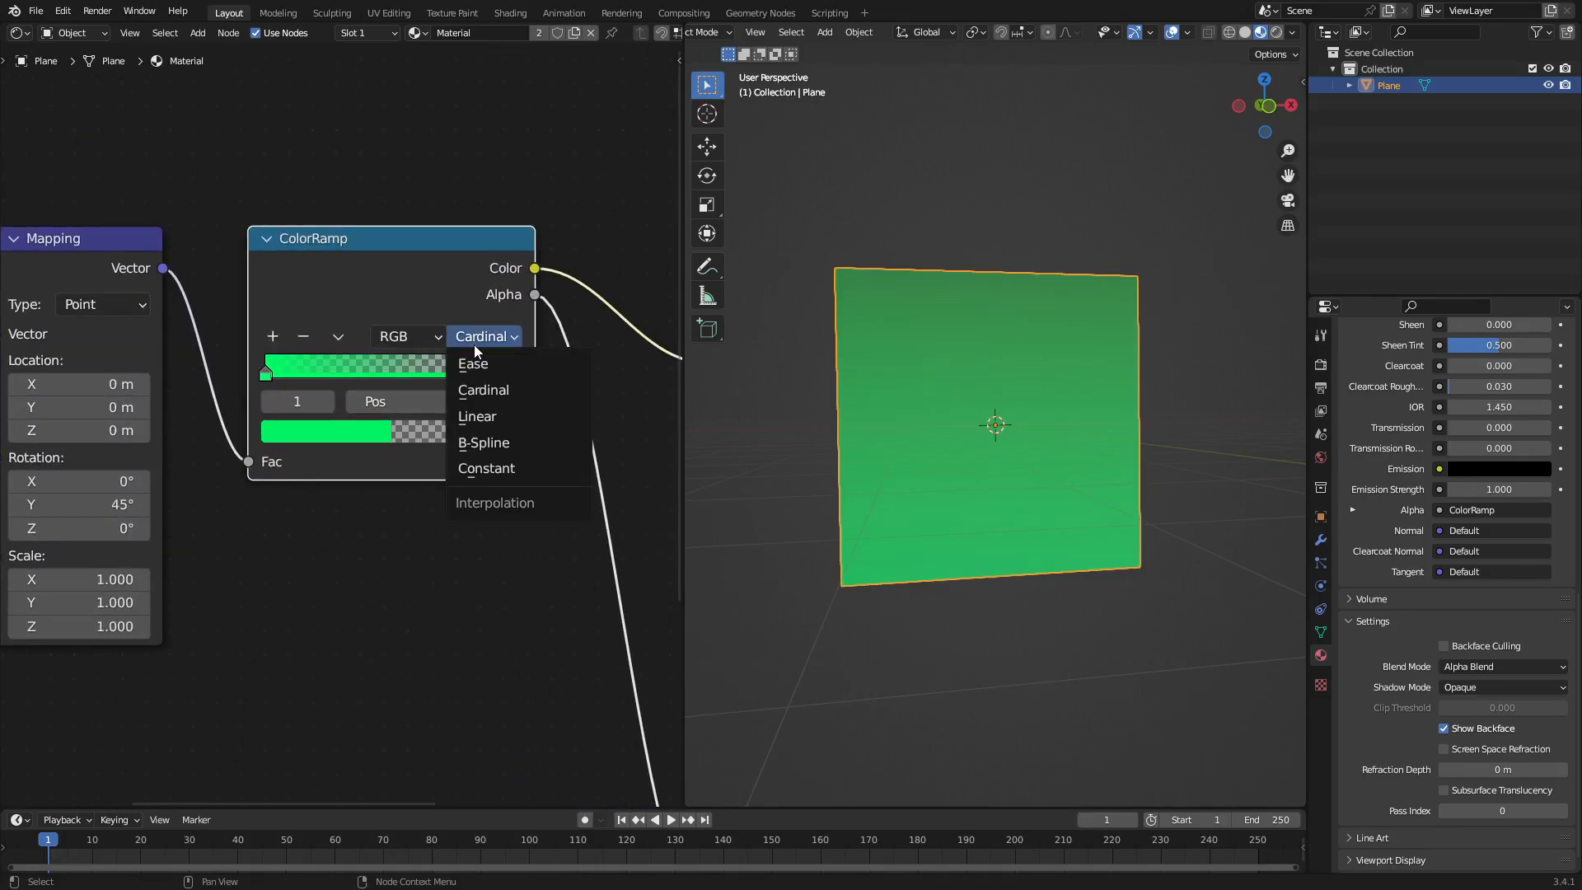
click(473, 363)
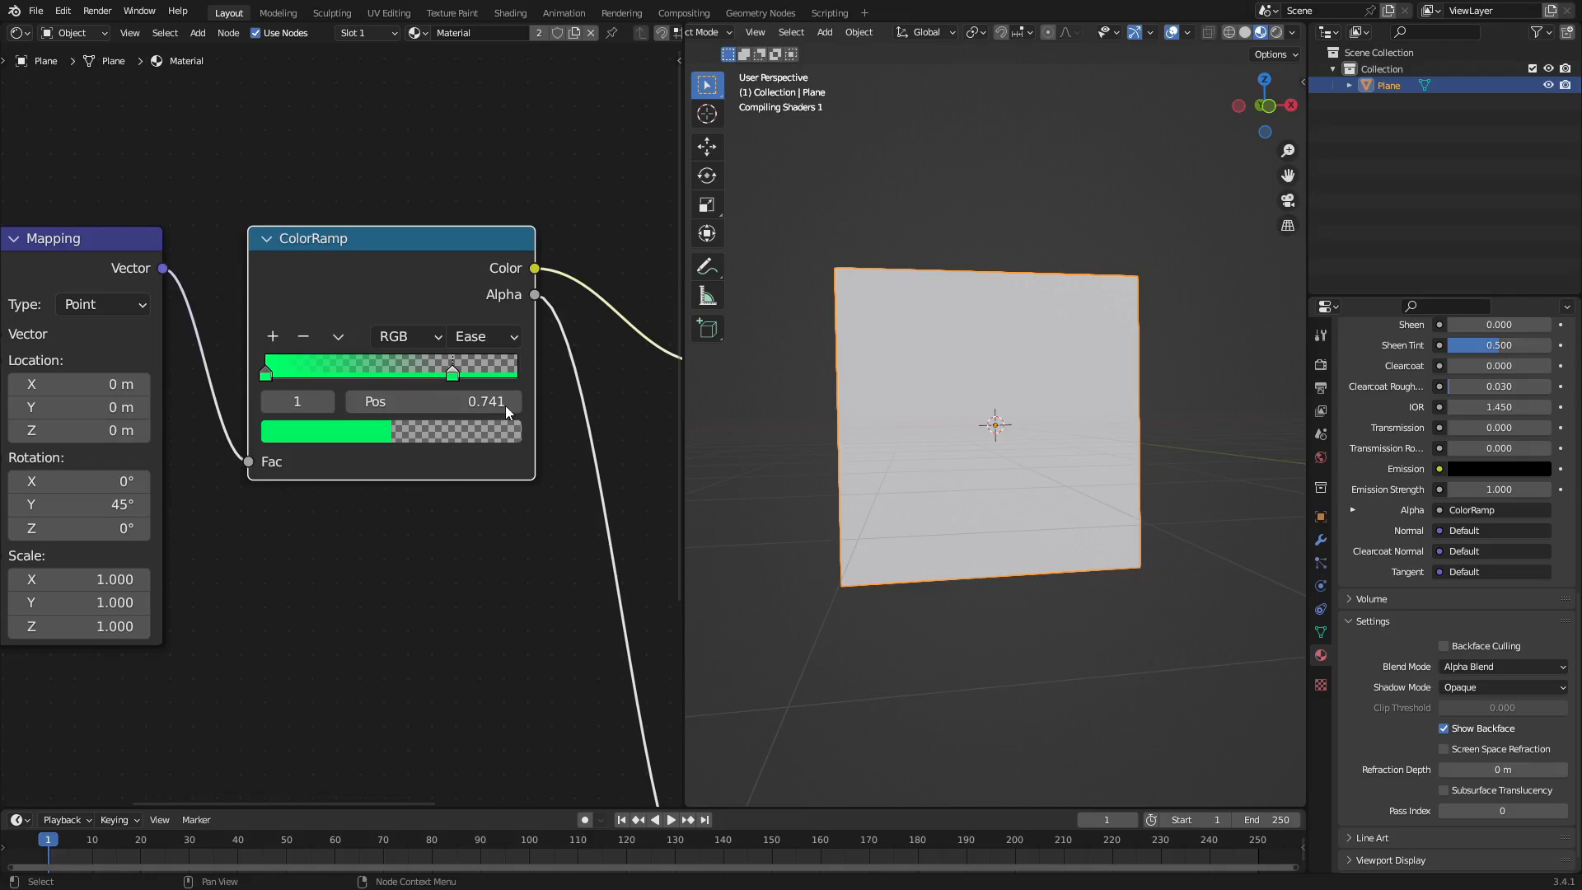
click(484, 336)
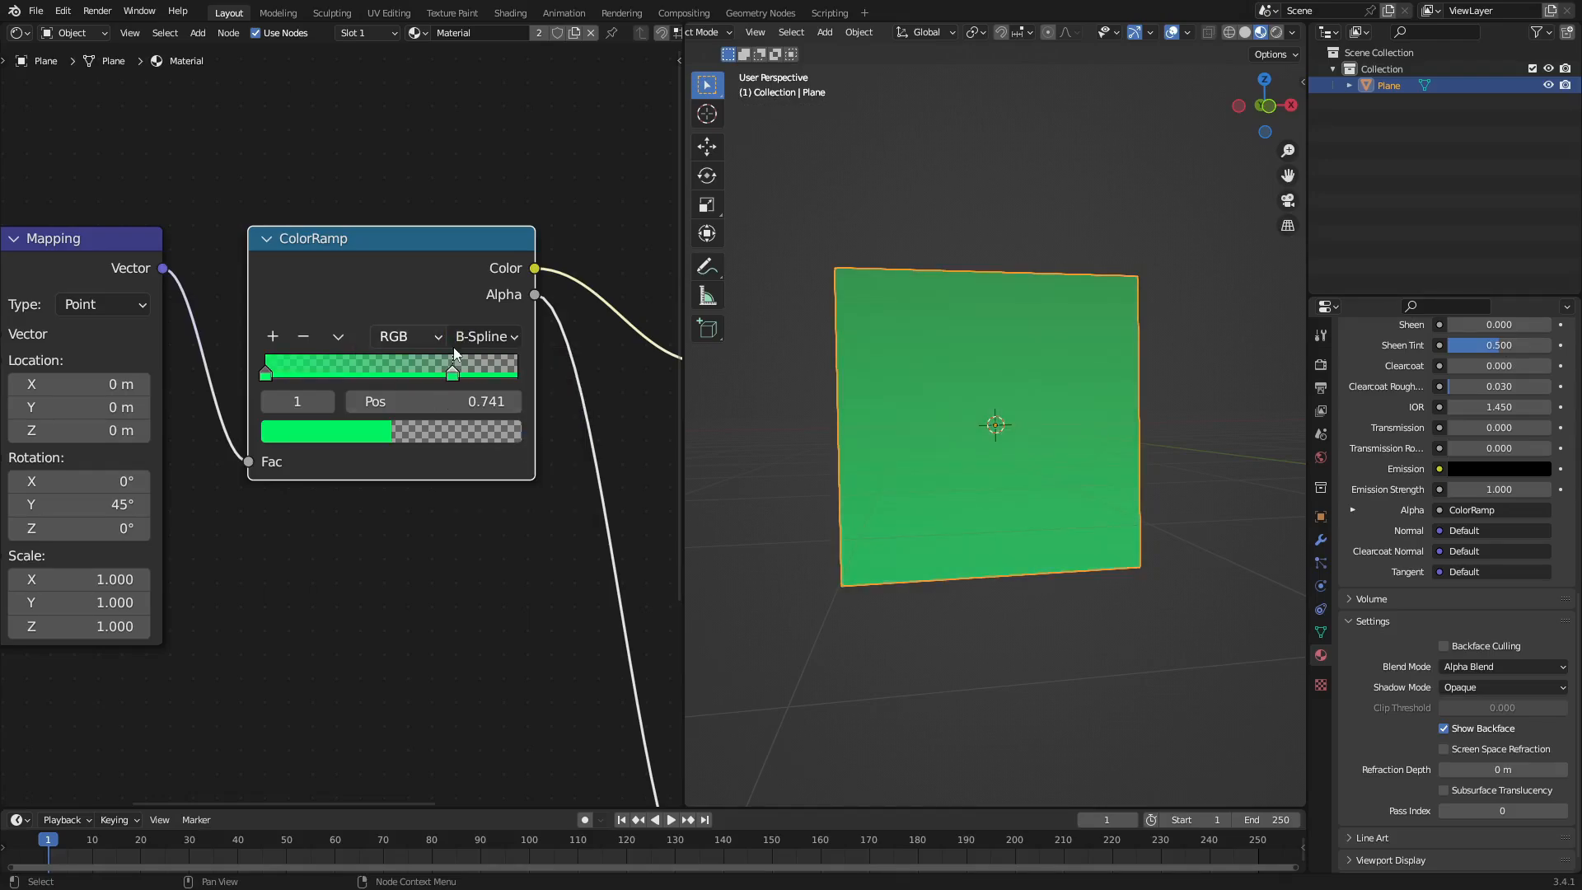
Step: Reposition the gradient stop and add a third stop at about 0.623
drag(452, 370, 331, 370)
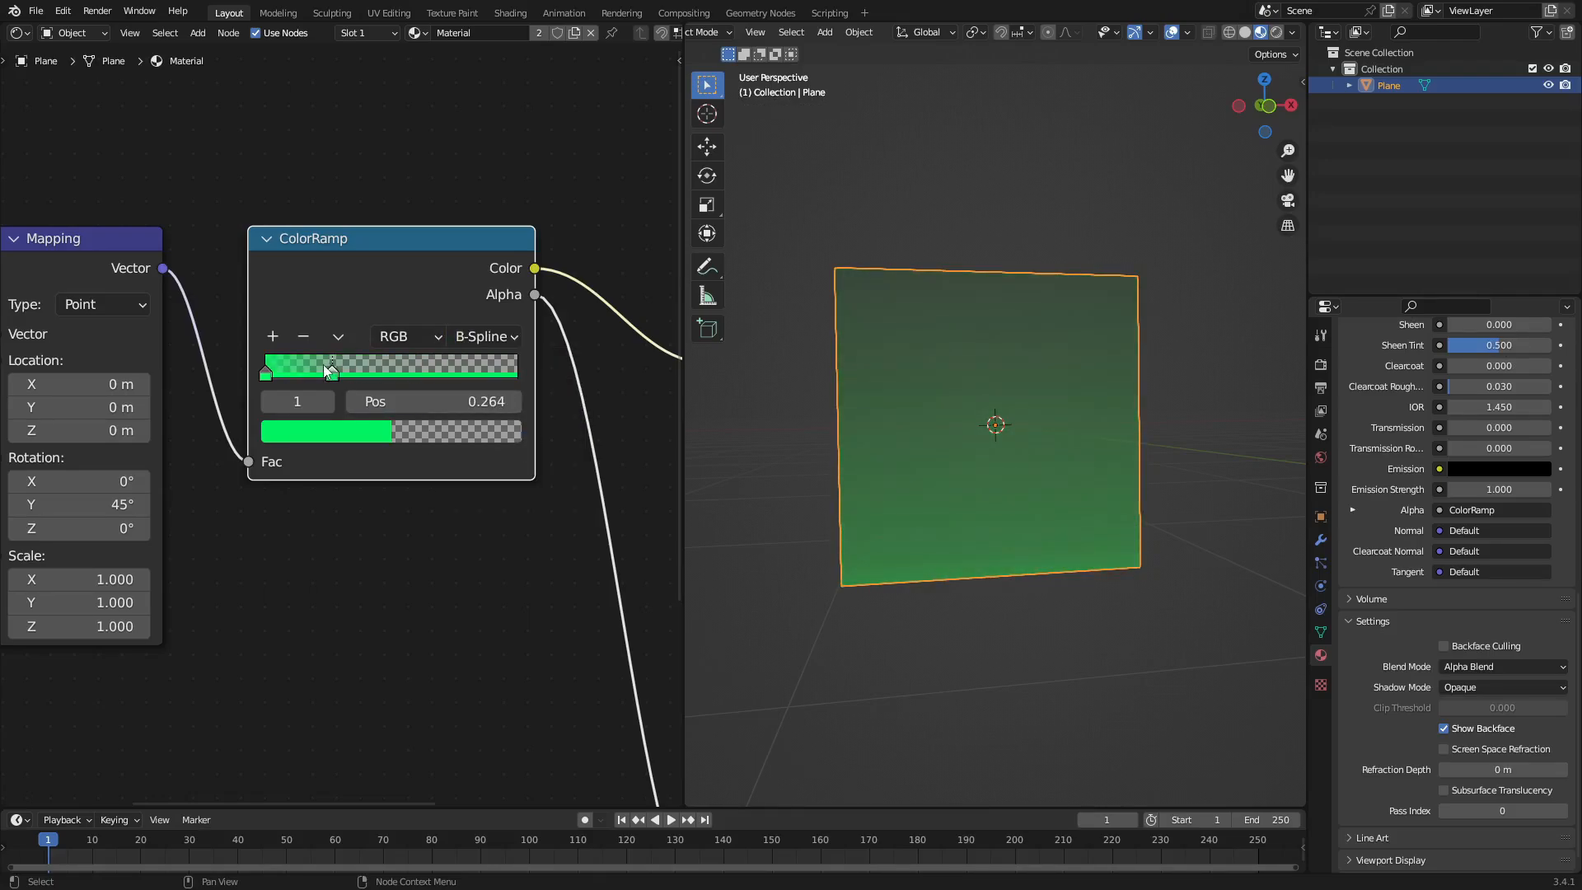
drag(331, 368, 414, 368)
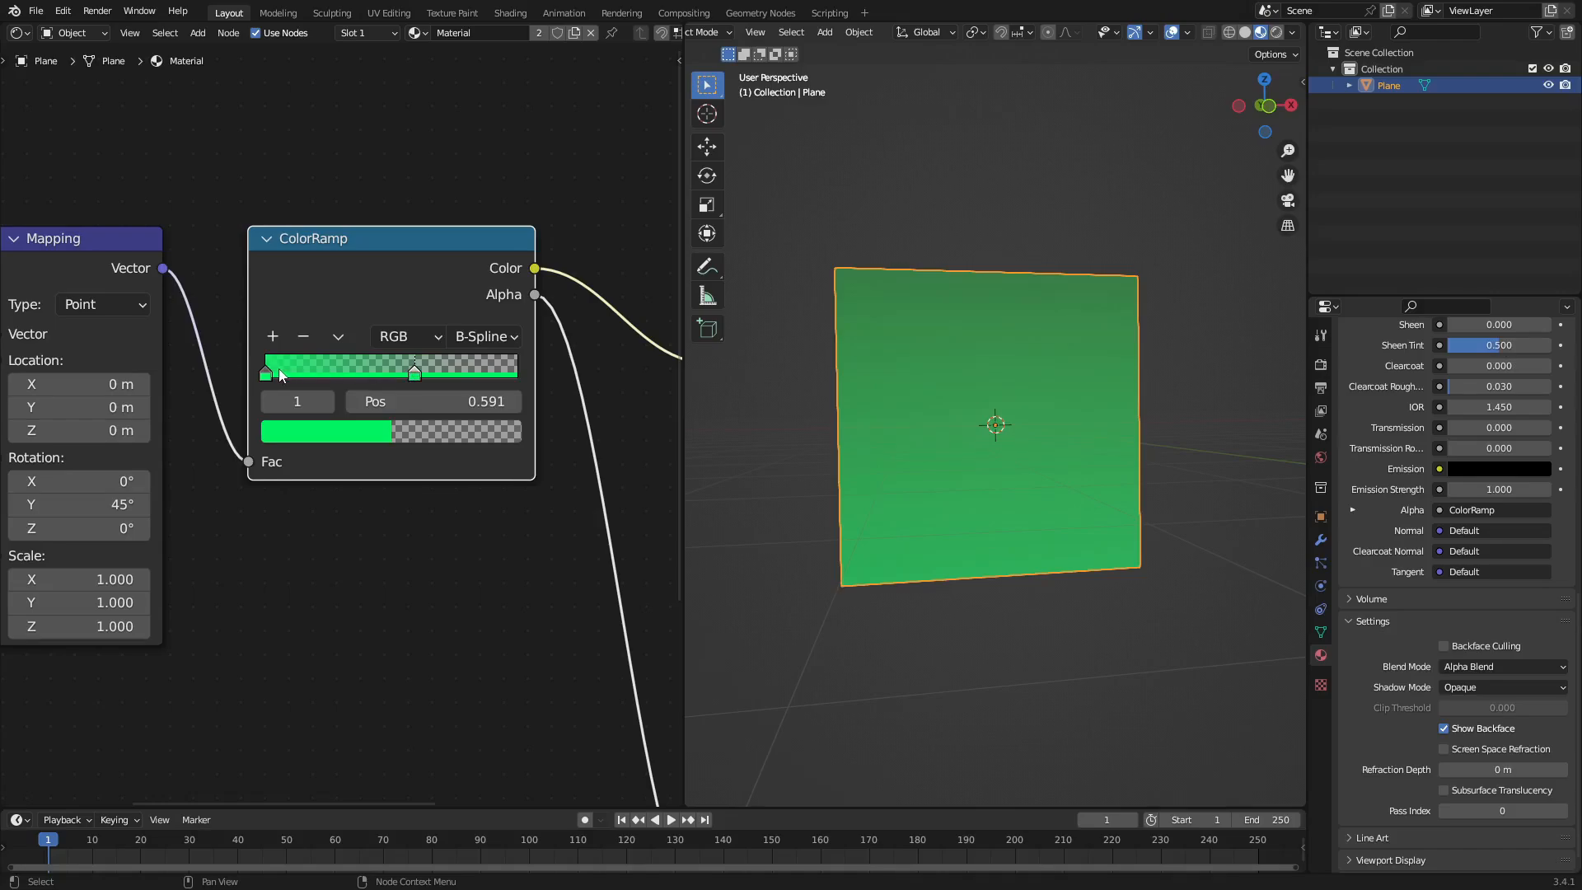
drag(414, 370, 340, 370)
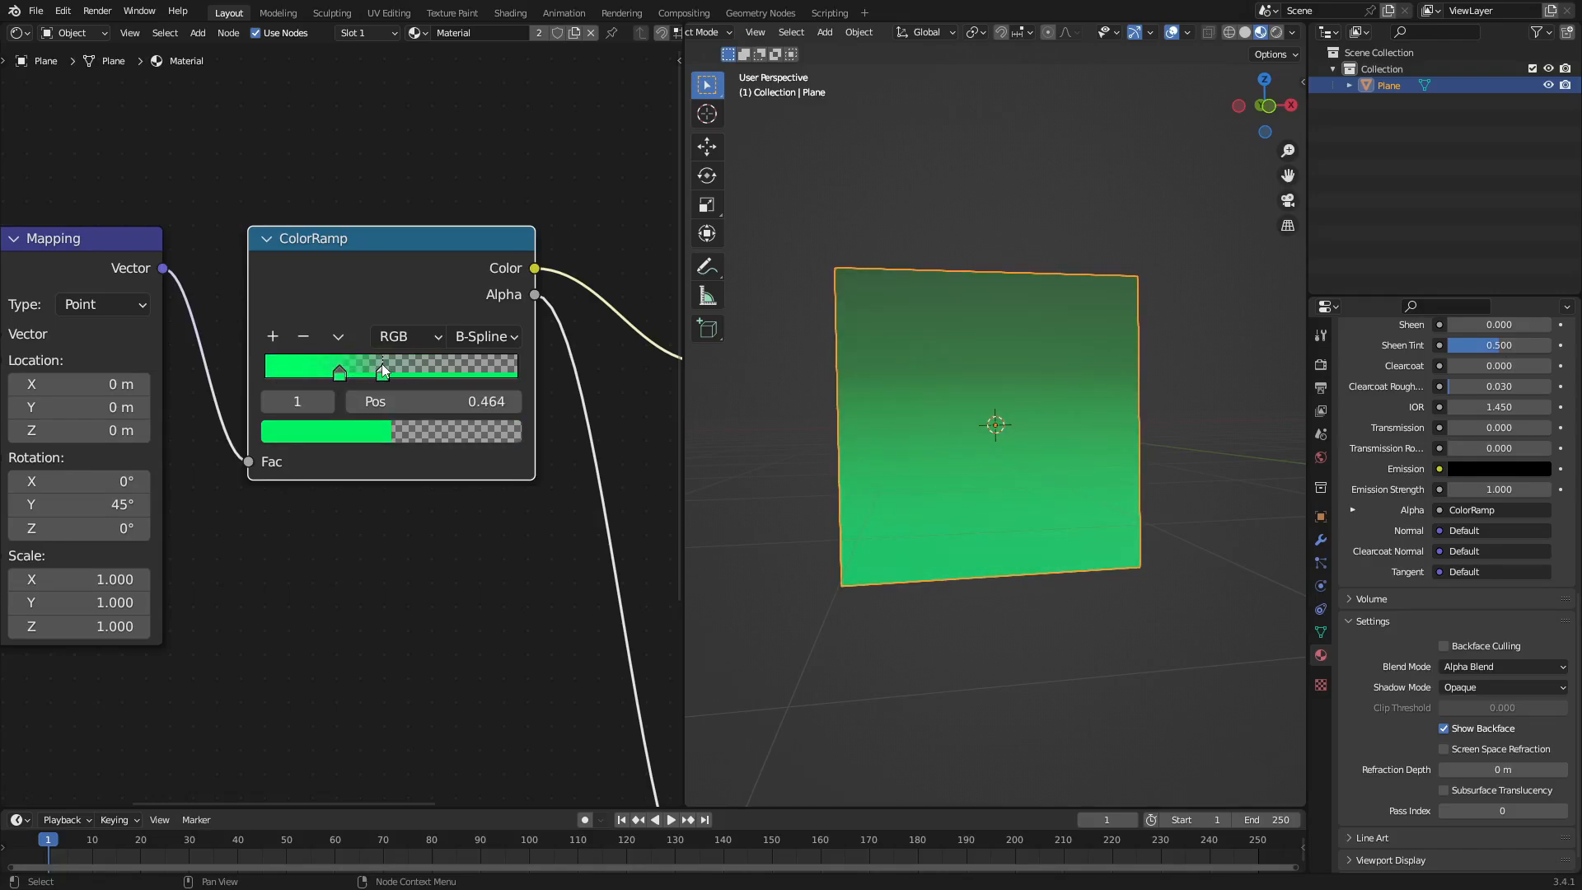
drag(381, 372, 345, 372)
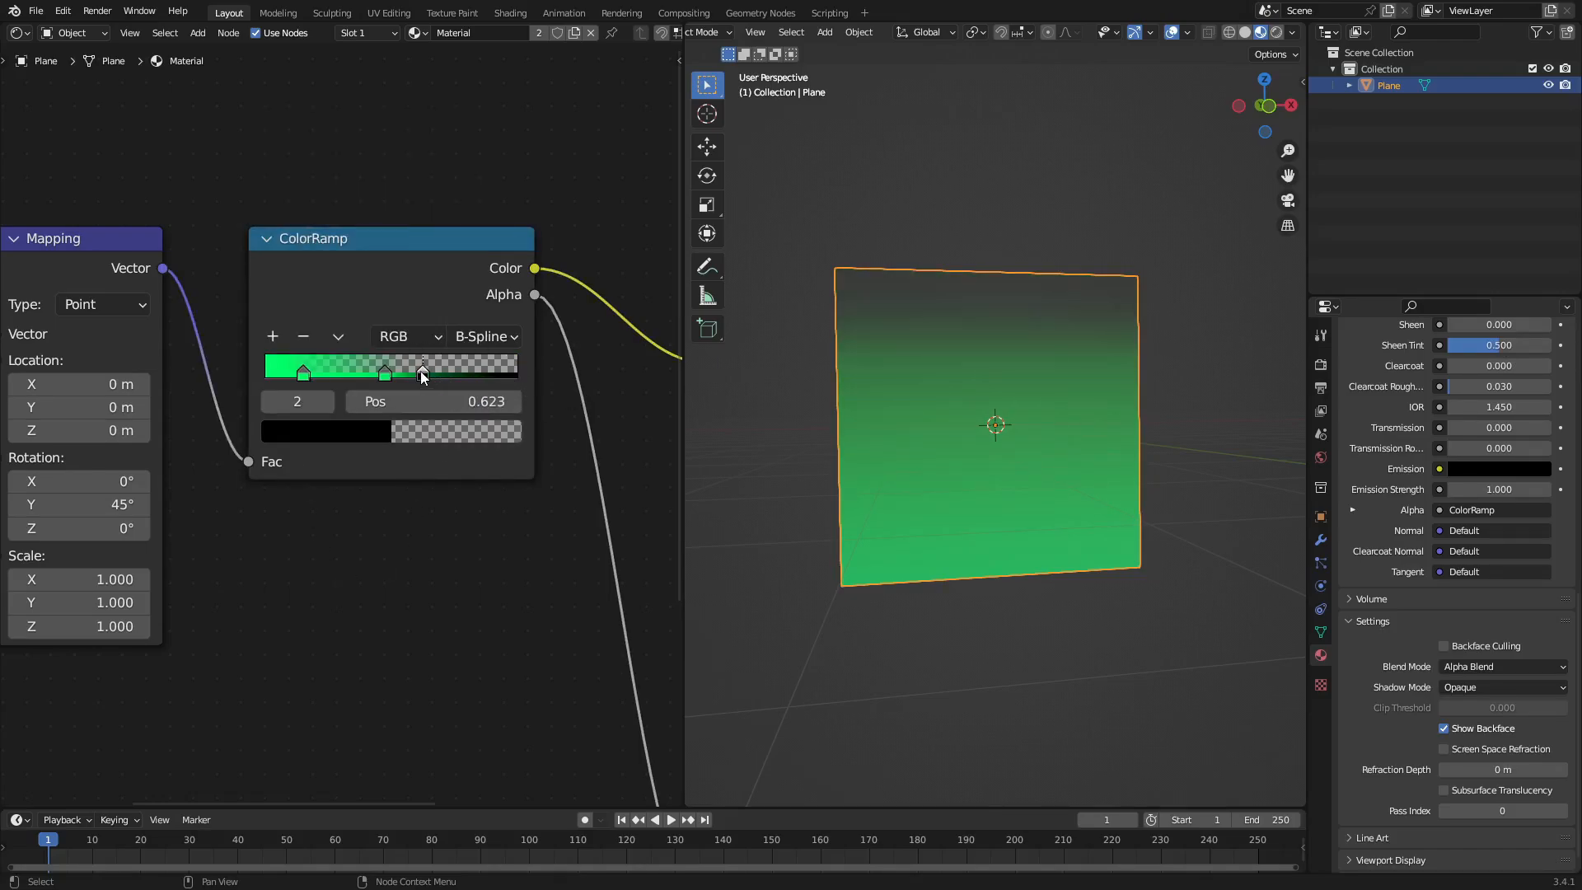
Step: Move the ColorRamp stops to about 0.345, 0.495 and 0.341, orbiting to check the fade
drag(421, 374, 357, 373)
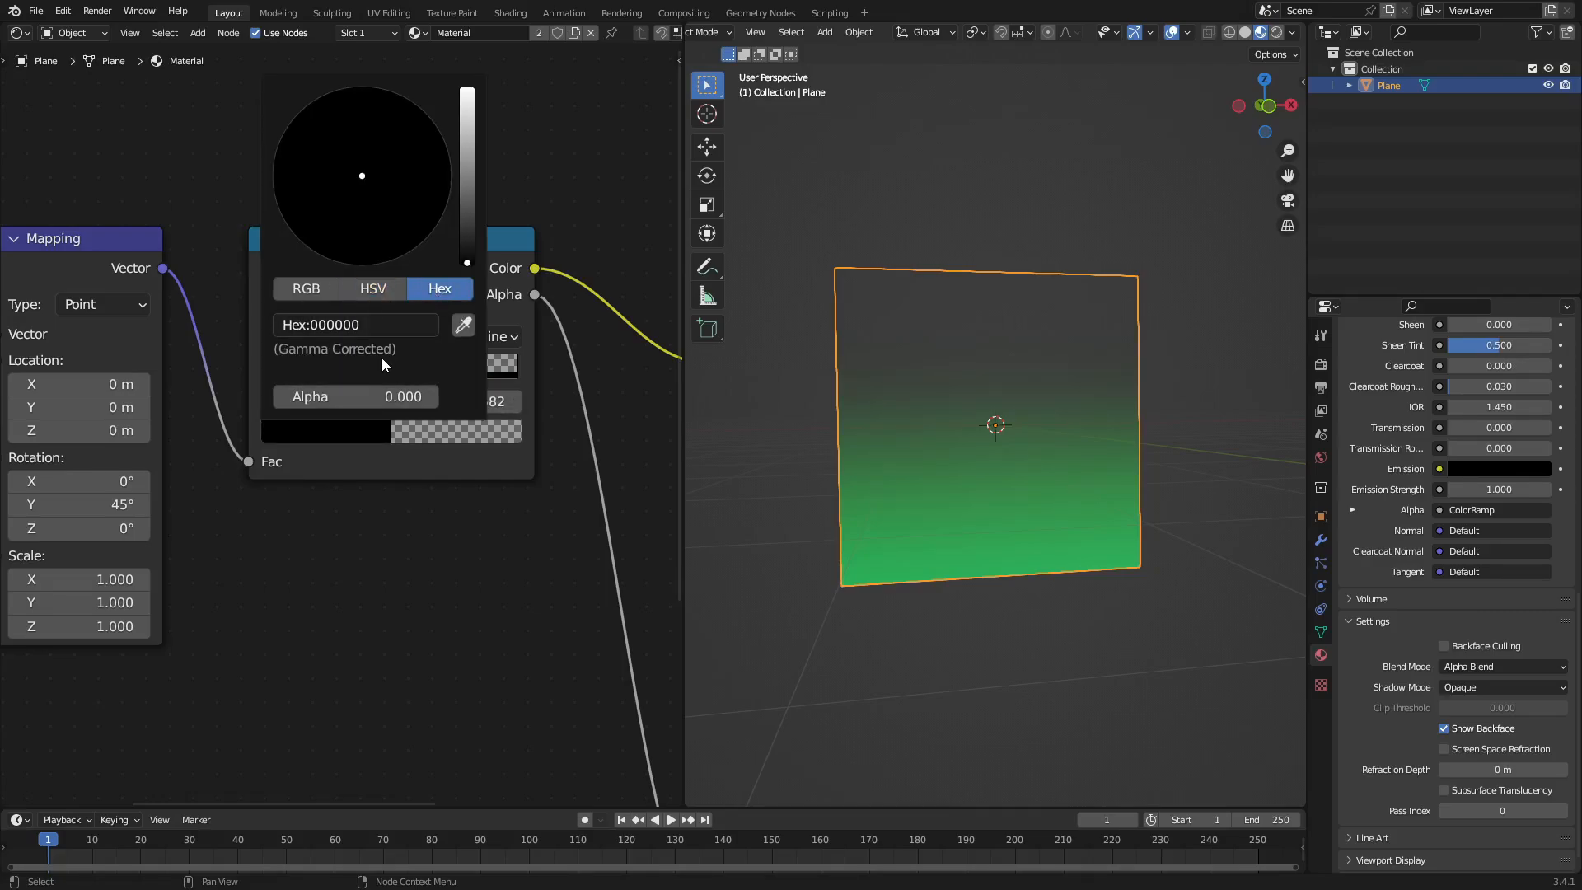
click(413, 373)
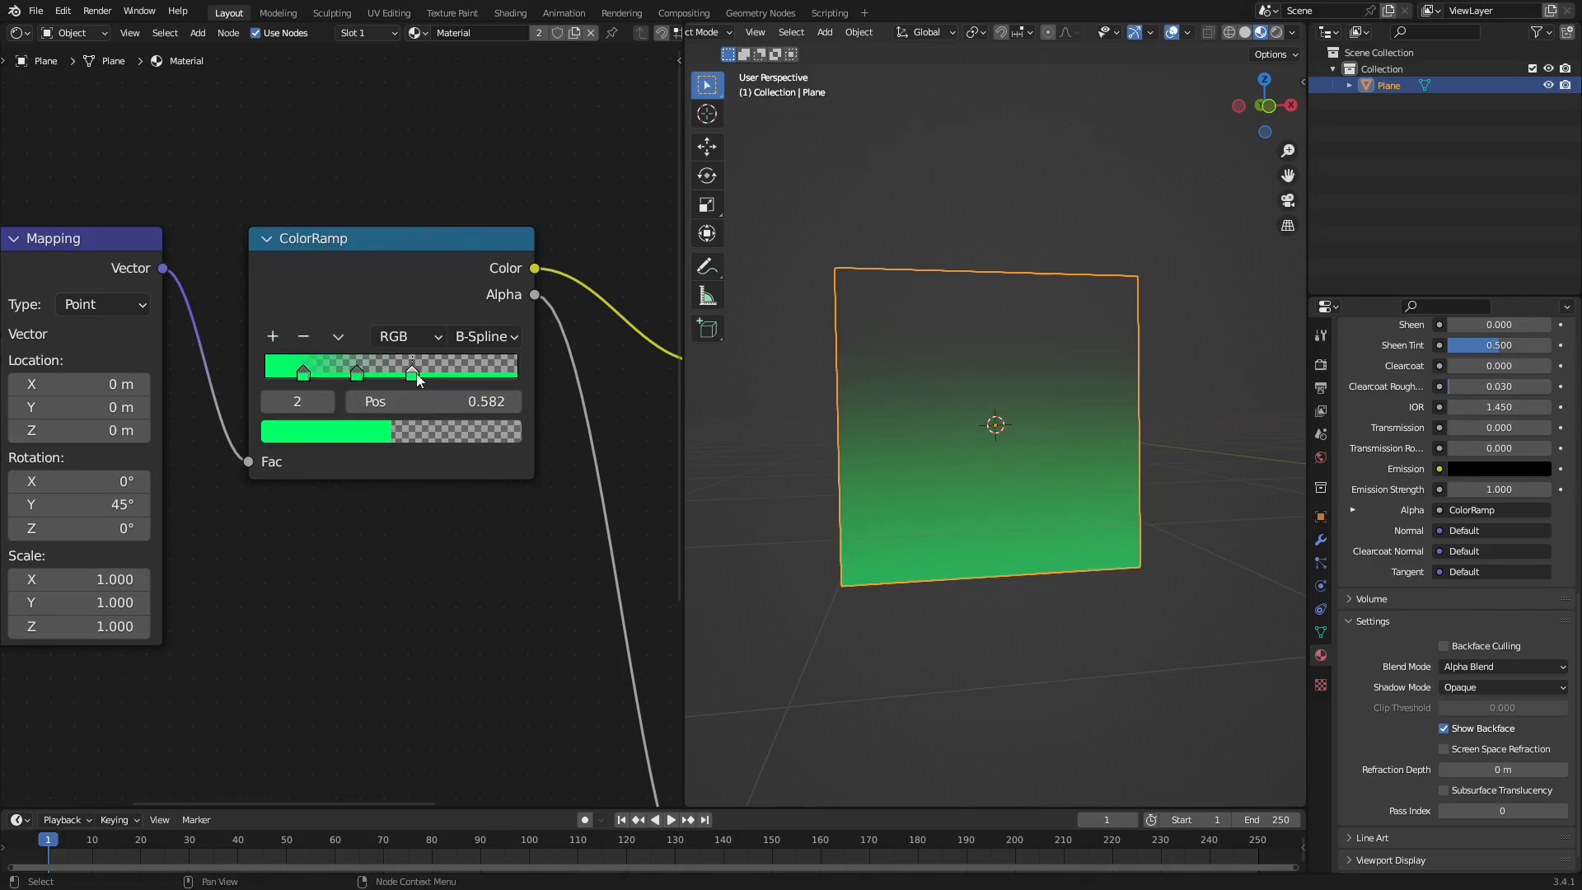
drag(412, 372, 301, 373)
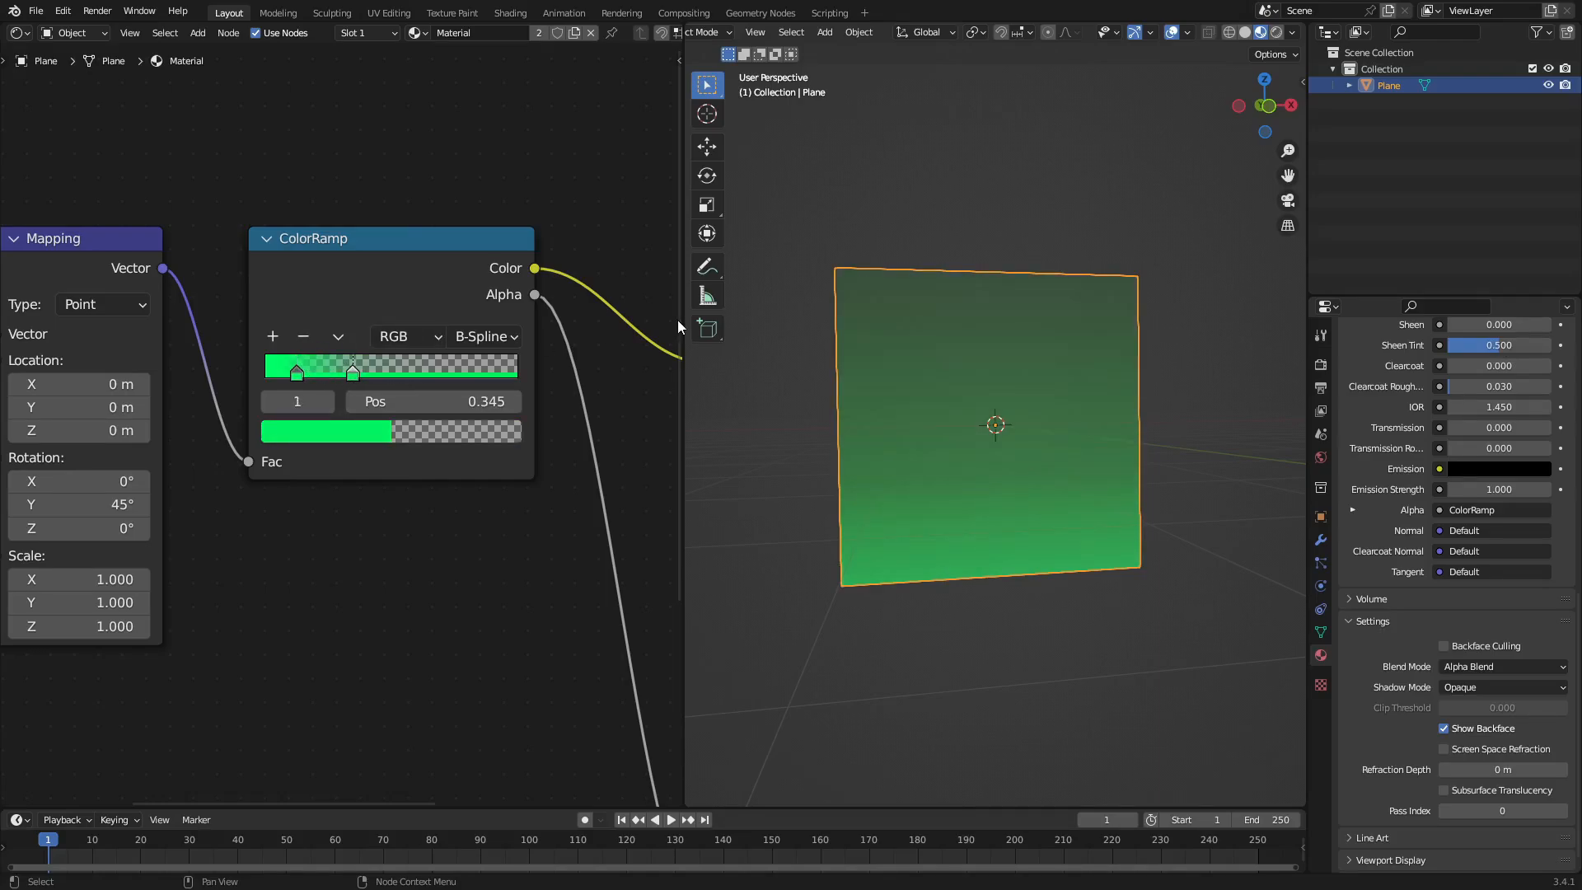
drag(994, 424, 1033, 377)
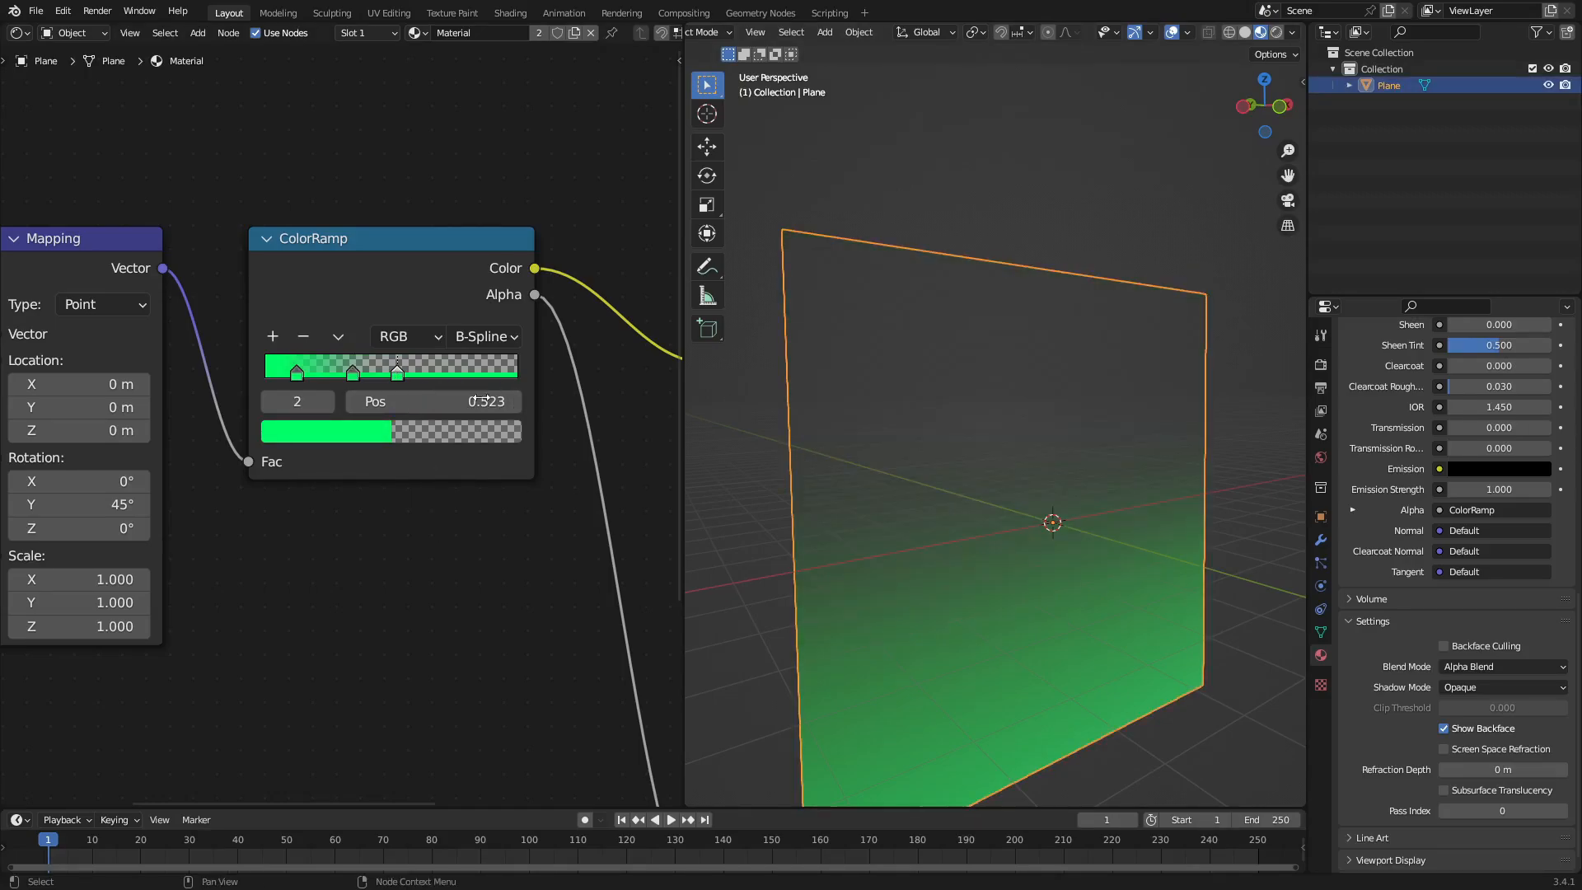
drag(396, 371, 391, 372)
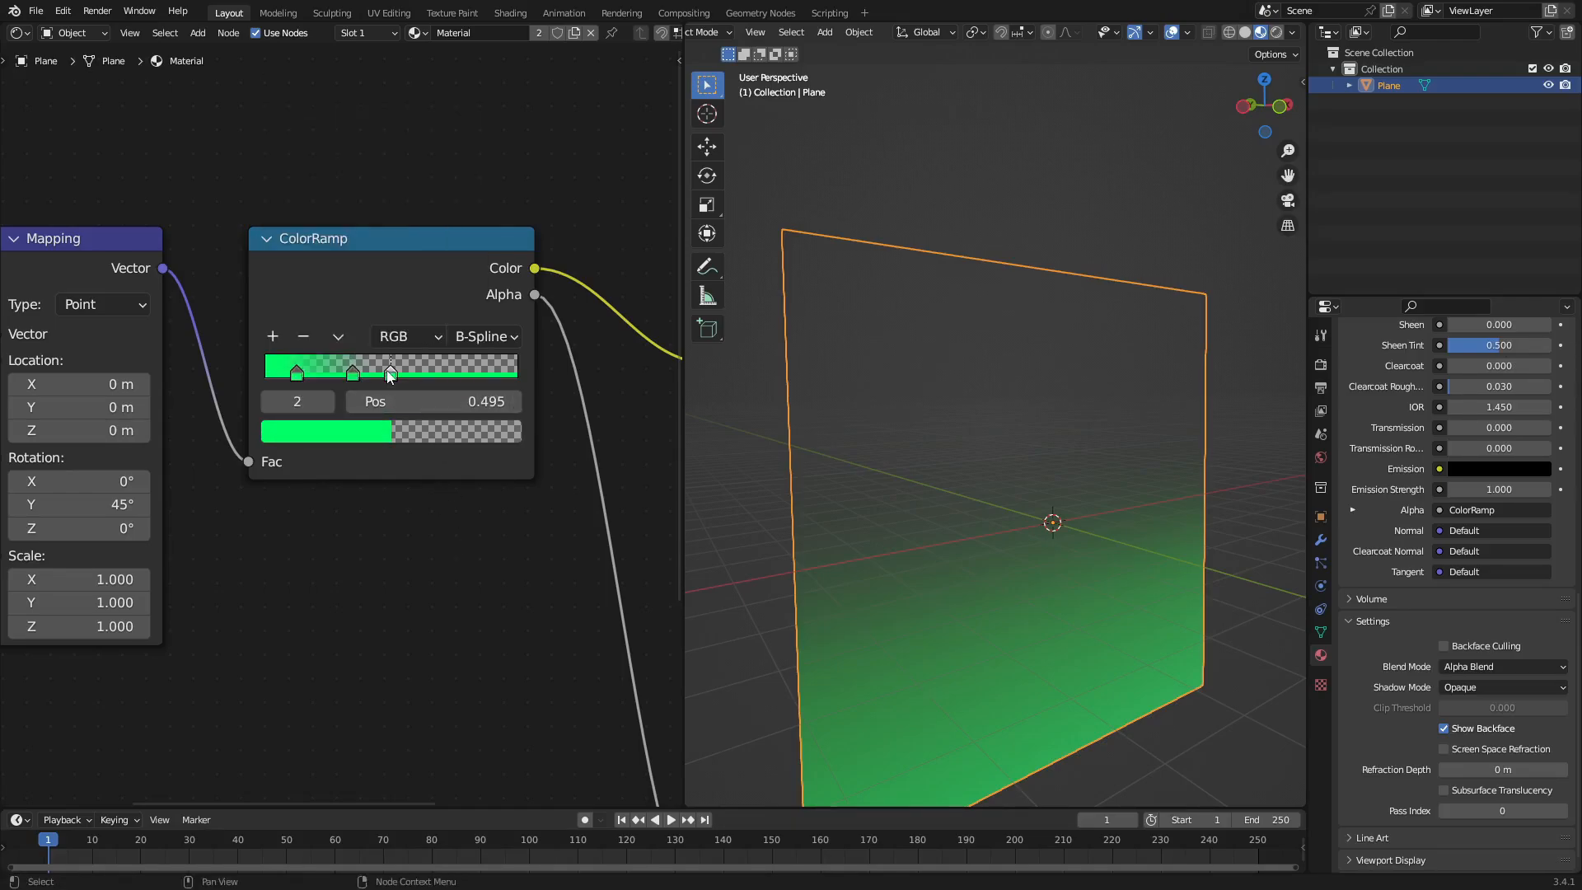
drag(388, 374, 382, 374)
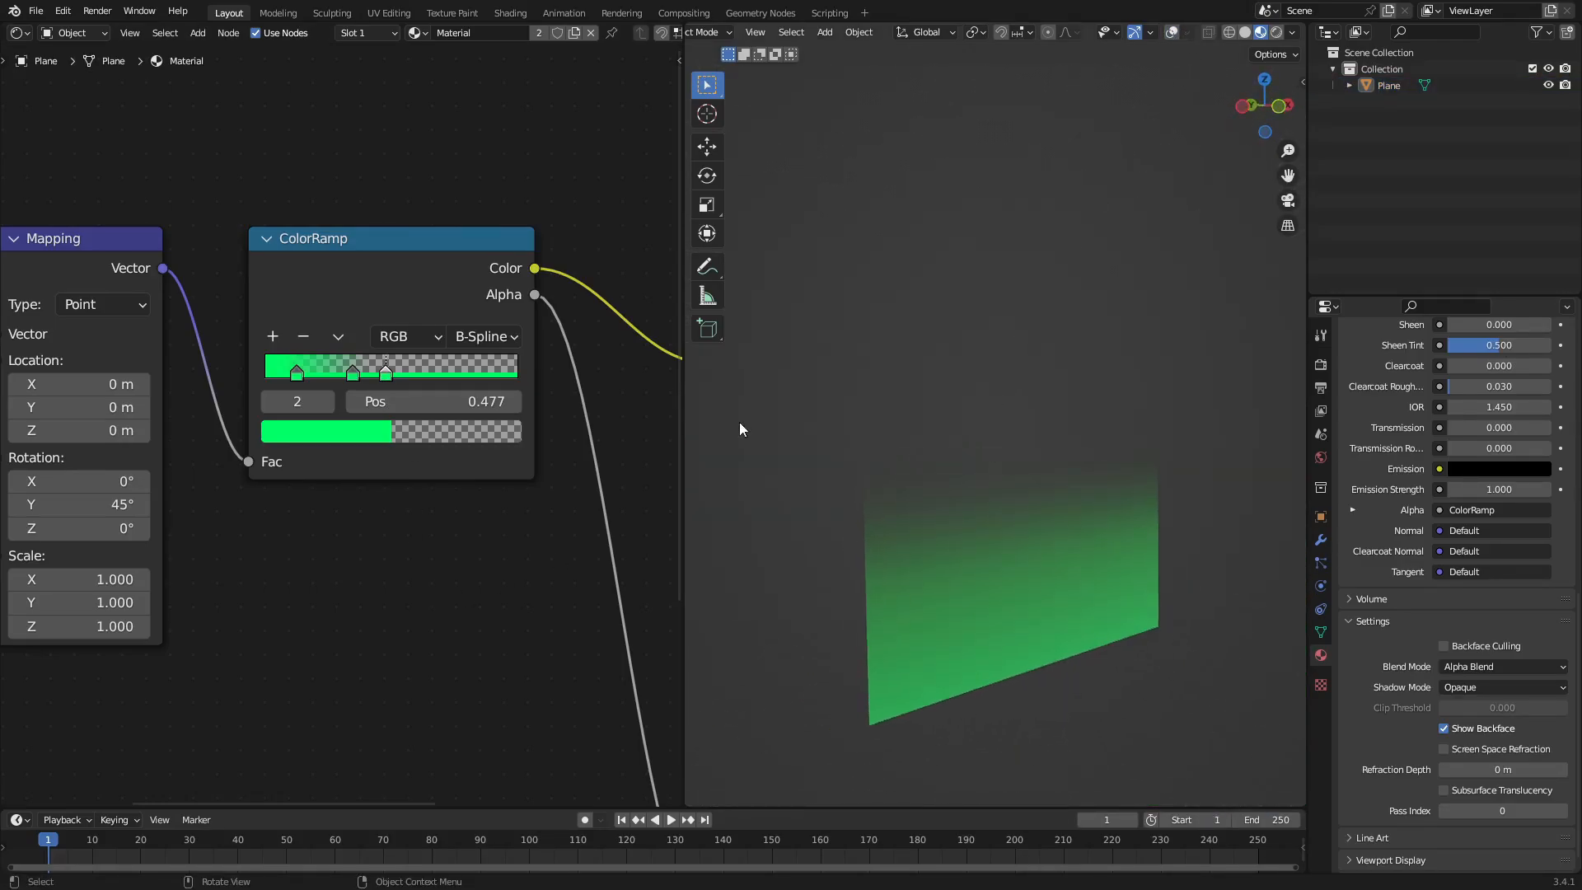
drag(385, 373, 438, 373)
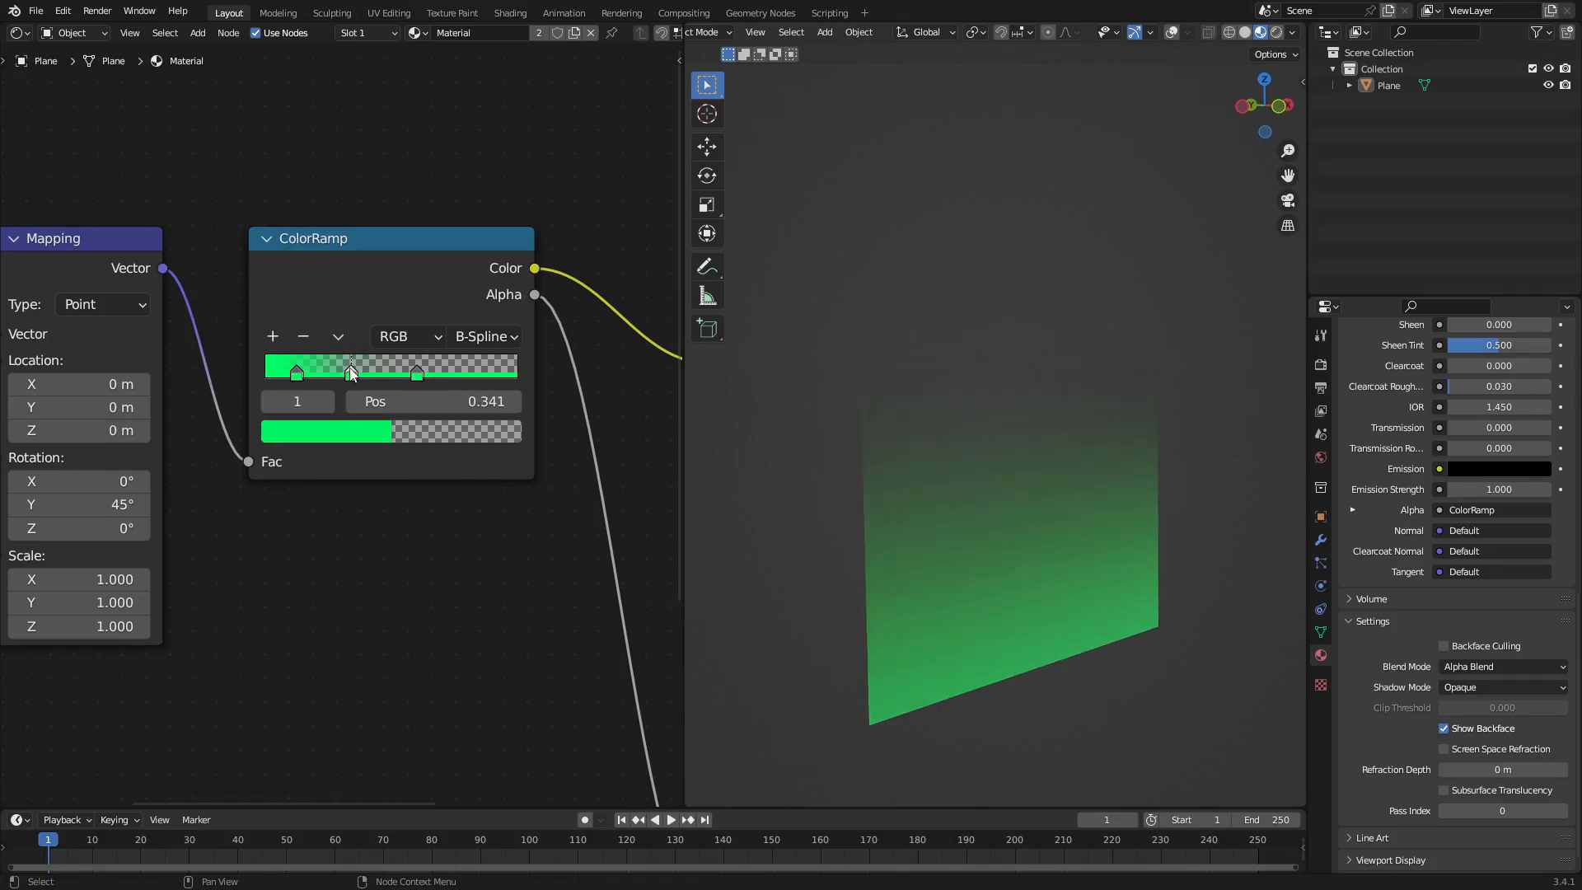
click(326, 431)
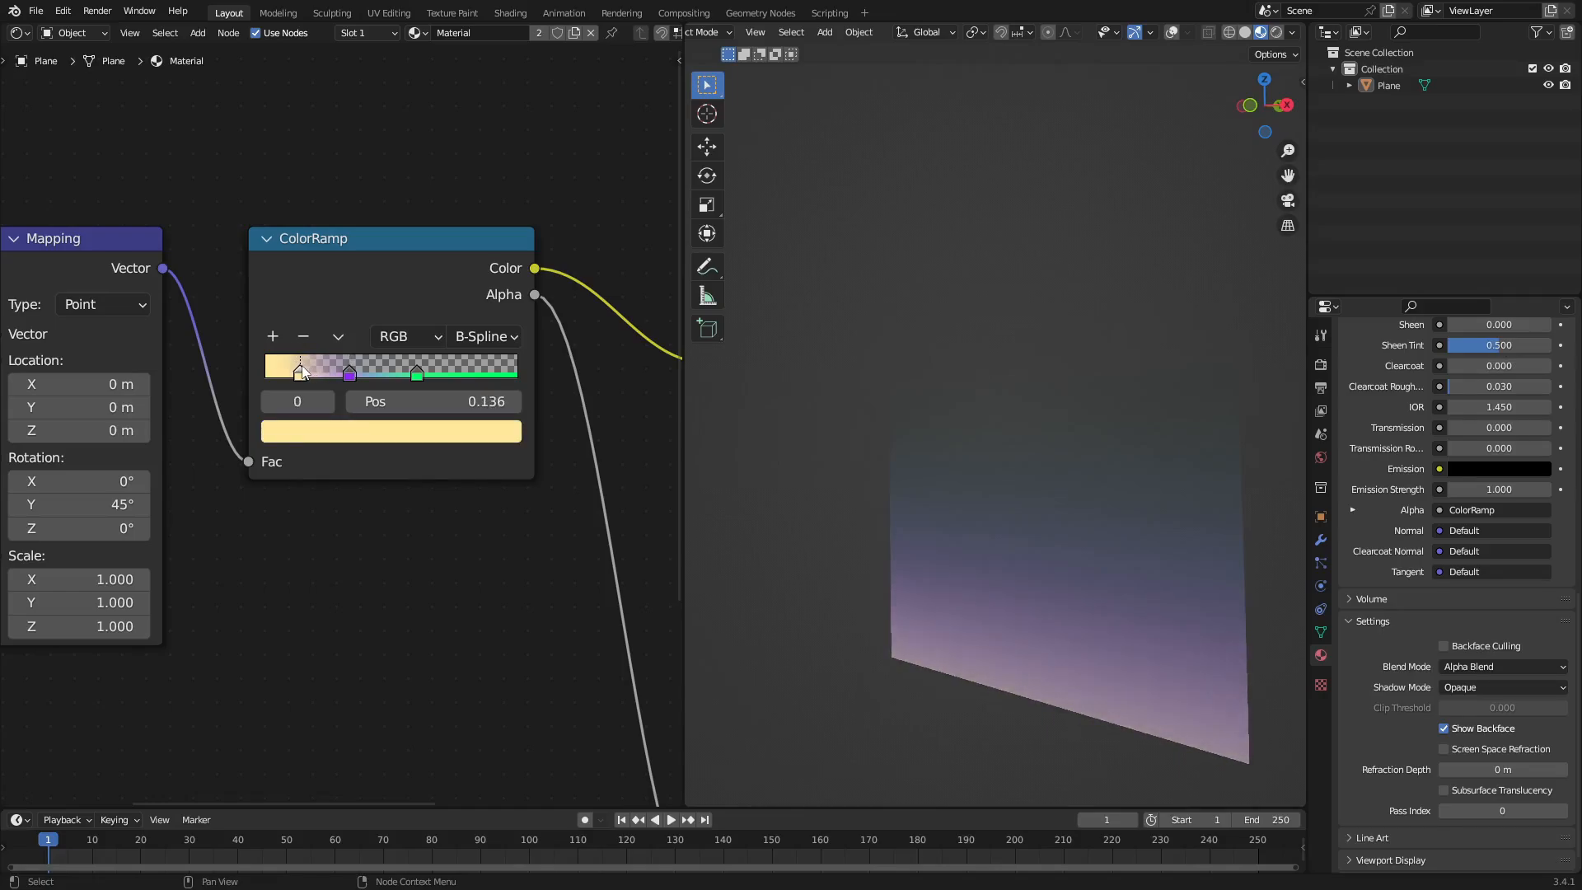
Step: Restore the green ColorRamp stops, then scale the plane down into a shorter fading strip
click(417, 375)
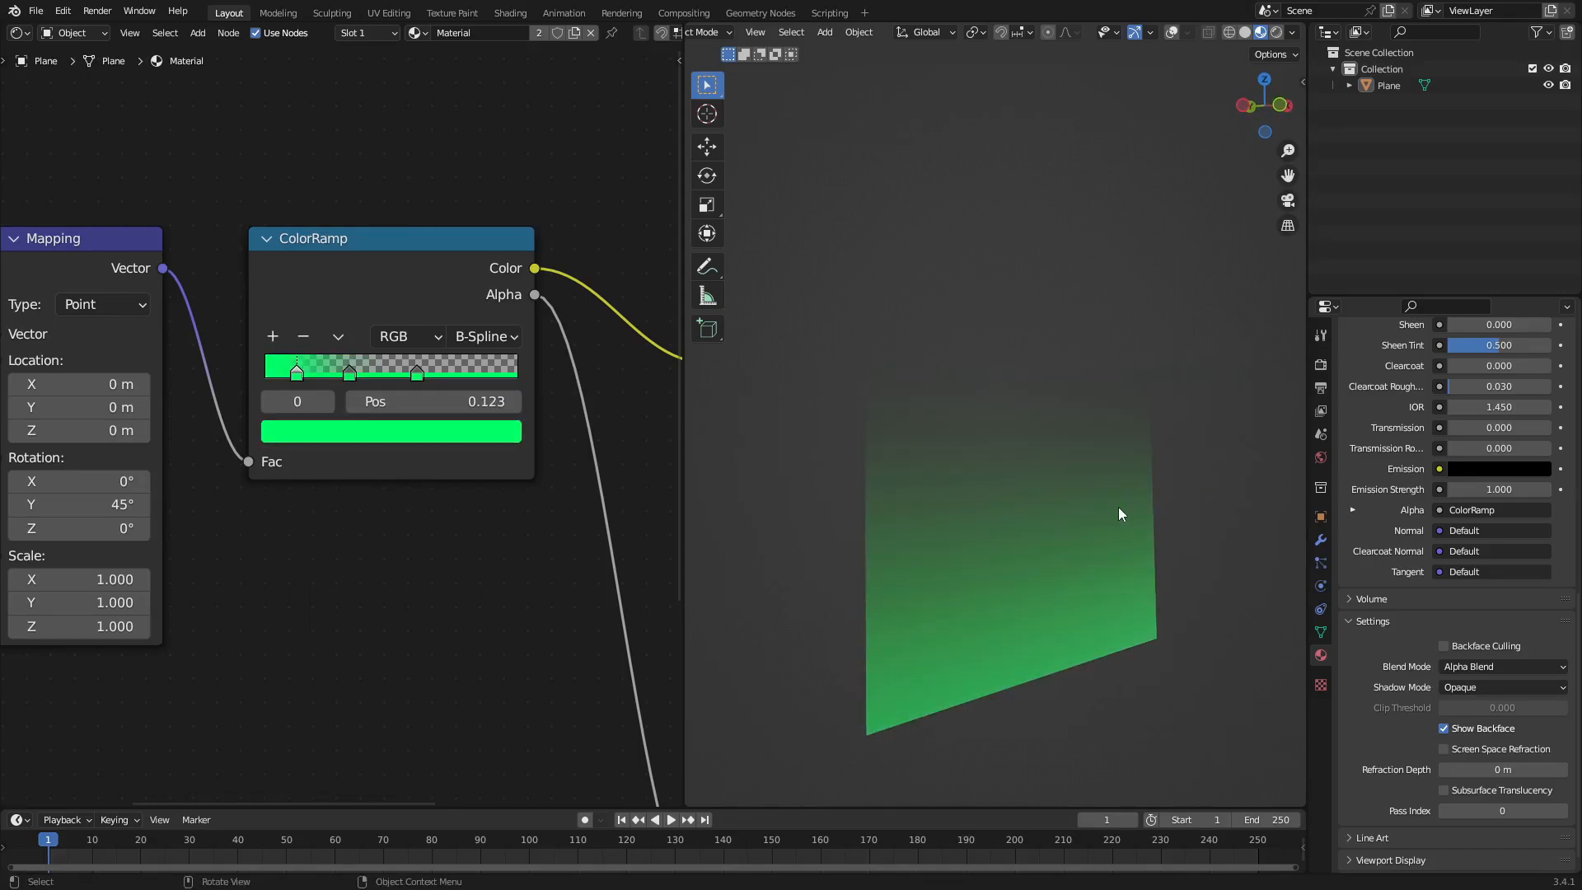
key(s)
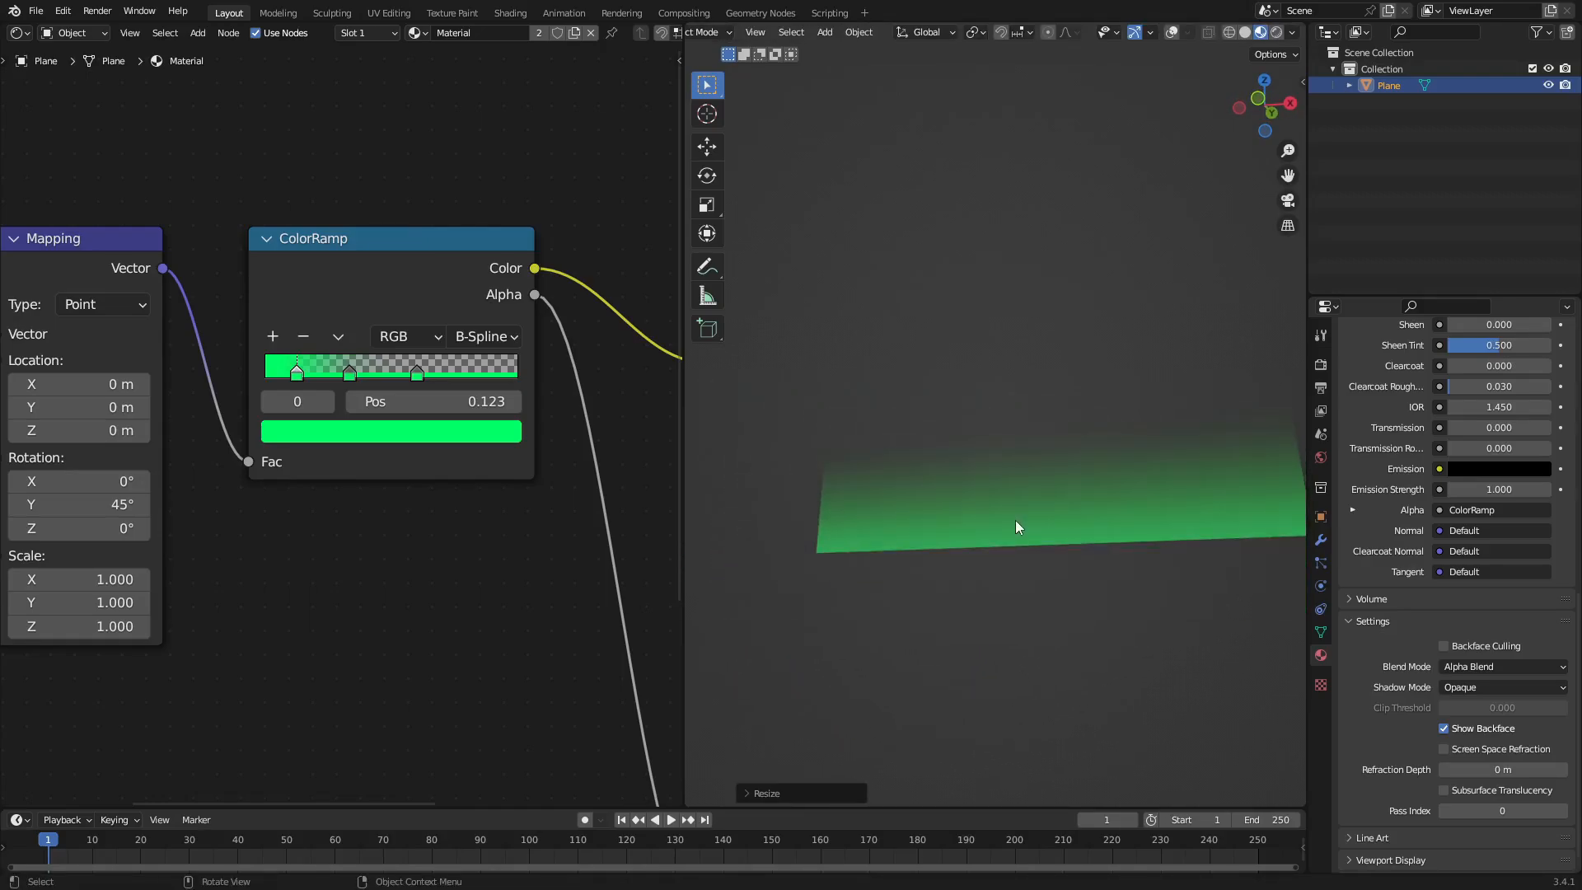
drag(1017, 526, 1074, 616)
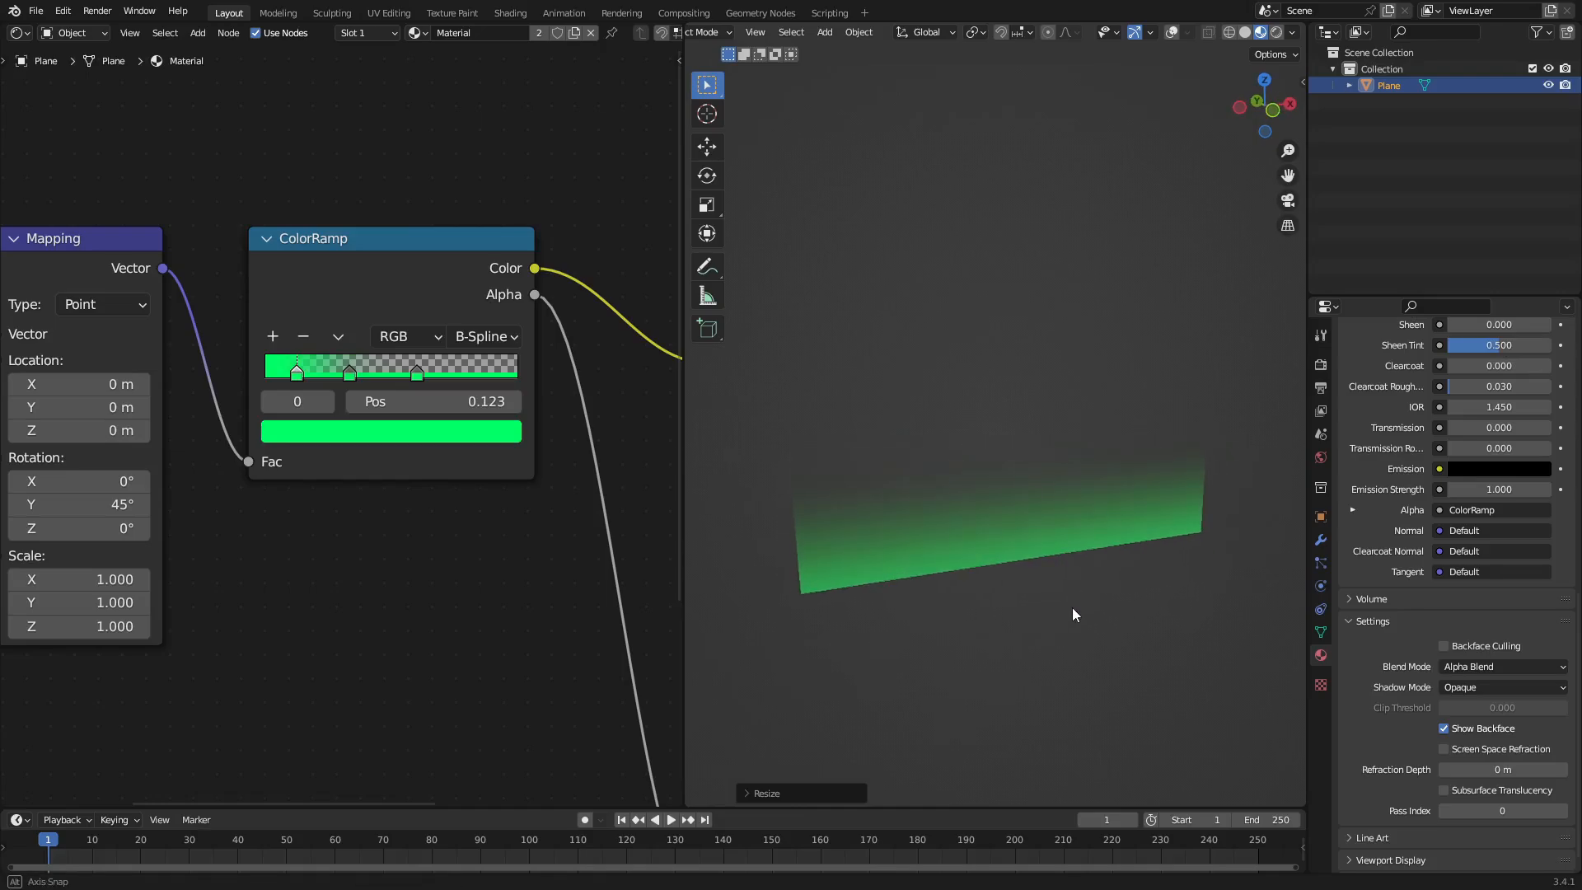